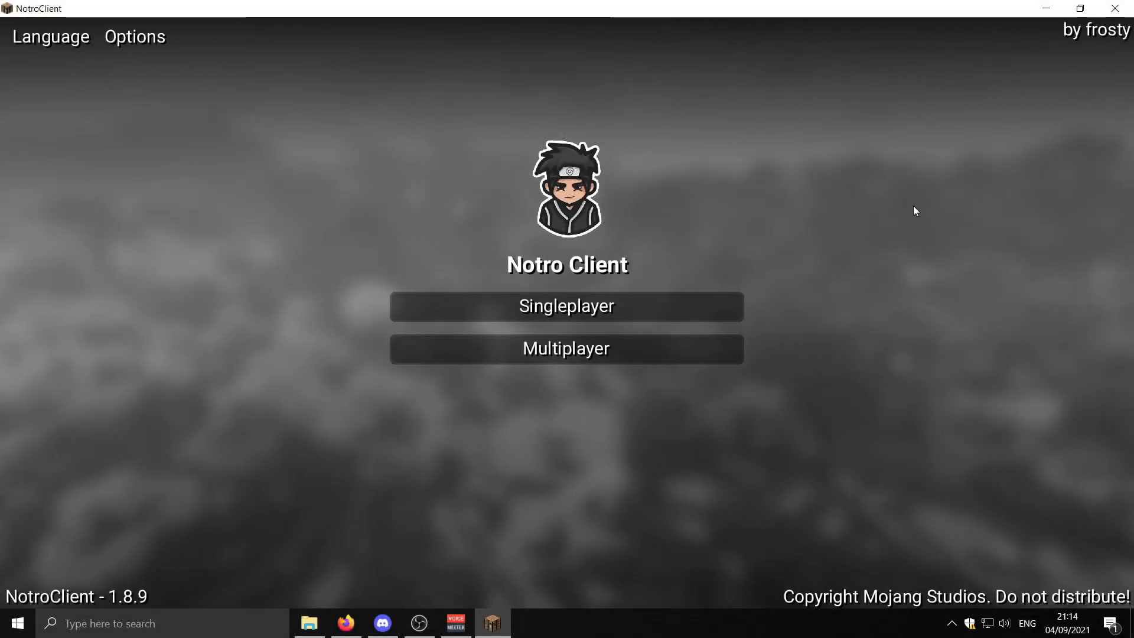
Step: Load the NotroDan Pack World 2021 survival world from the Singleplayer list
left_click(566, 306)
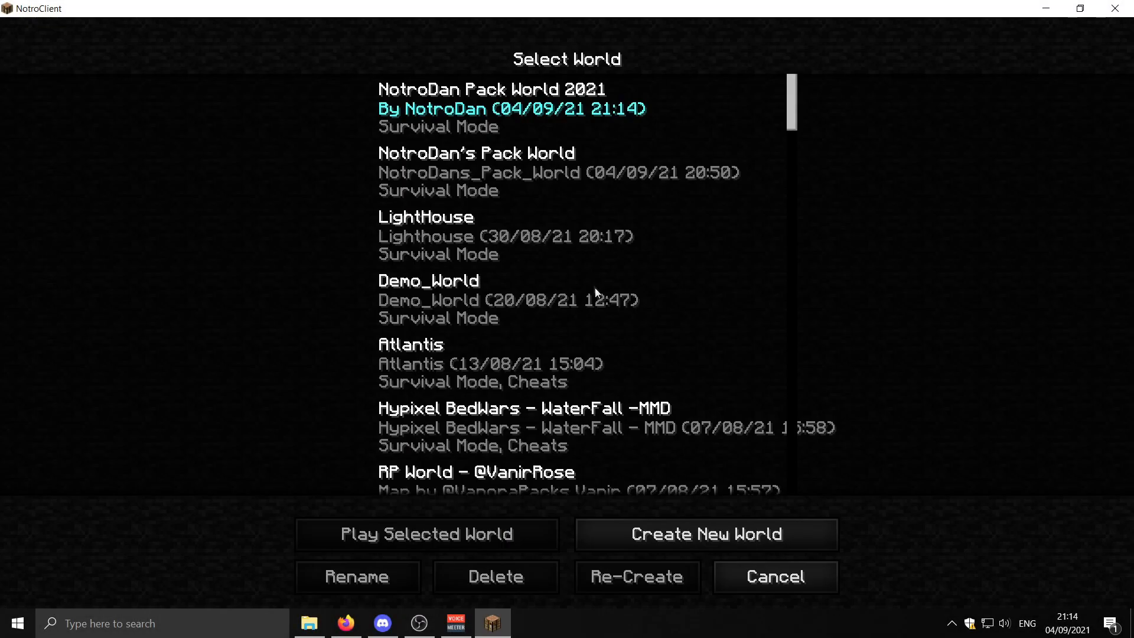
left_click(427, 534)
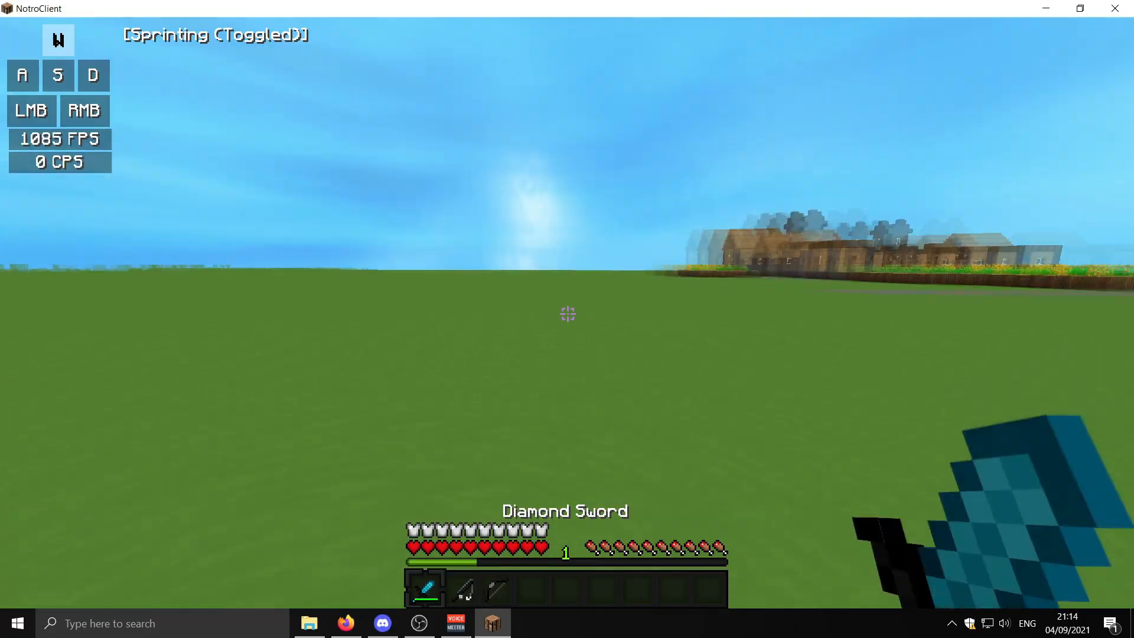
mouse_move(567, 313)
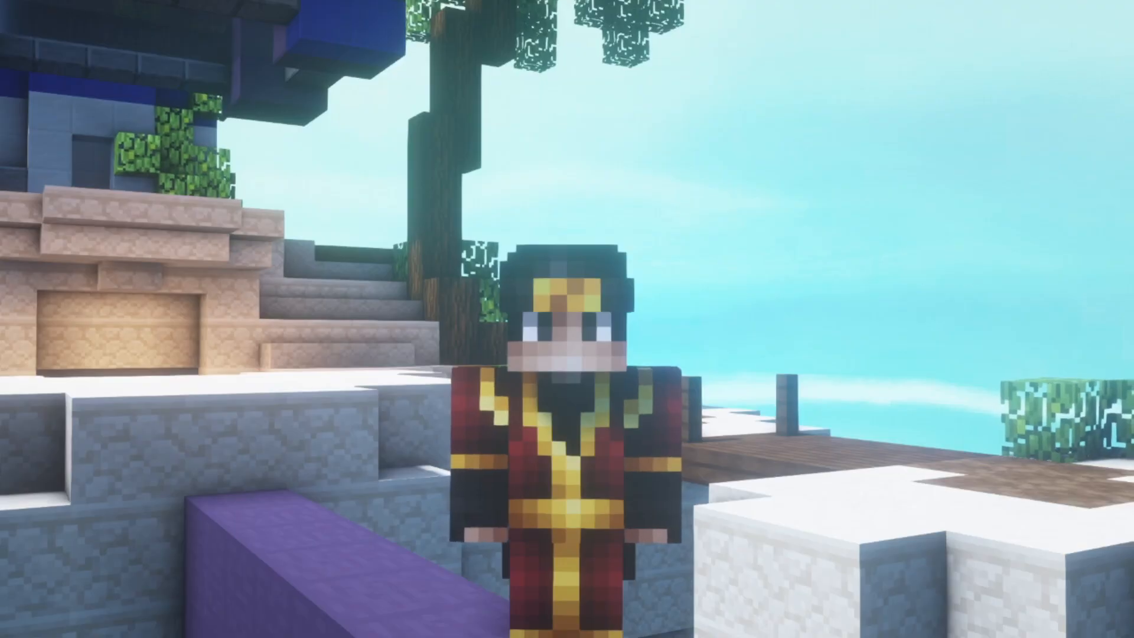
mouse_move(567, 319)
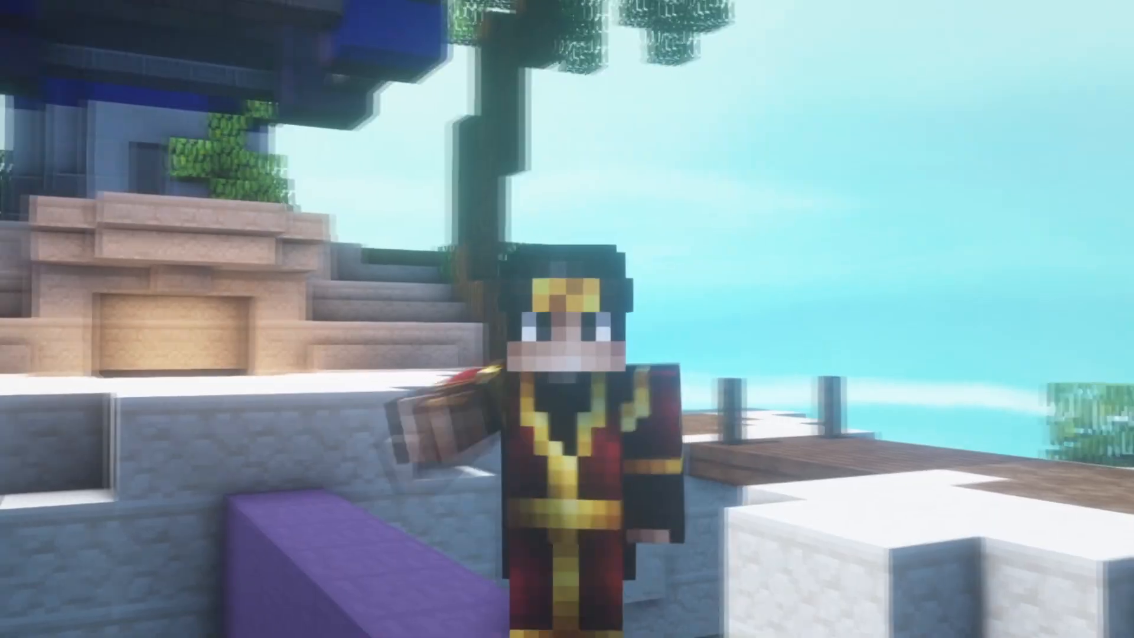
mouse_move(567, 319)
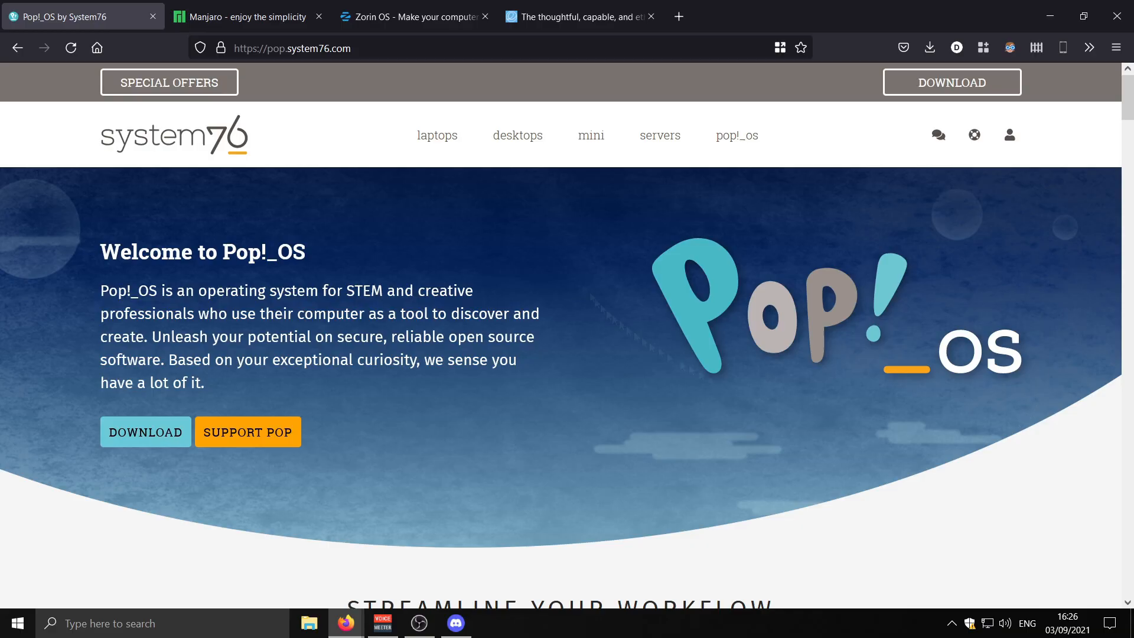
mouse_move(713, 323)
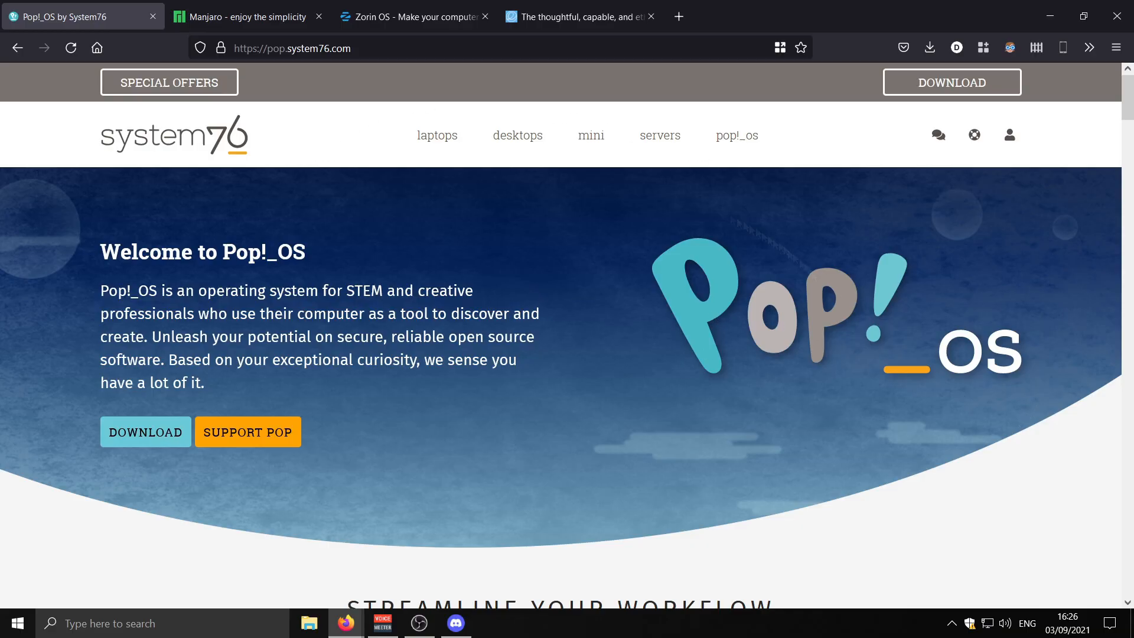
mouse_move(671, 340)
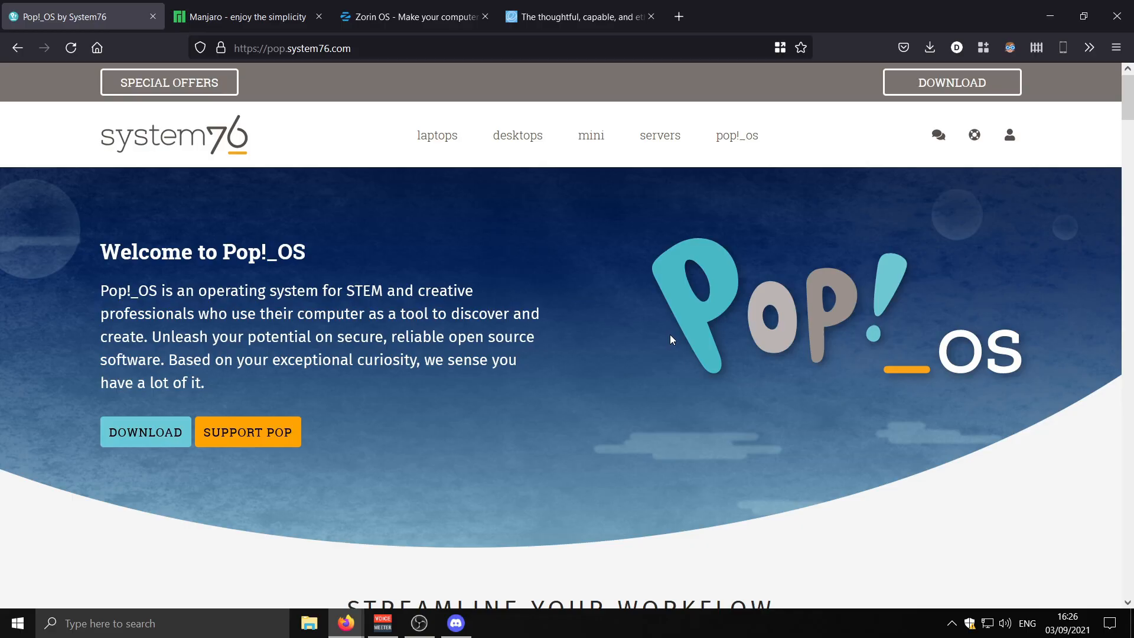
mouse_move(891, 358)
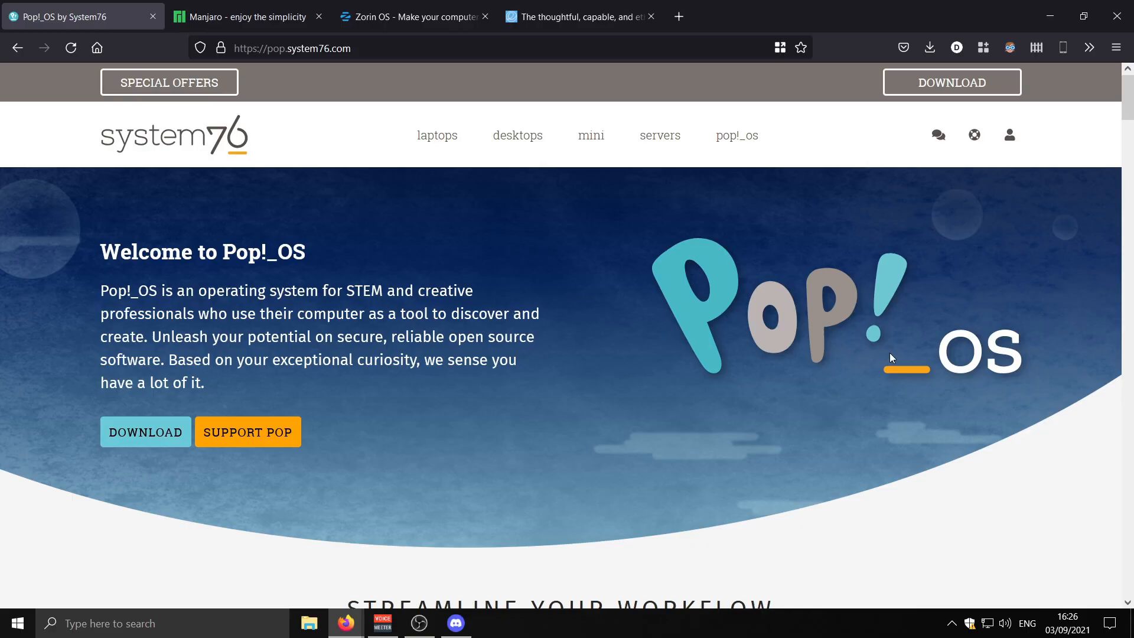
mouse_move(779, 317)
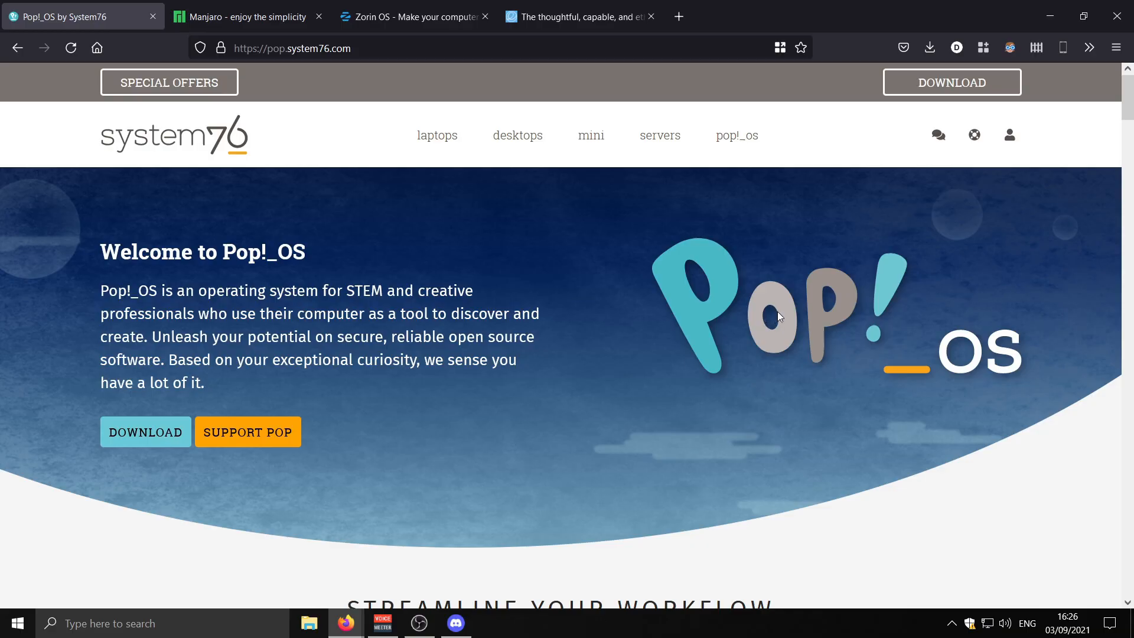
scroll("down", 3)
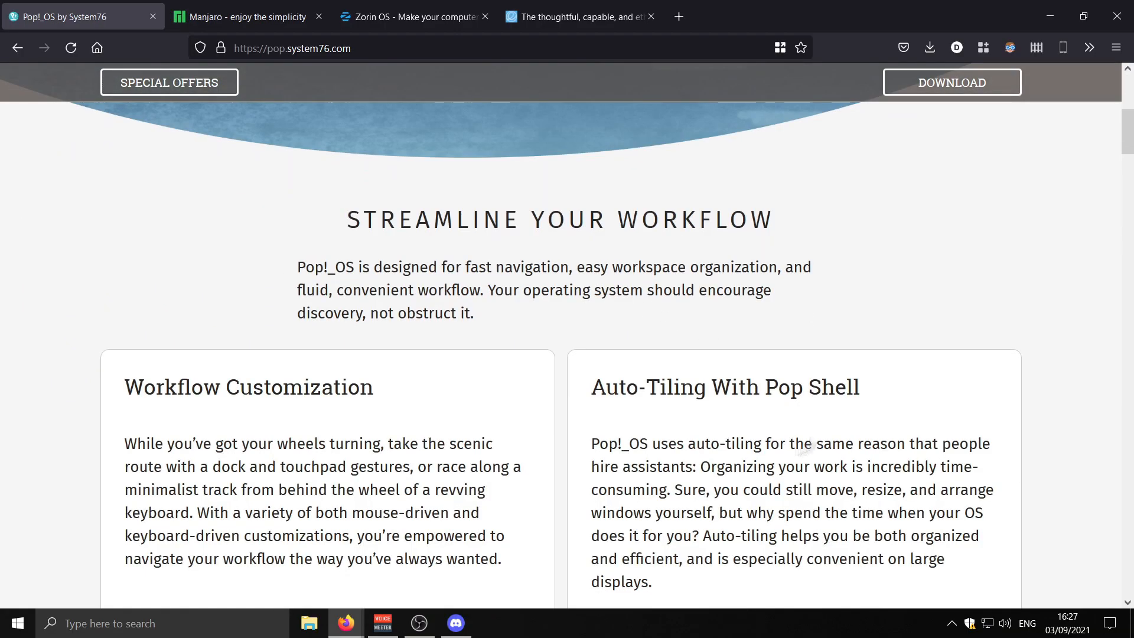
scroll("up", 3)
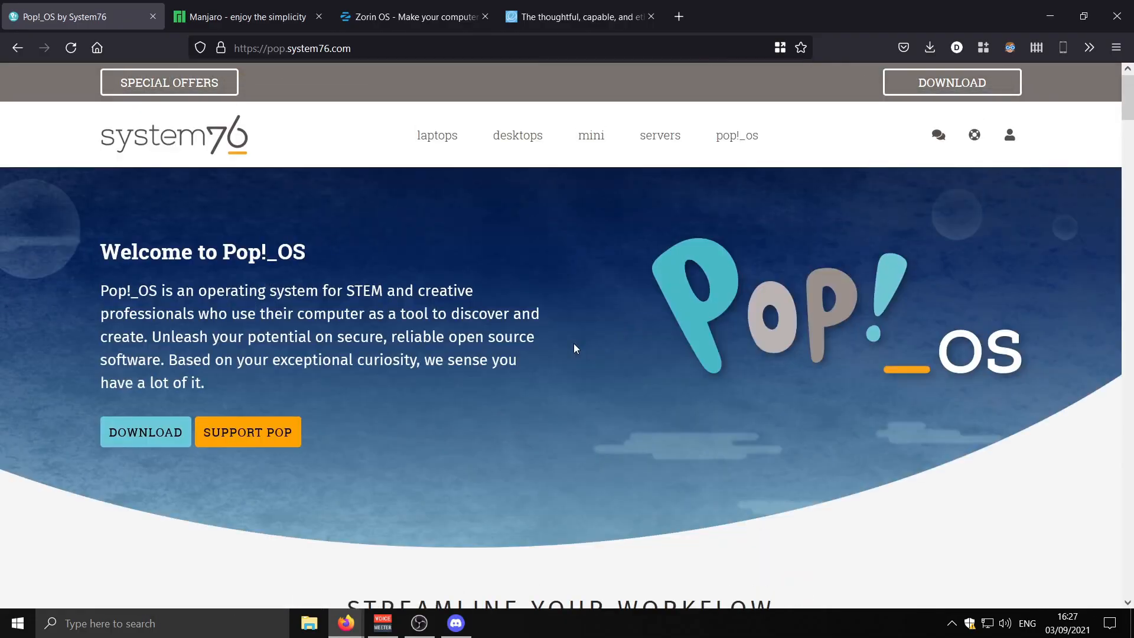
Step: Show the Manjaro home page and scroll through its free operating system intro
left_click(246, 15)
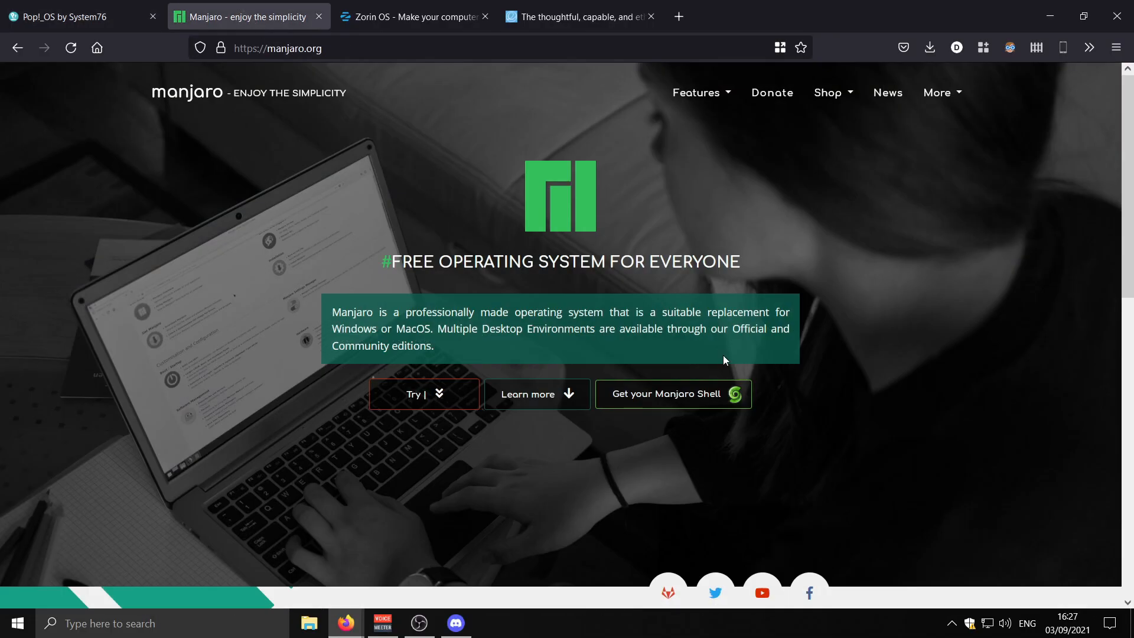
scroll("down", 3)
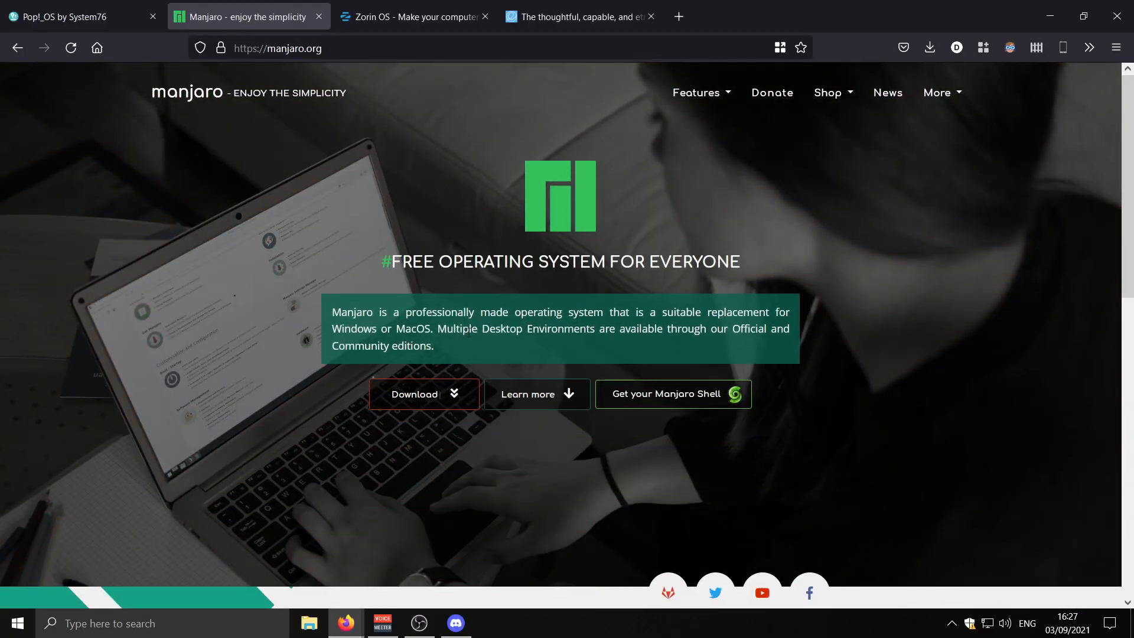
Step: View Zorin OS's desktop and laptop showcase, then move to the elementary OS page
left_click(412, 15)
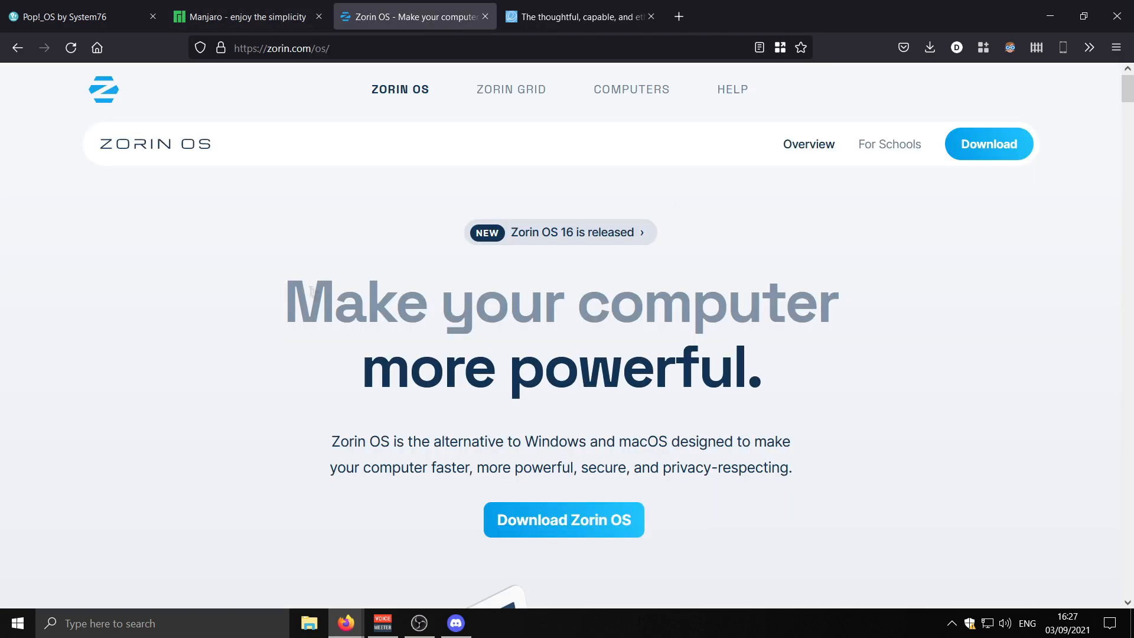
scroll("down", 3)
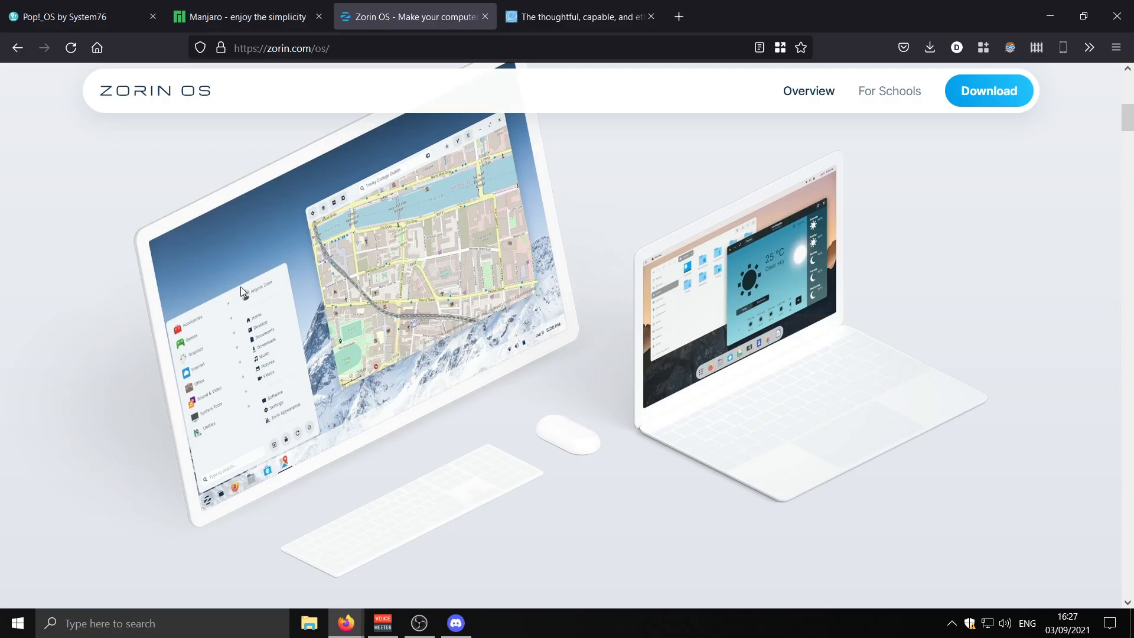
mouse_move(565, 340)
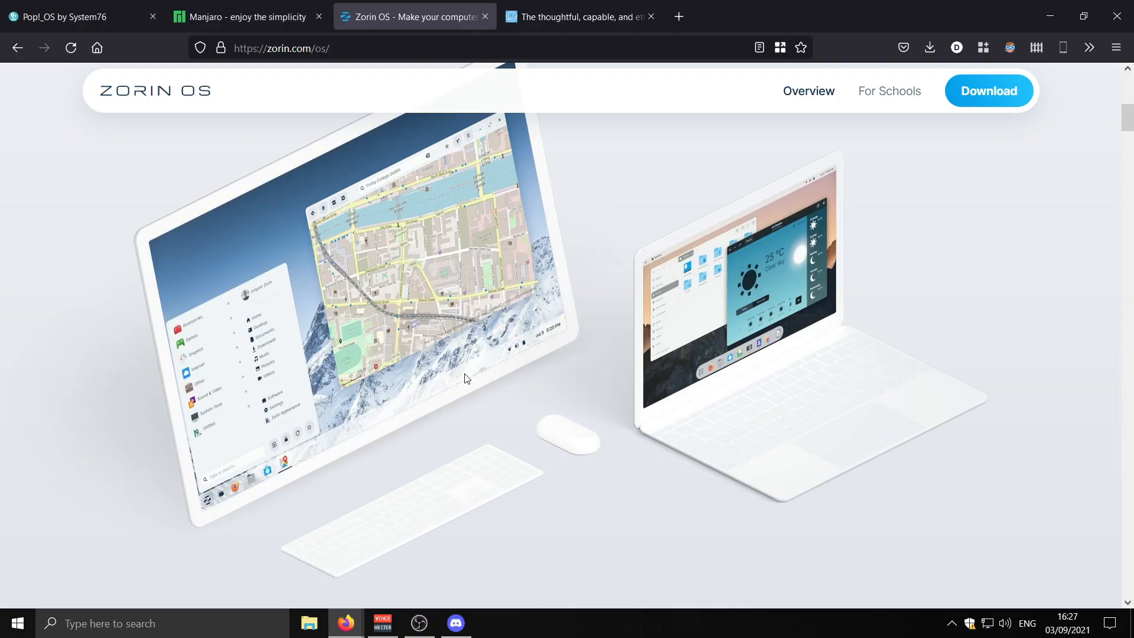
left_click(579, 15)
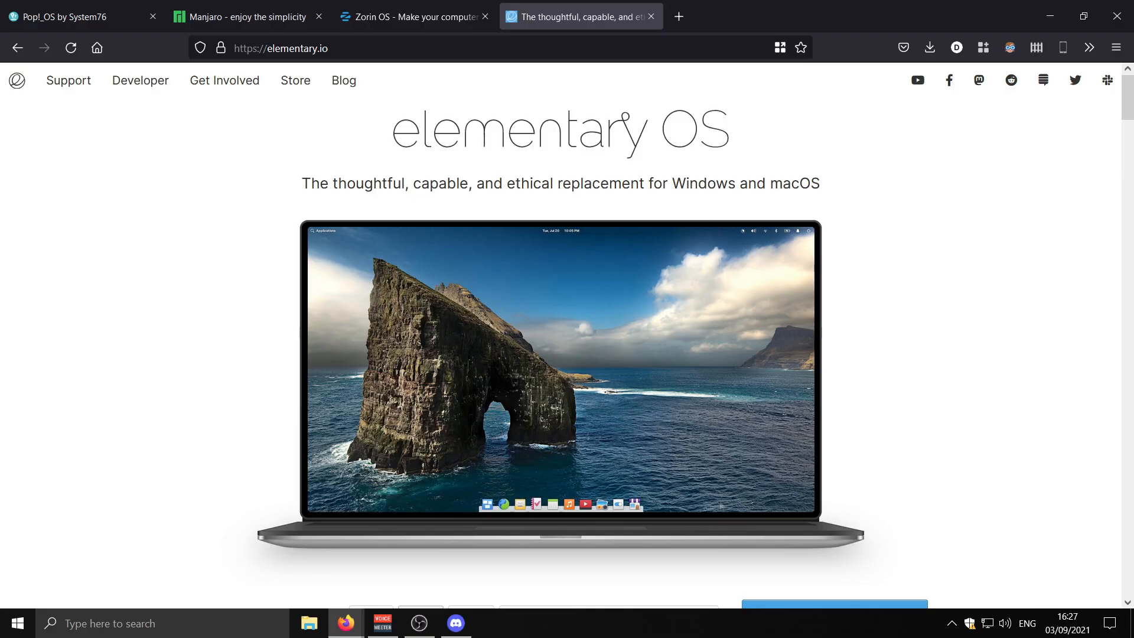
mouse_move(757, 317)
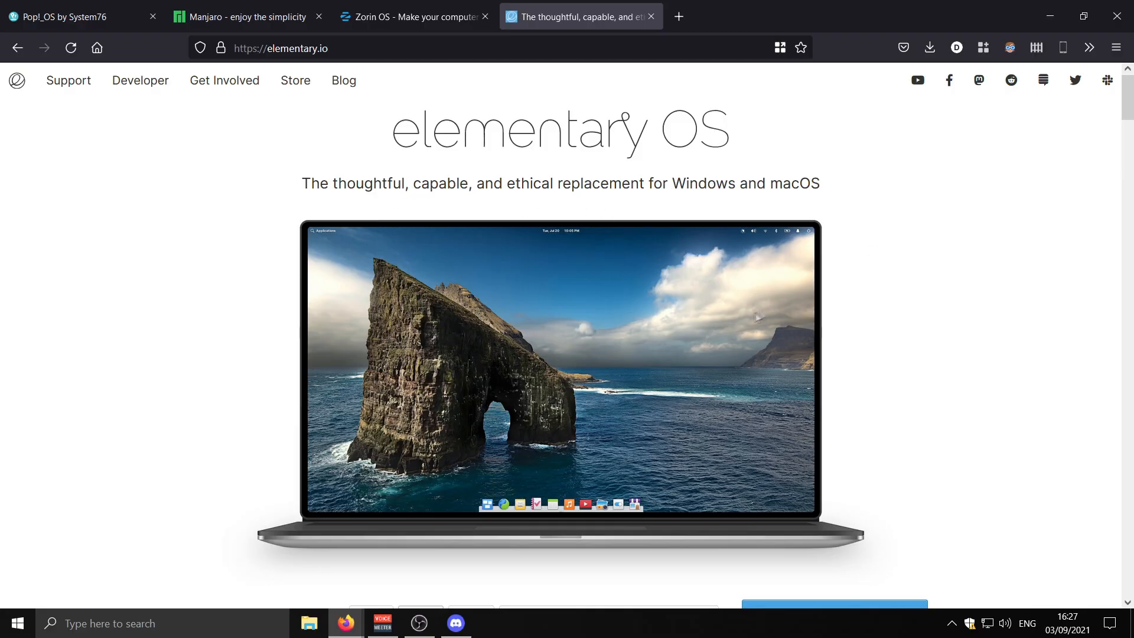
mouse_move(758, 316)
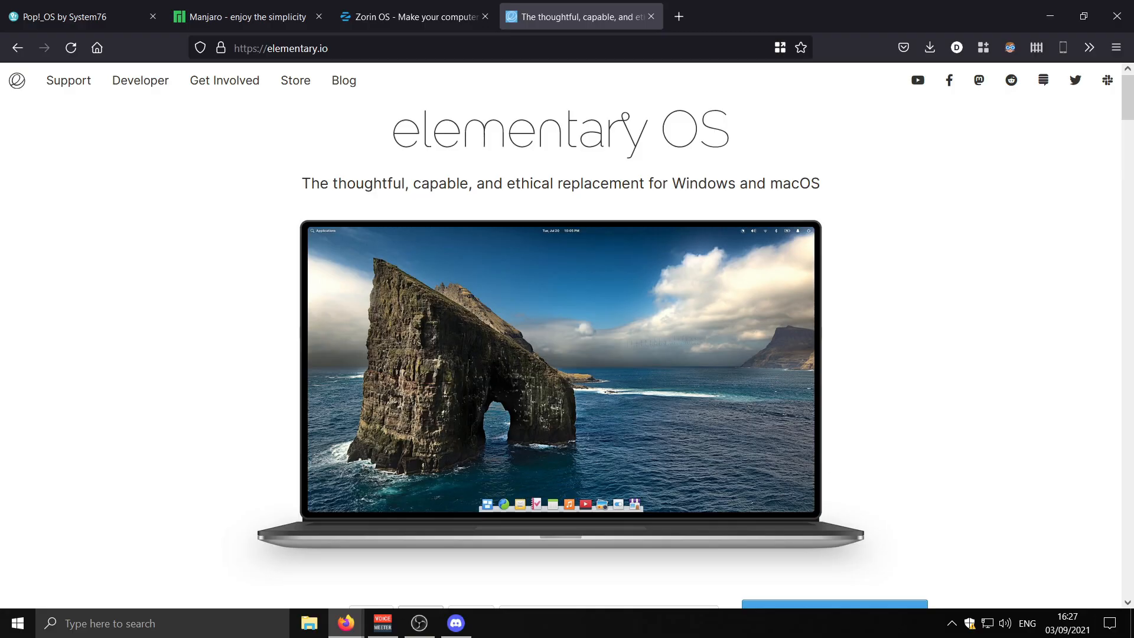
mouse_move(425, 290)
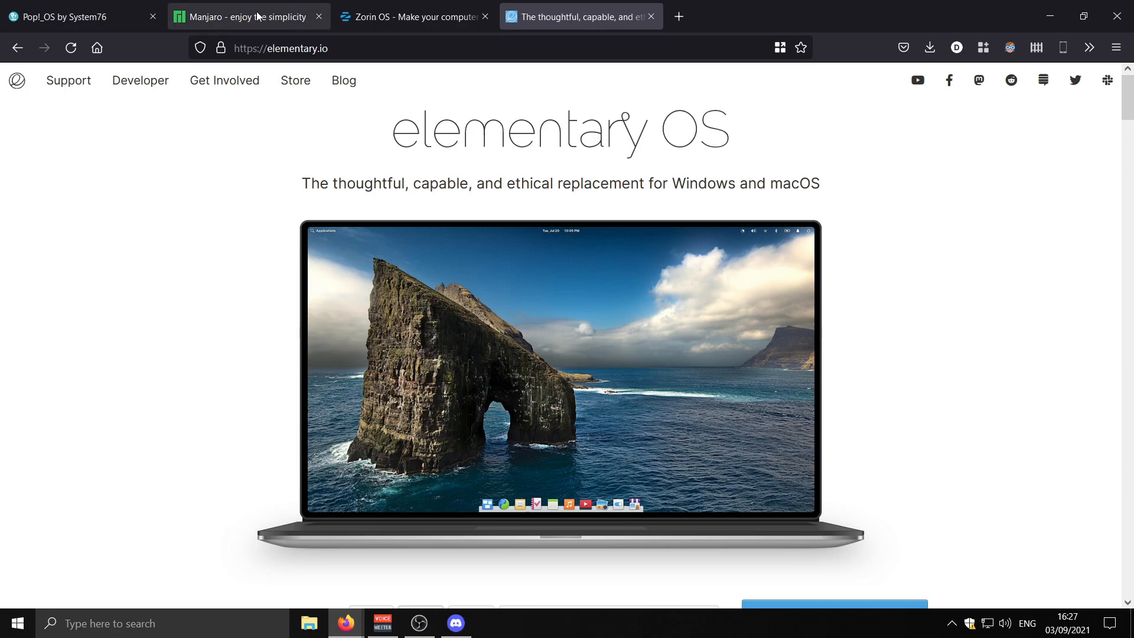
Step: Return to the Zorin OS page with its device showcase
left_click(413, 16)
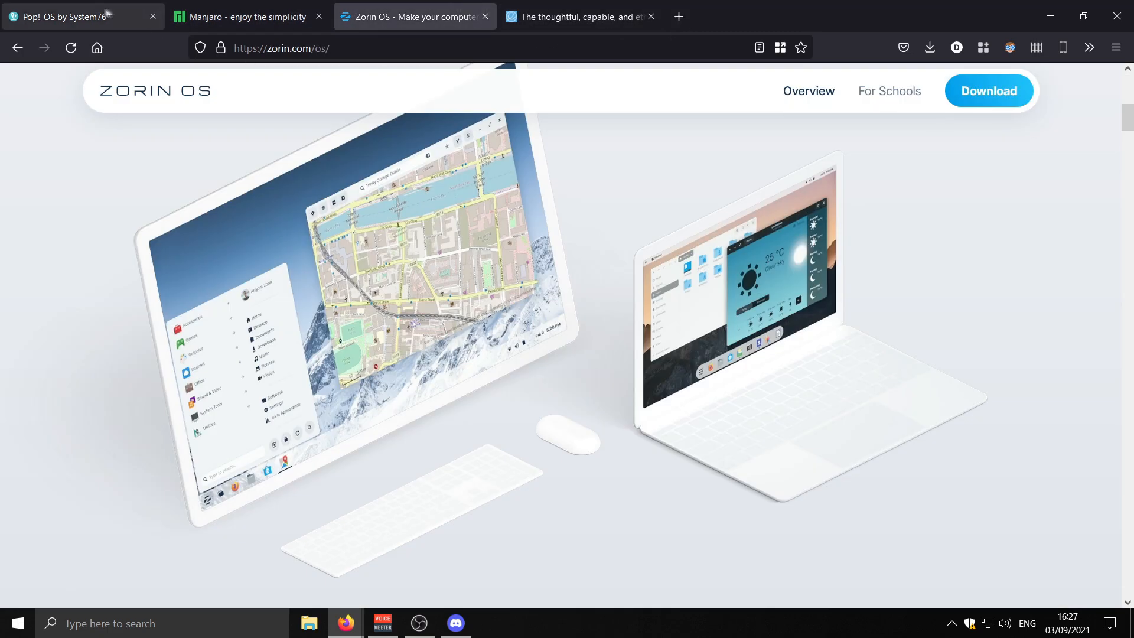
Step: Return to the Welcome to Pop!_OS homepage by System76
left_click(72, 15)
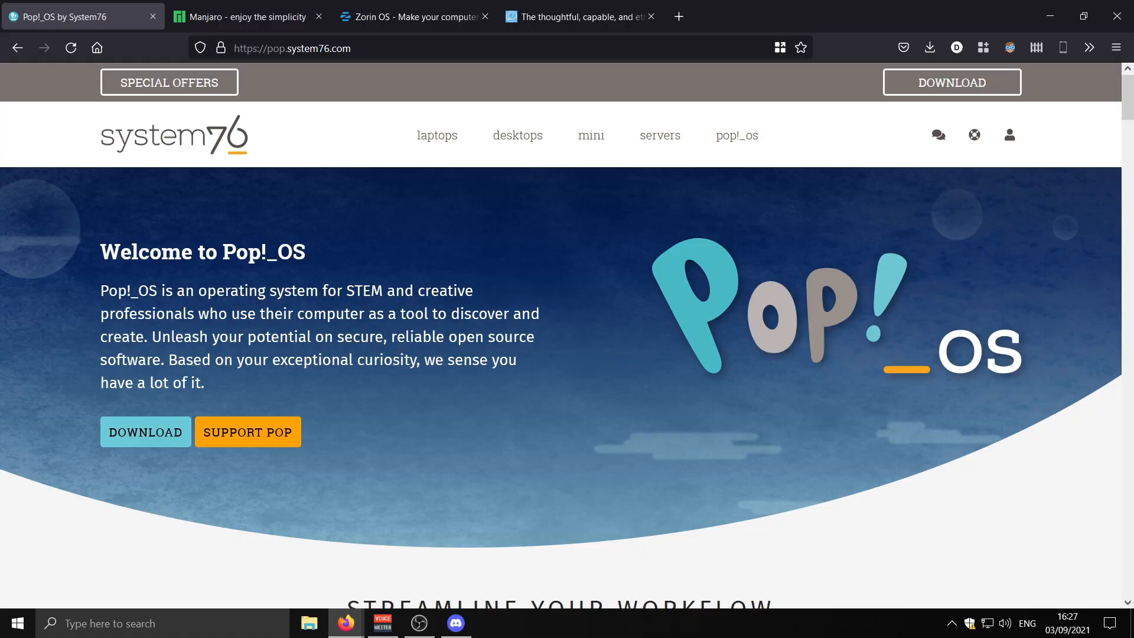
mouse_move(554, 387)
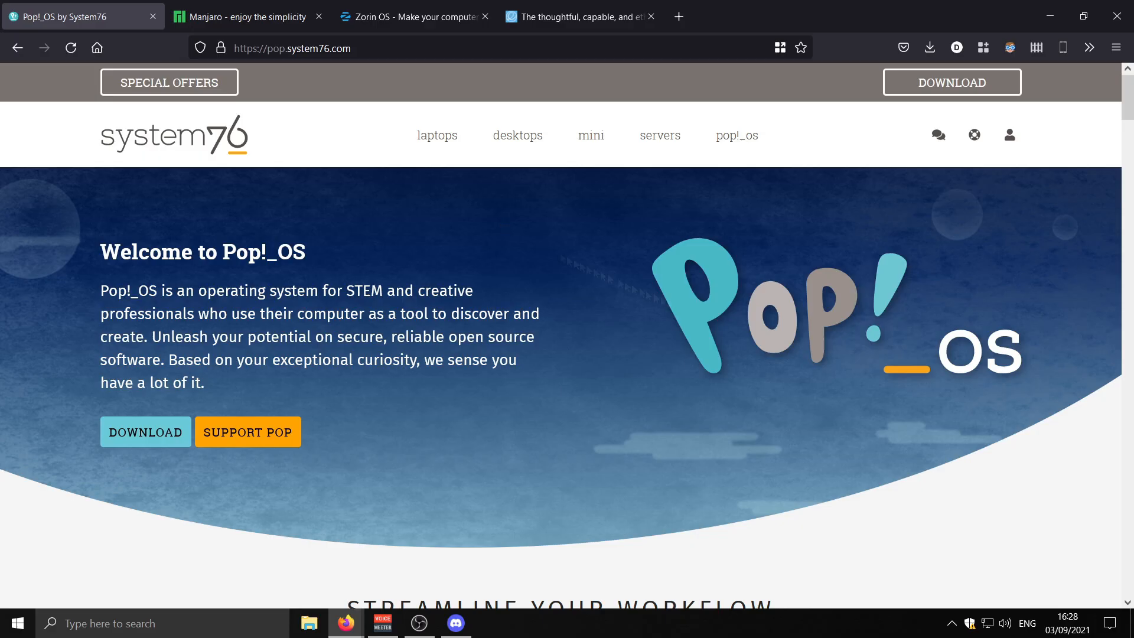
mouse_move(358, 98)
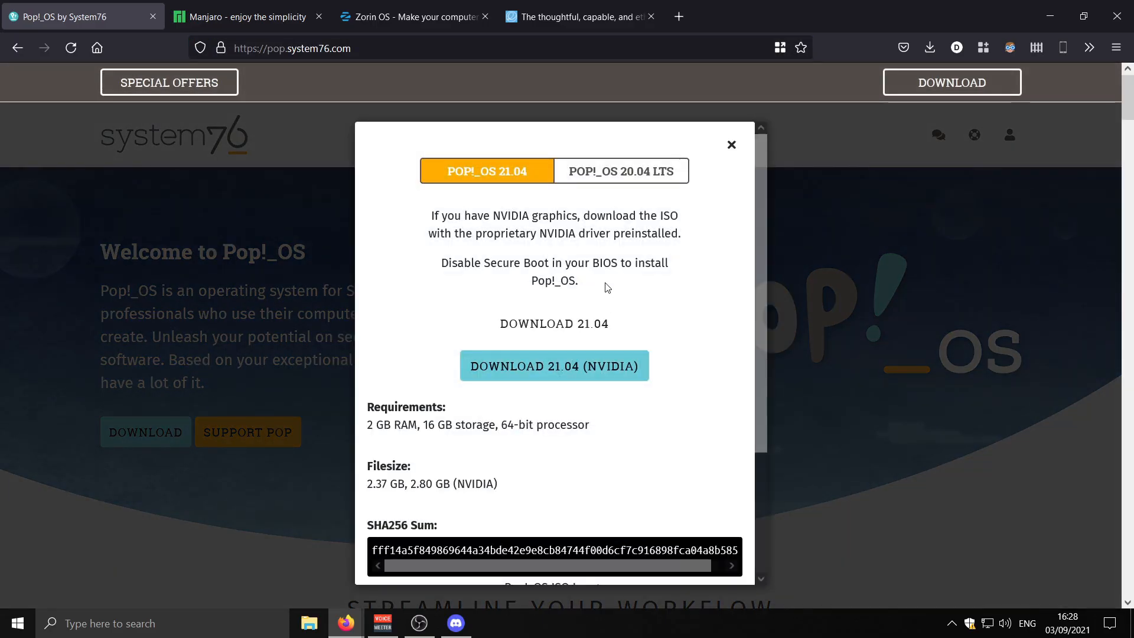
mouse_move(395, 456)
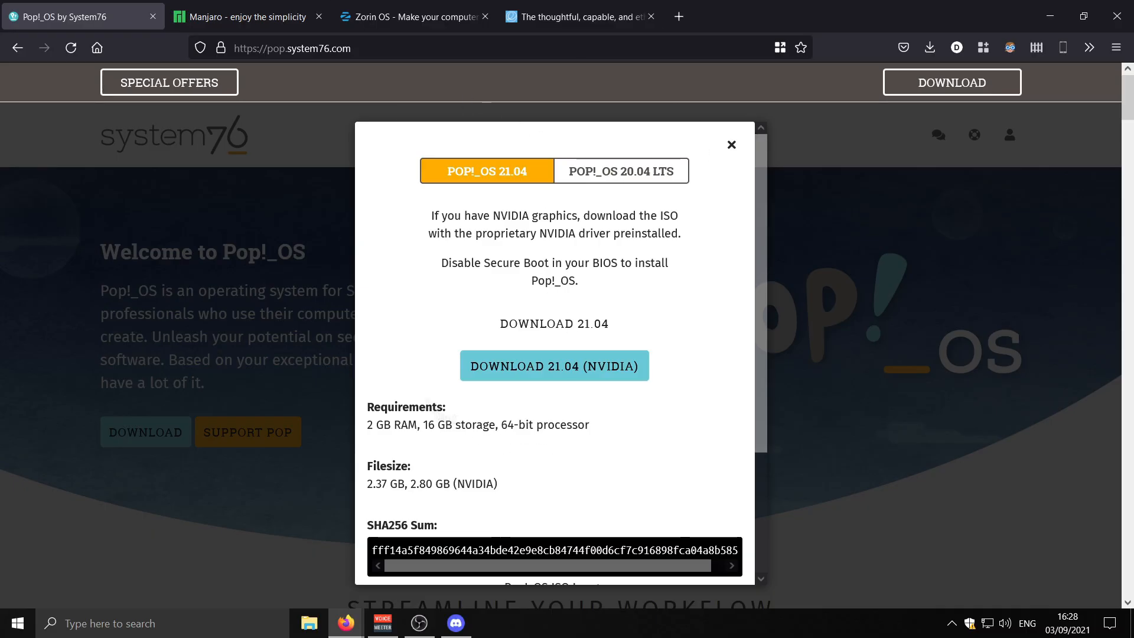
Step: View the Revive your old PC section on the Zorin OS page
left_click(412, 16)
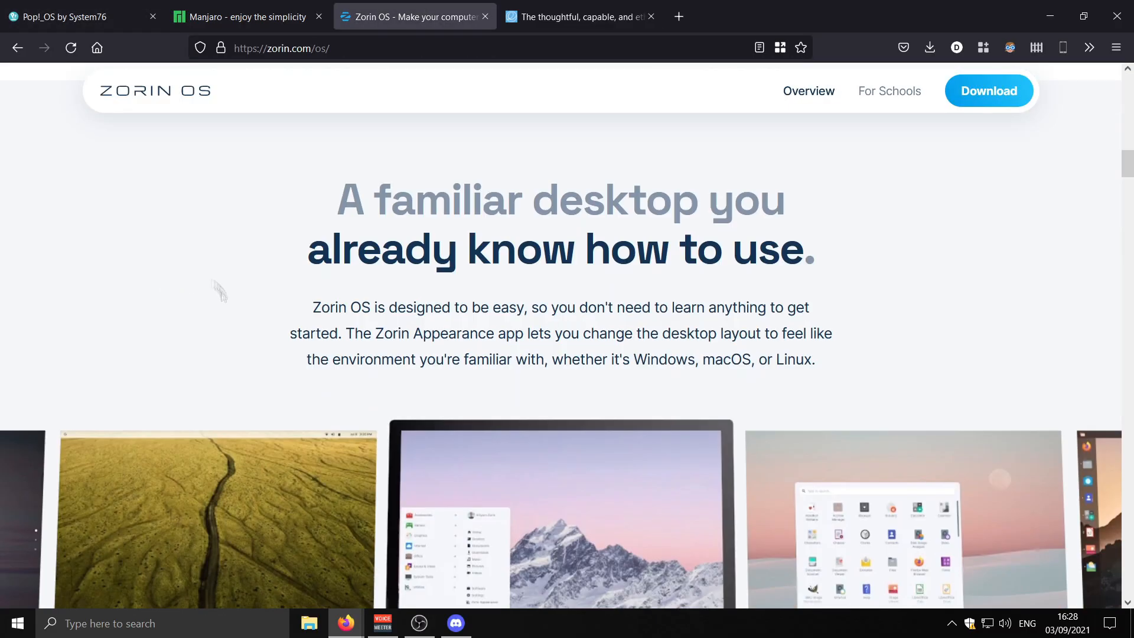
scroll("down", 3)
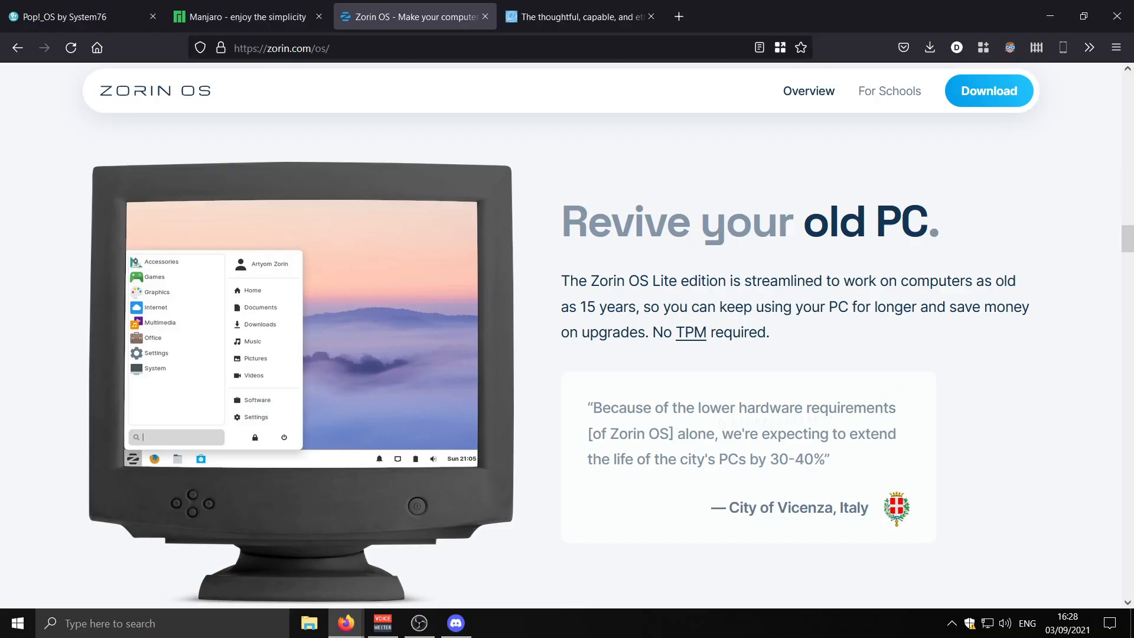
Step: Download the Pop!_OS 21.04 NVIDIA ISO to the Windows desktop
left_click(72, 15)
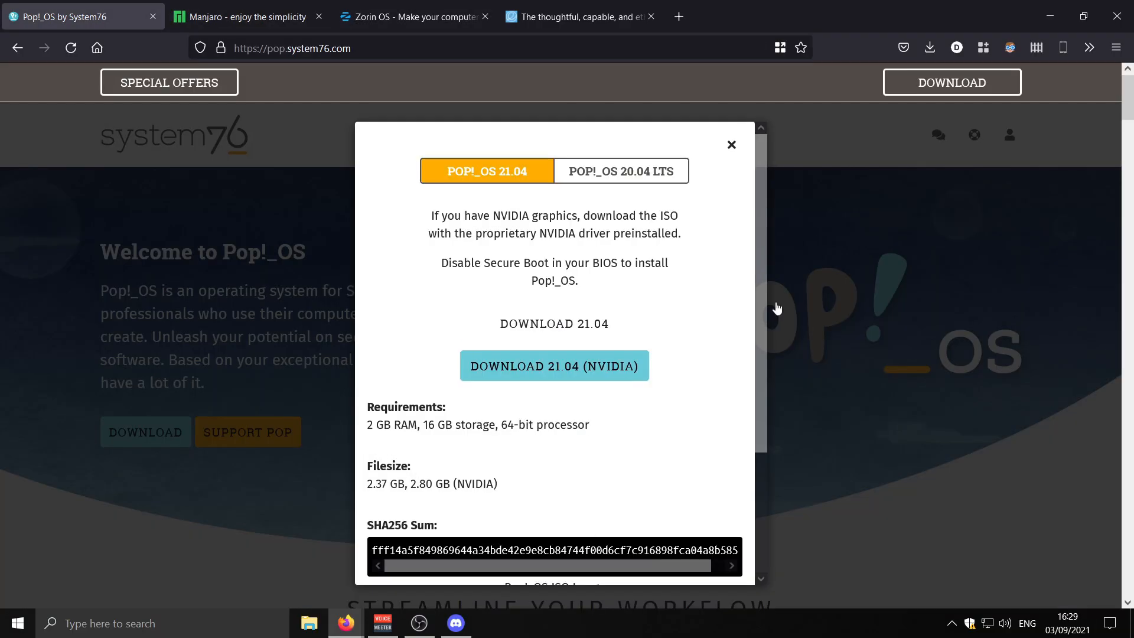
left_click(554, 365)
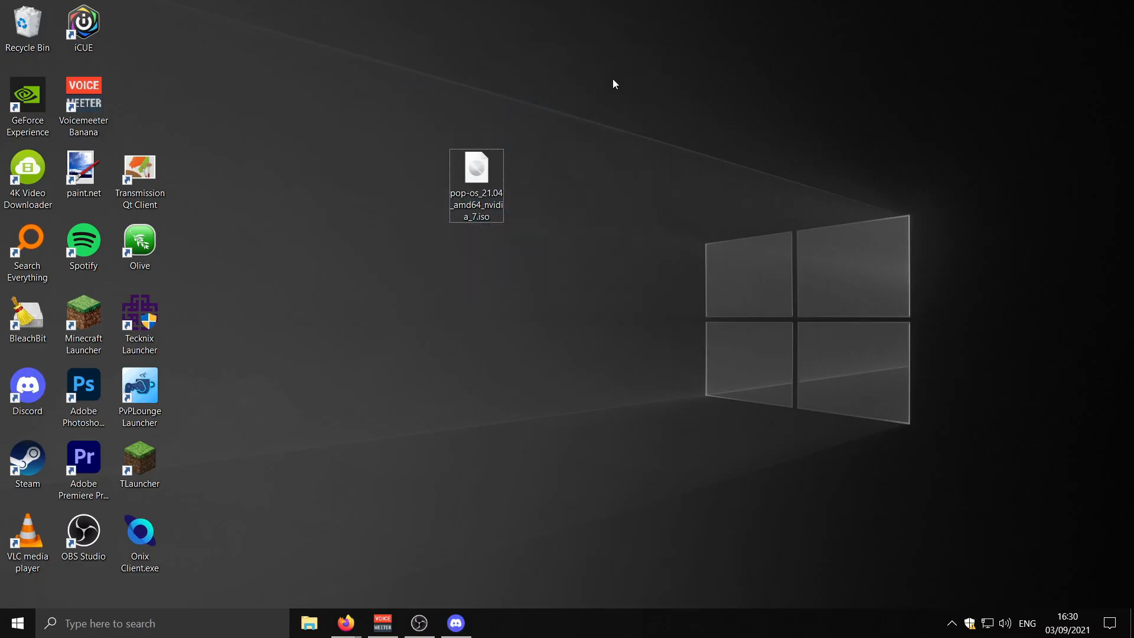
mouse_move(345, 623)
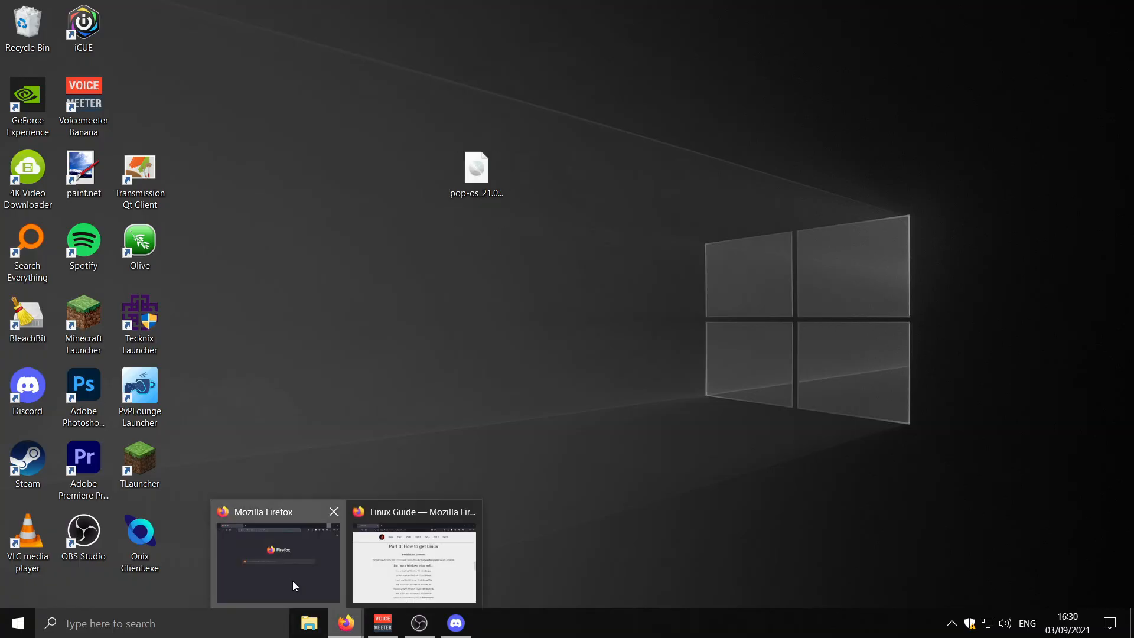
Step: Launch Rufus 3.15 from the Start search with 'rufus'
type("rufus")
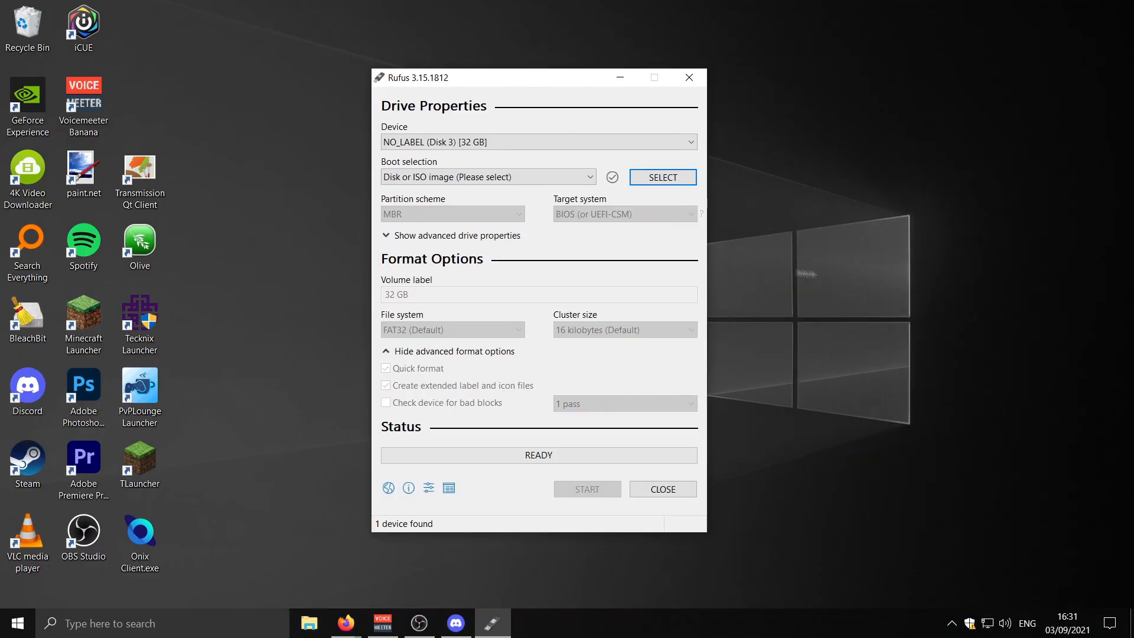
mouse_move(813, 178)
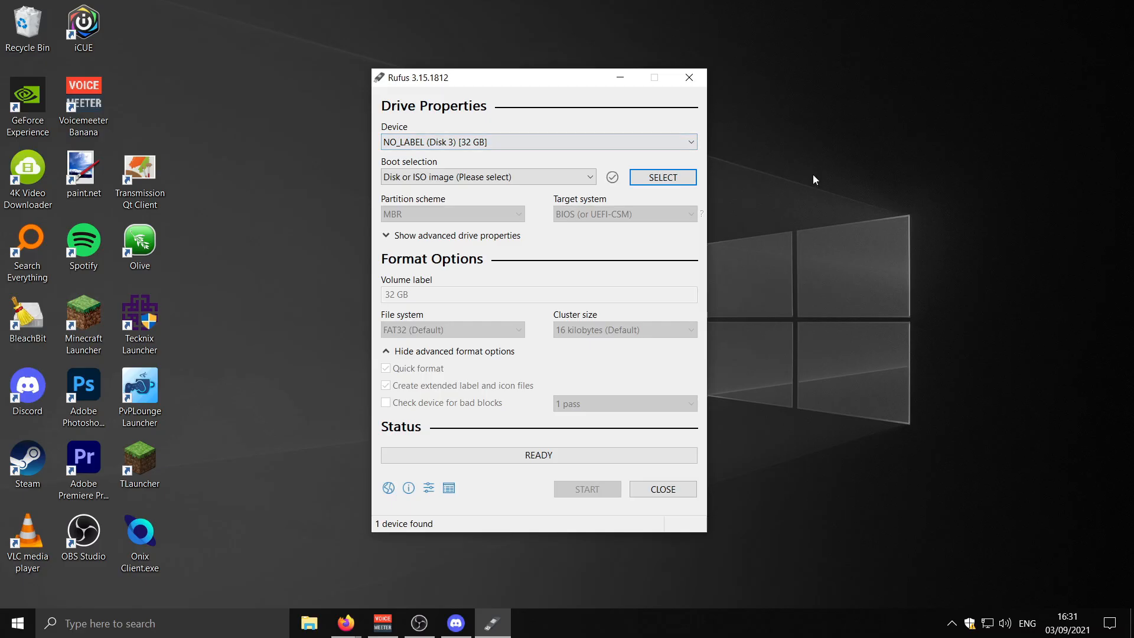
mouse_move(699, 195)
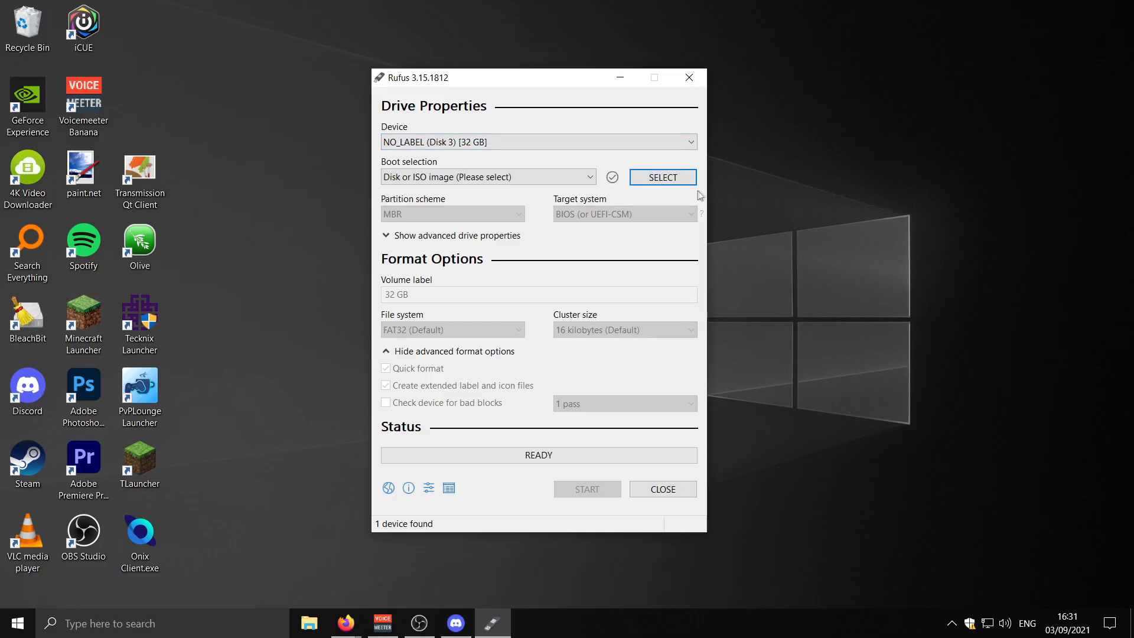
Step: Write pop-os_21.04_amd64_nvidia_7.iso to the 32 GB USB drive
left_click(662, 176)
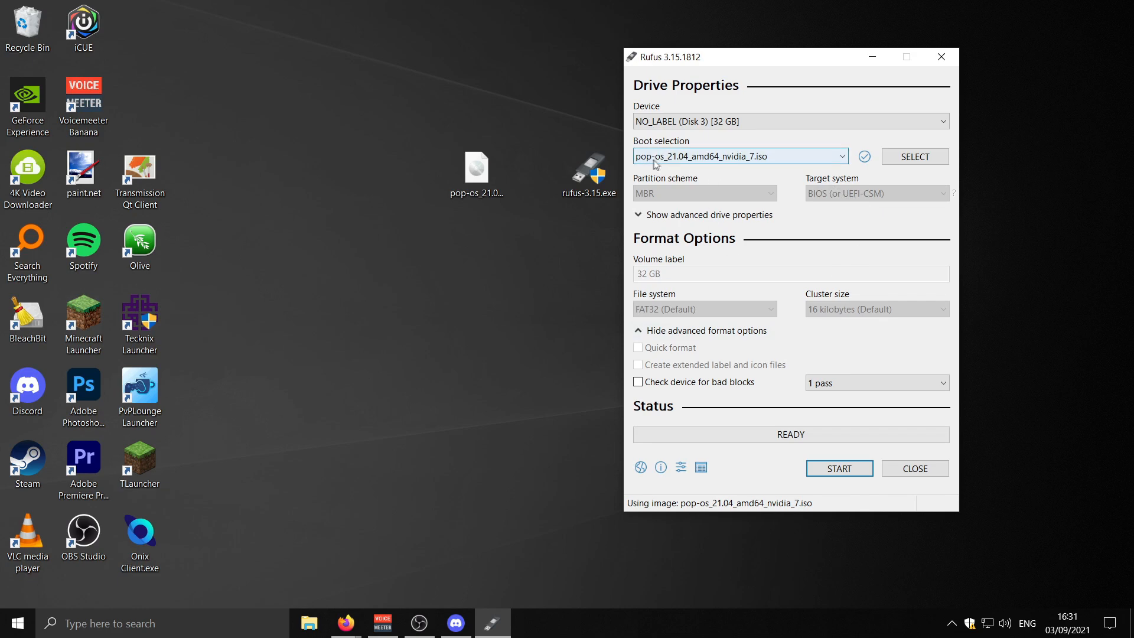
mouse_move(710, 118)
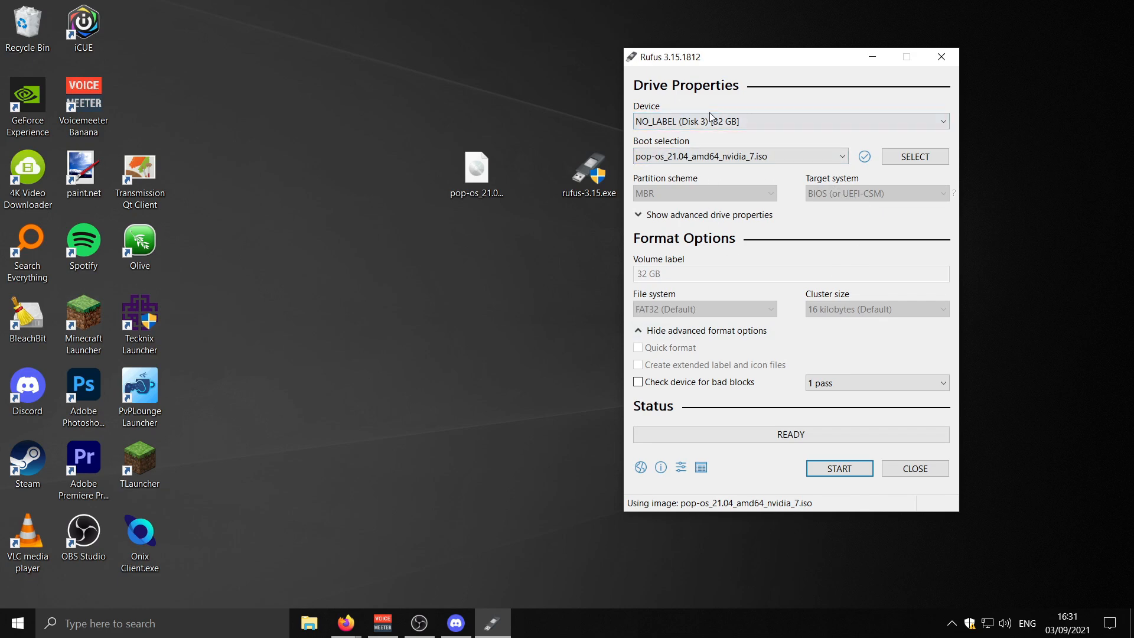
left_click(839, 468)
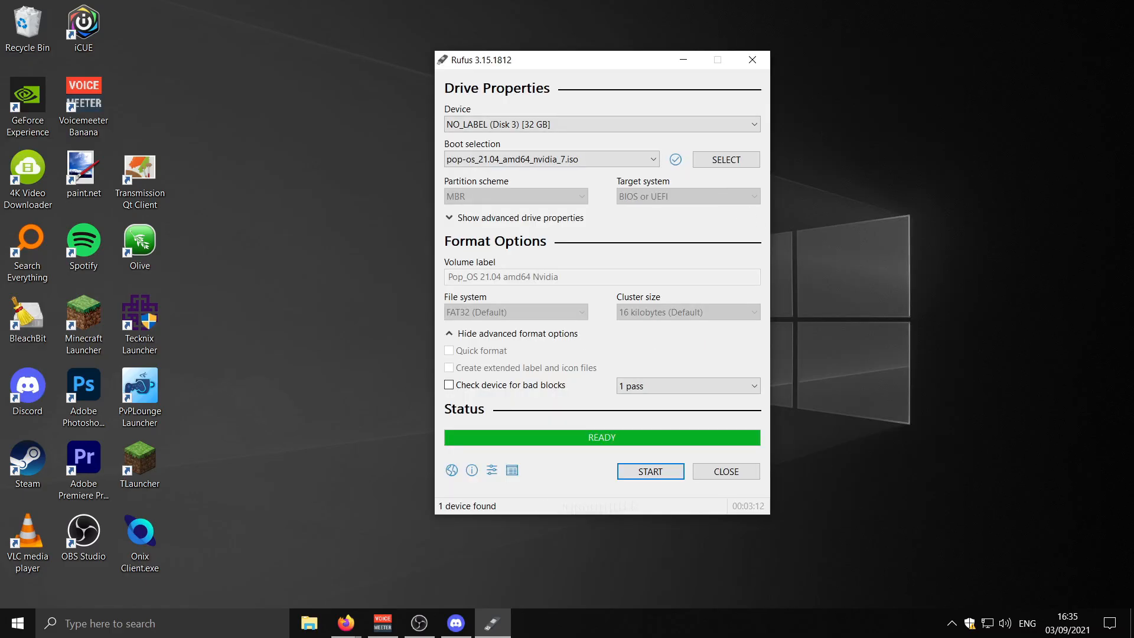
mouse_move(933, 424)
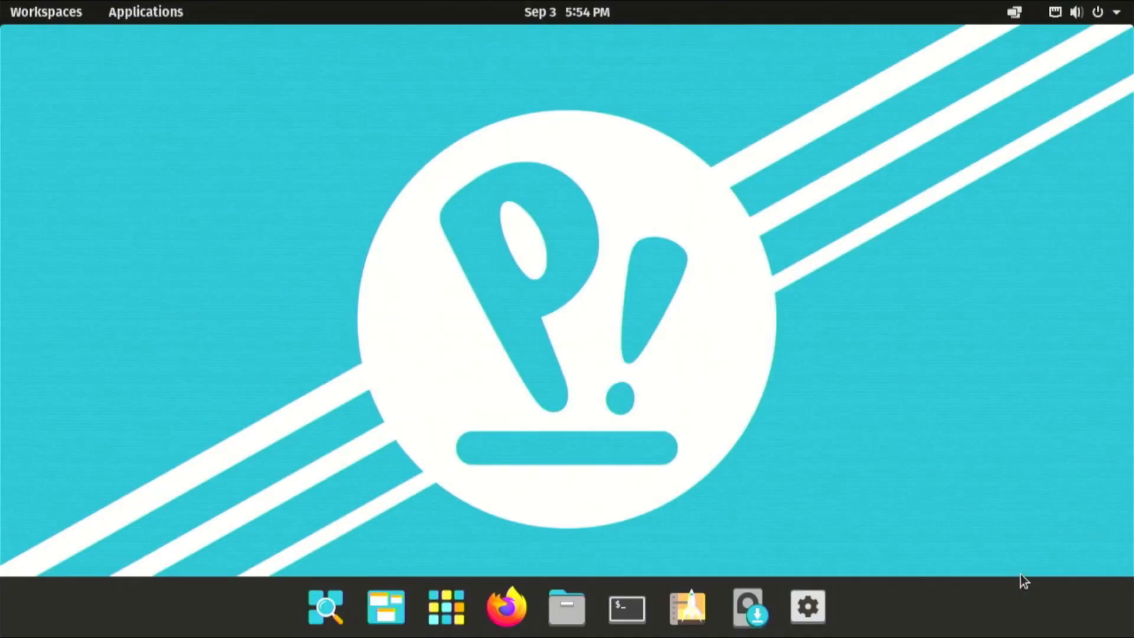
Step: Launch the Install Pop!_OS 21.04 installer at its Select a Language screen
left_click(746, 606)
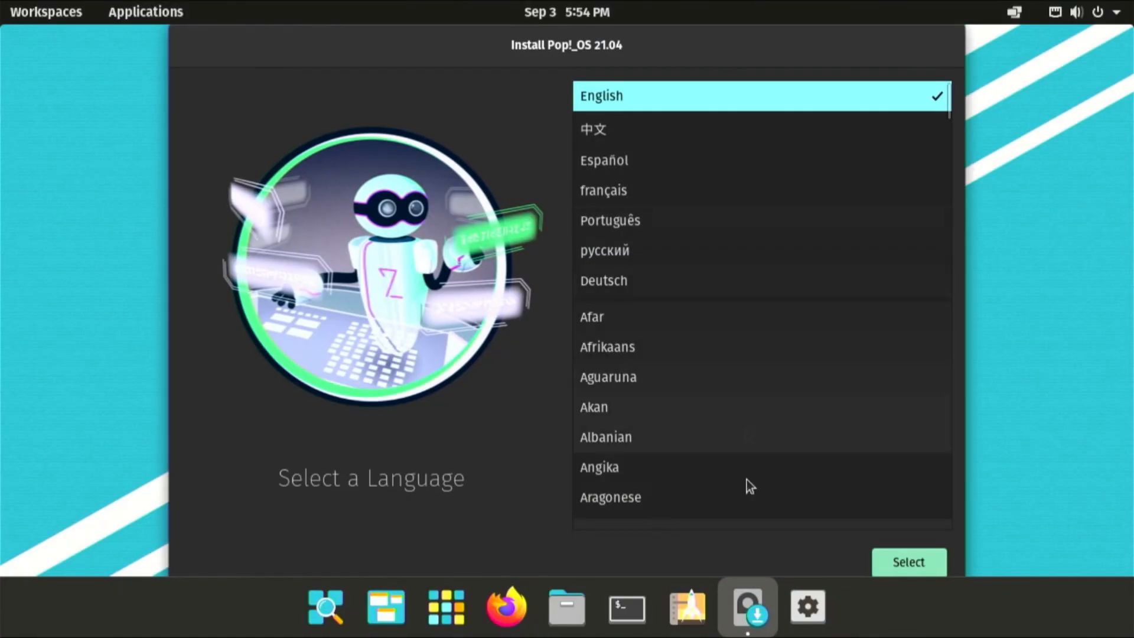
mouse_move(627, 321)
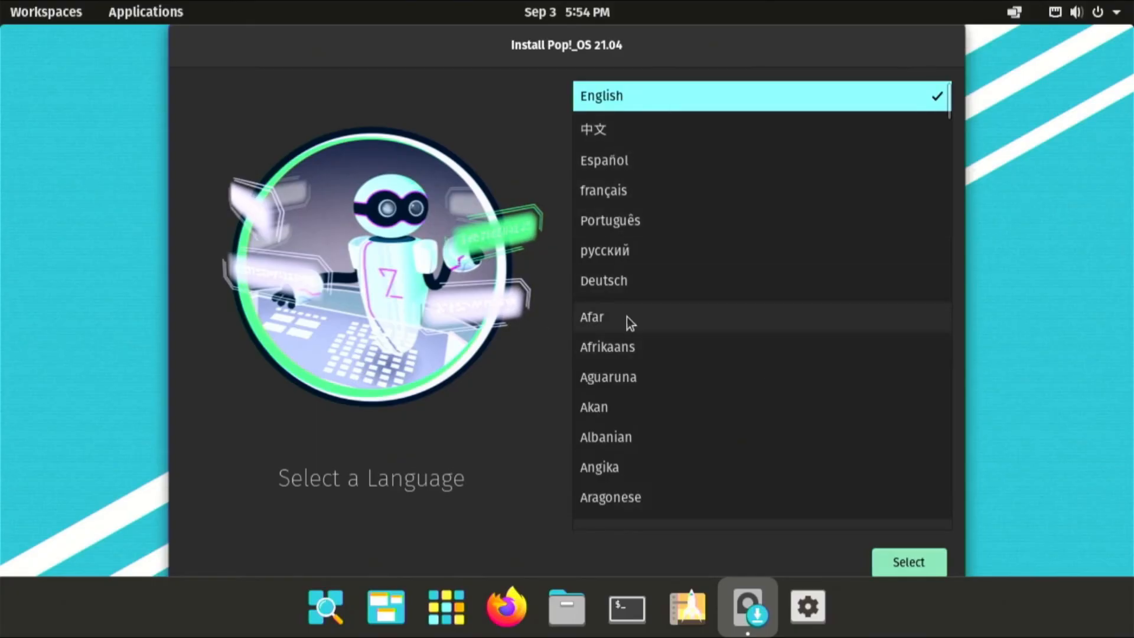
mouse_move(604, 129)
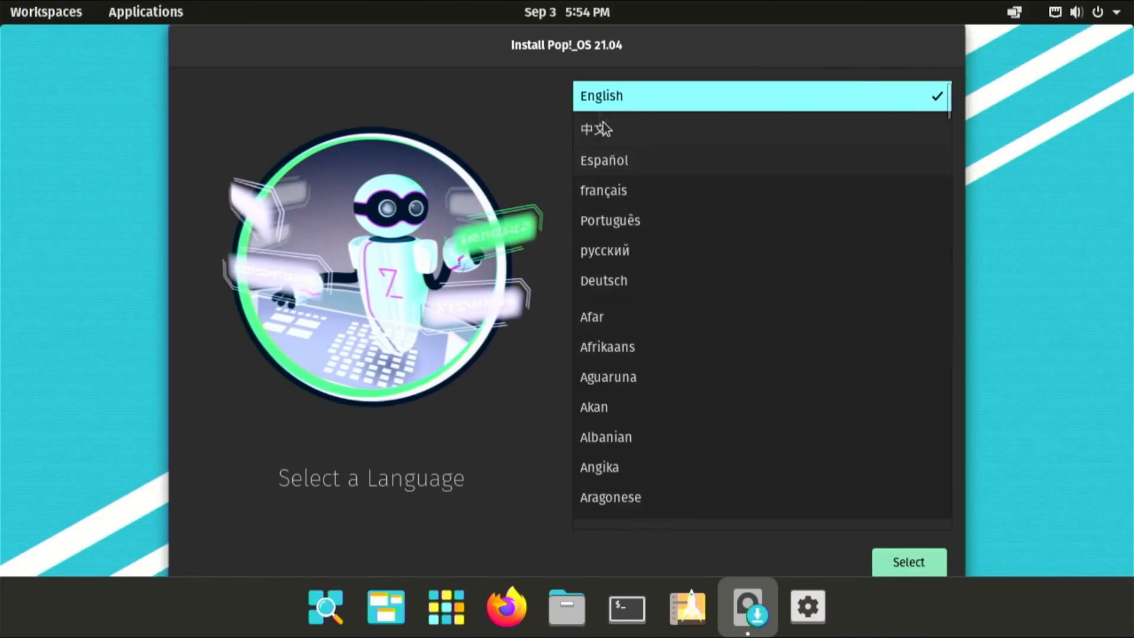
mouse_move(502, 324)
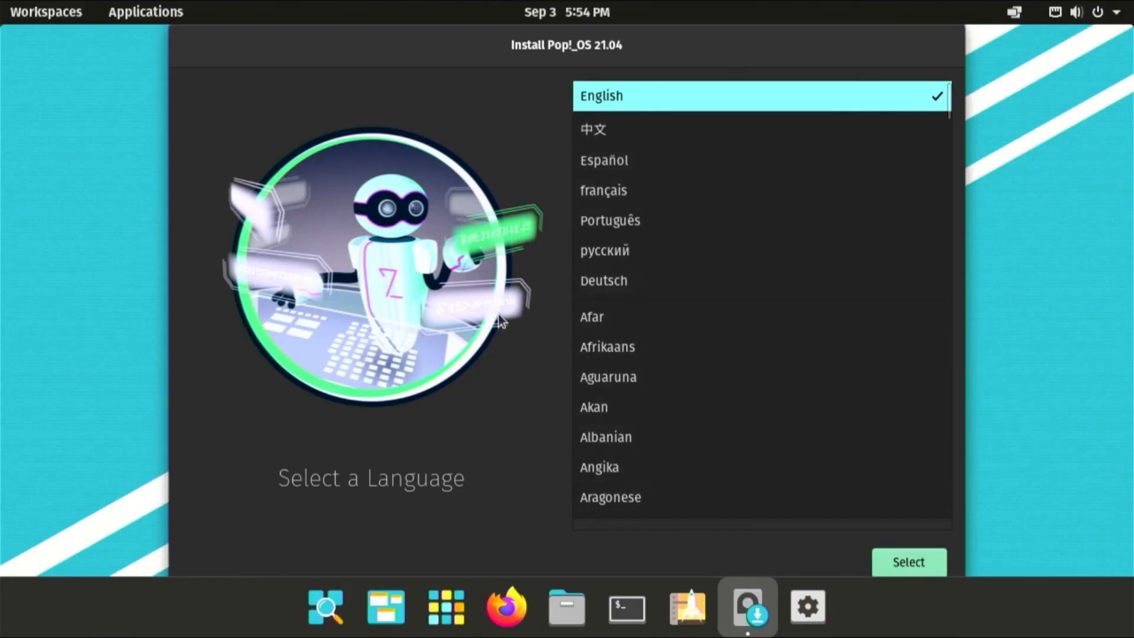
Step: Confirm English, preview the Custom (Advanced) partition layout of both drives, then return to install types
left_click(907, 562)
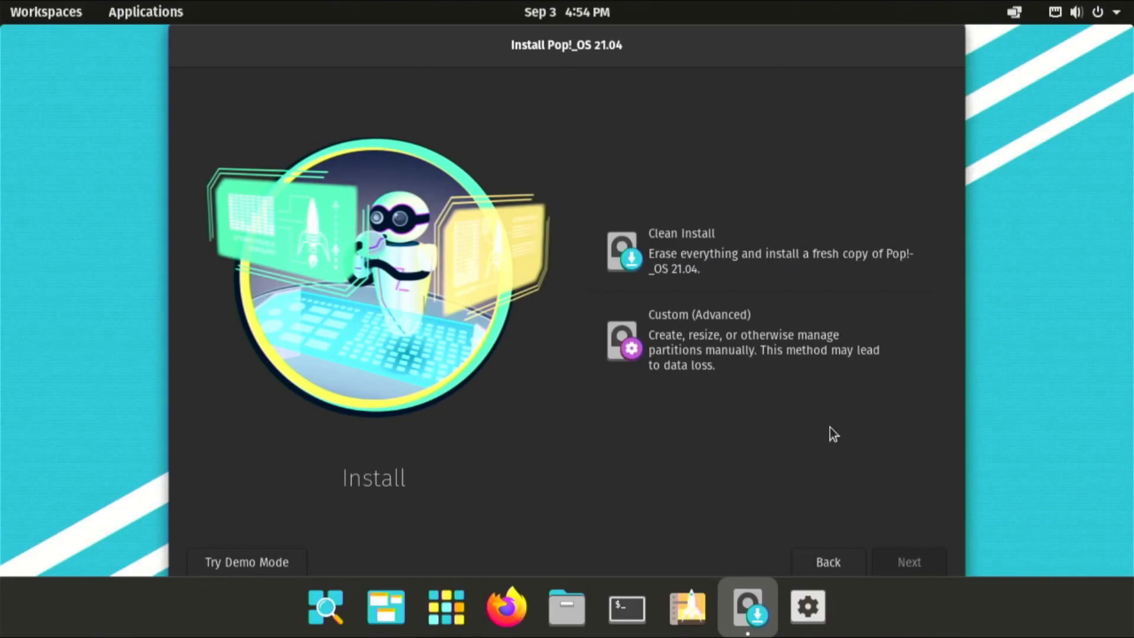
mouse_move(859, 231)
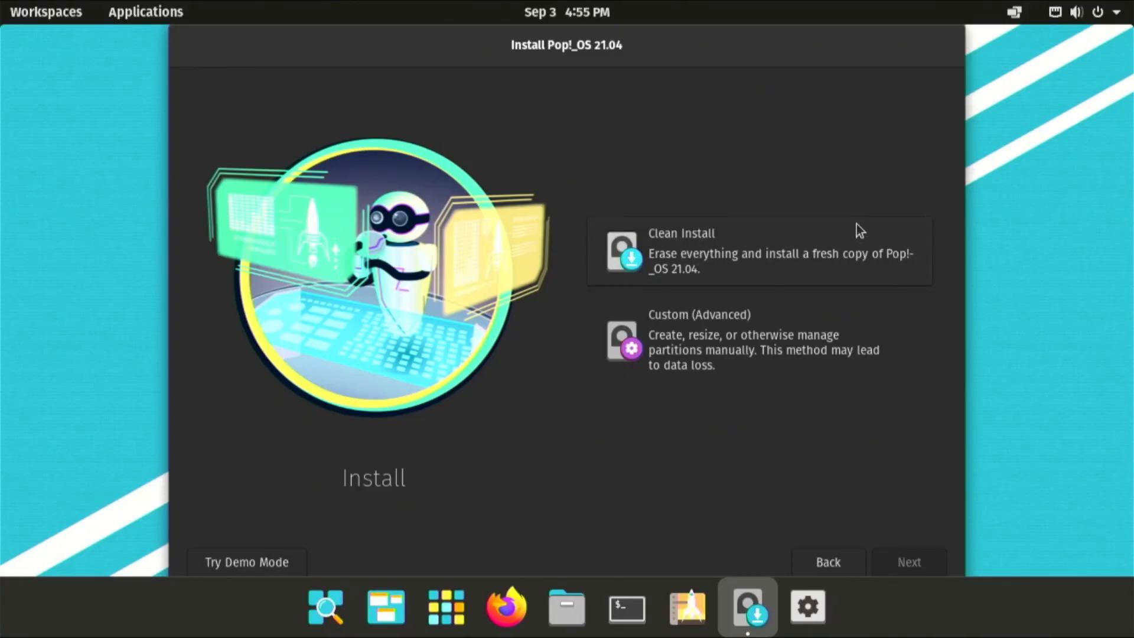
mouse_move(757, 373)
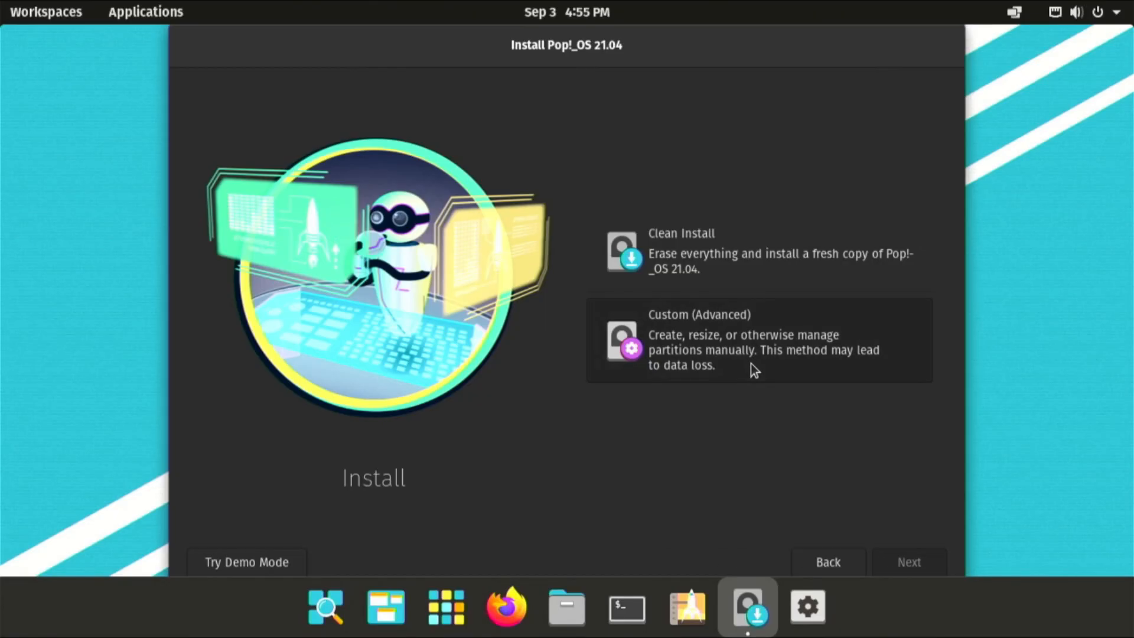
left_click(757, 339)
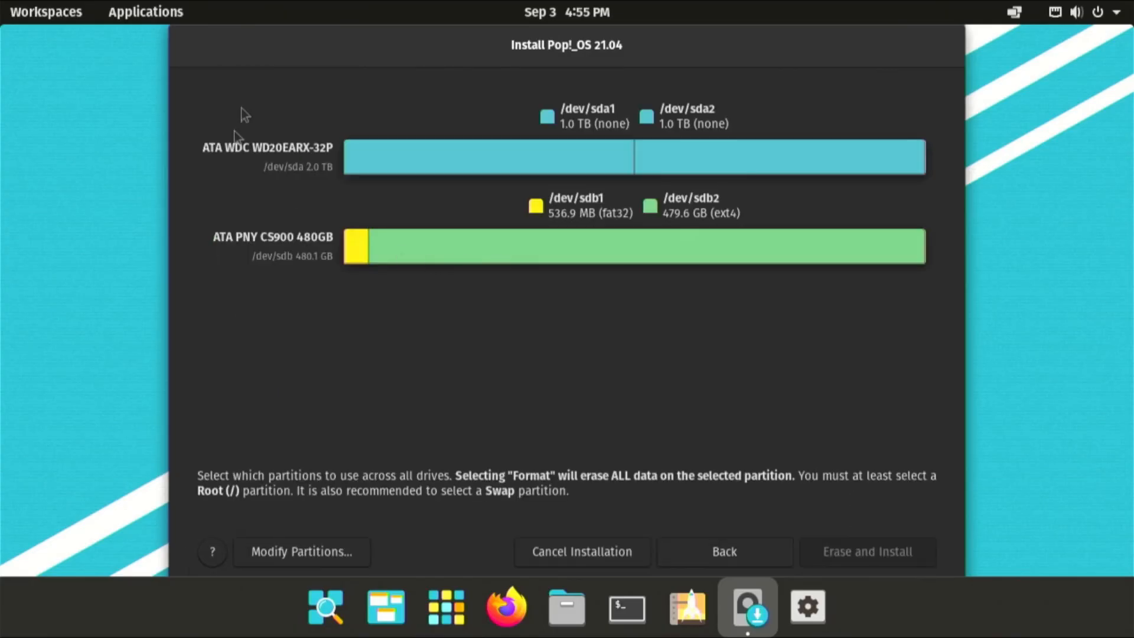
mouse_move(506, 352)
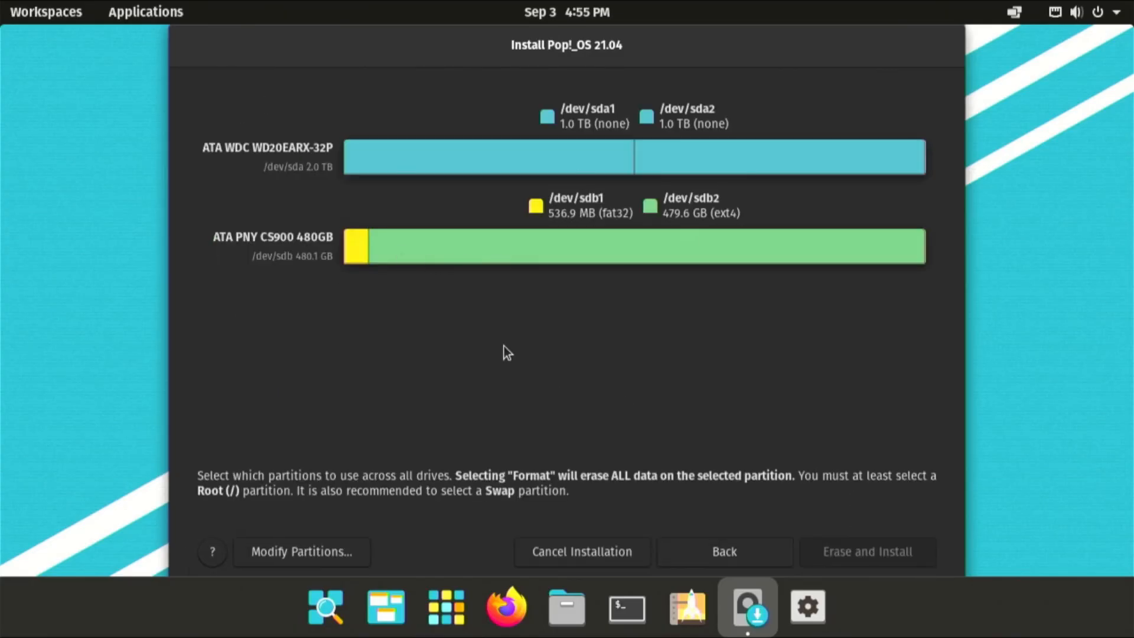
mouse_move(585, 300)
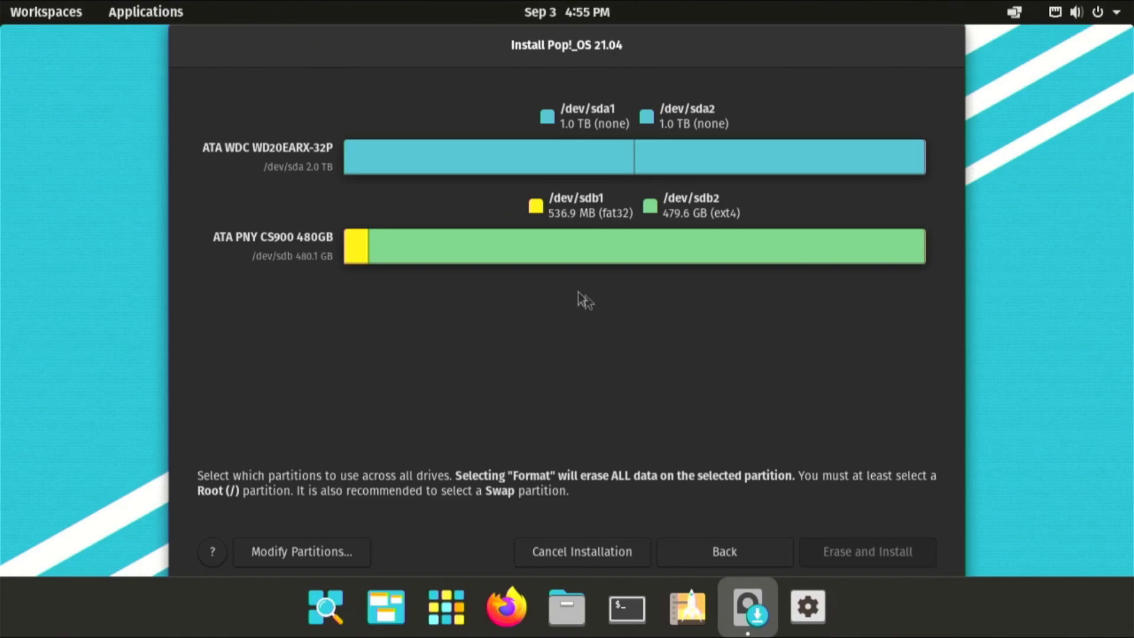
mouse_move(277, 151)
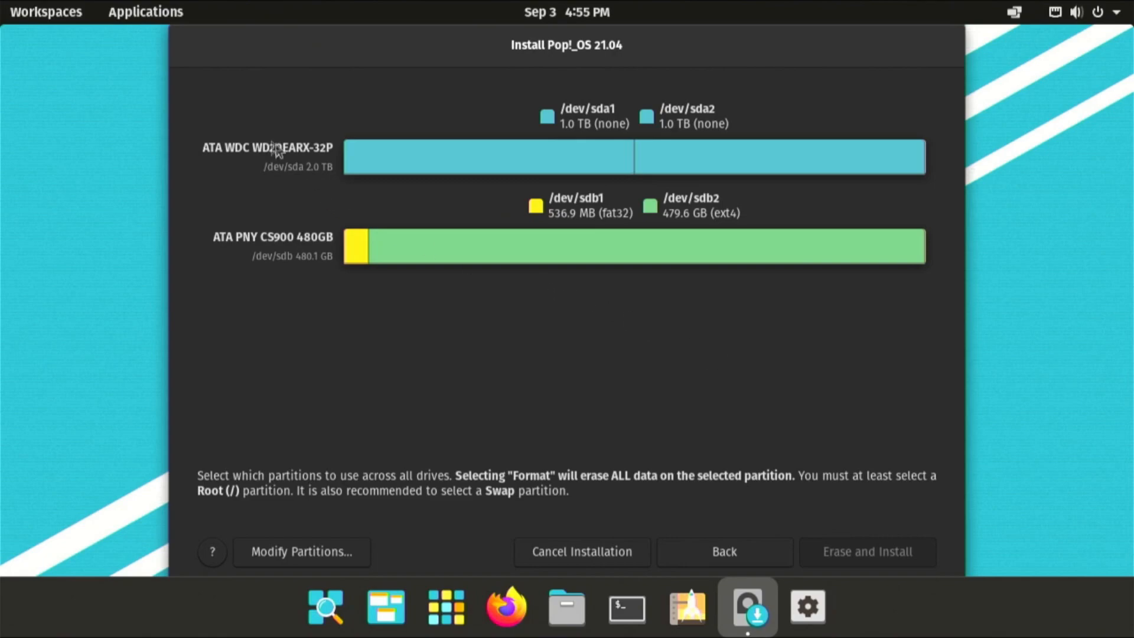
mouse_move(790, 197)
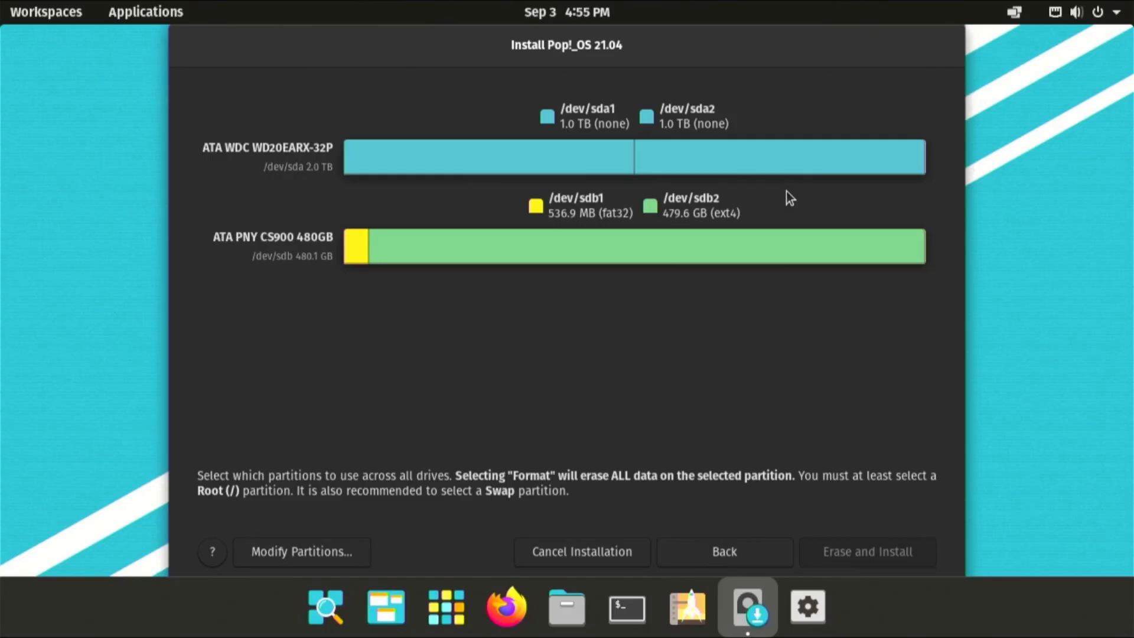
left_click(723, 552)
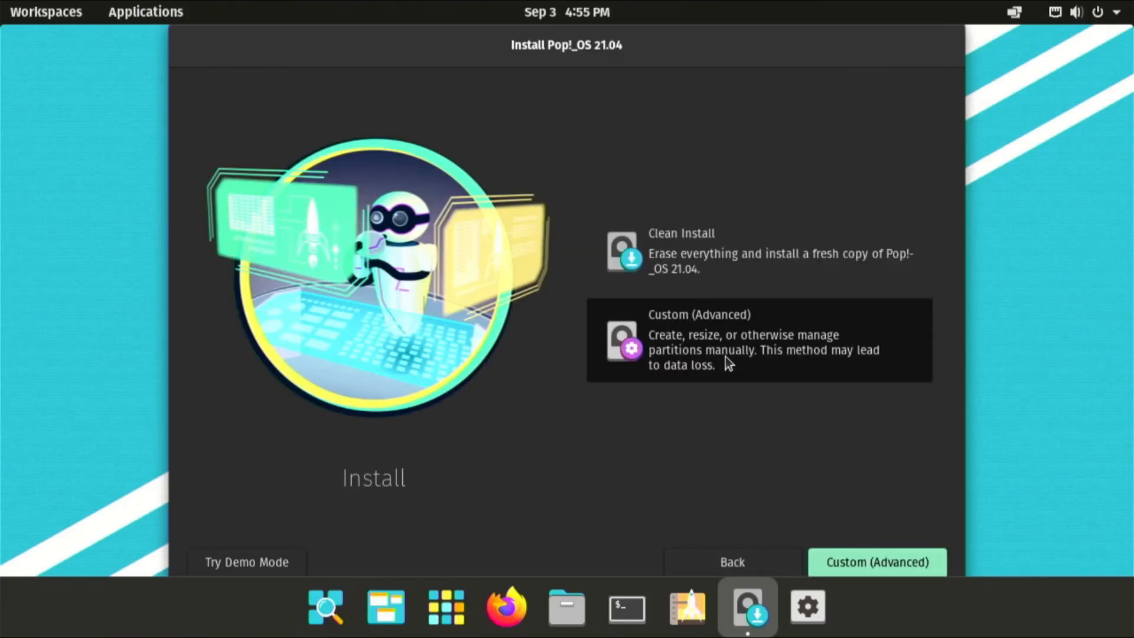
Step: Choose Clean Install, confirm it, and proceed into the user account screen
left_click(759, 251)
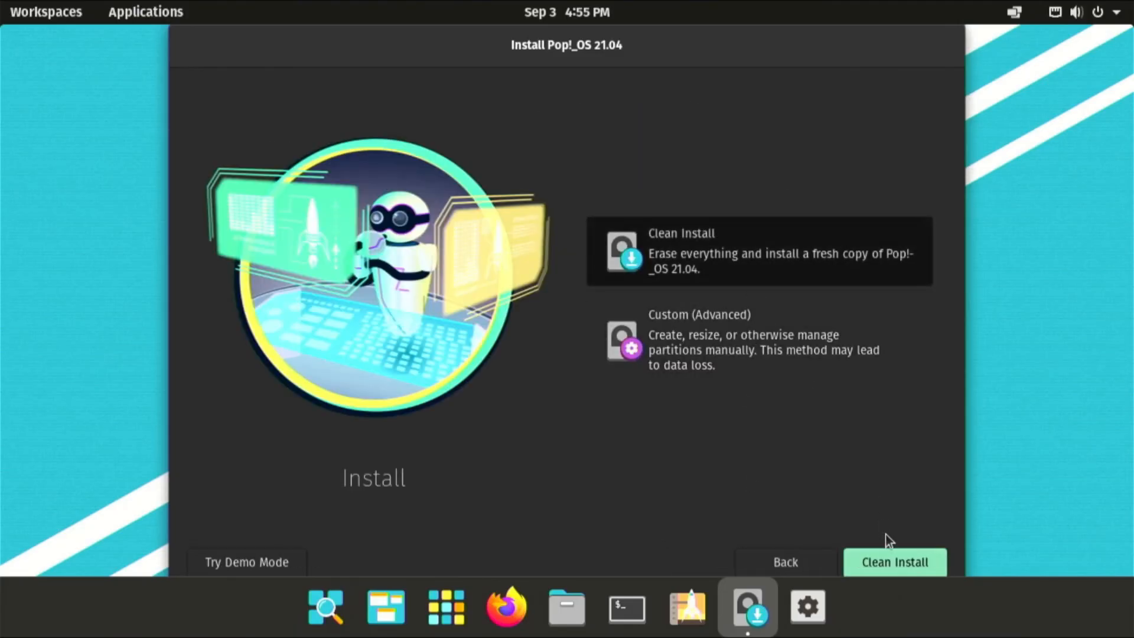
left_click(894, 562)
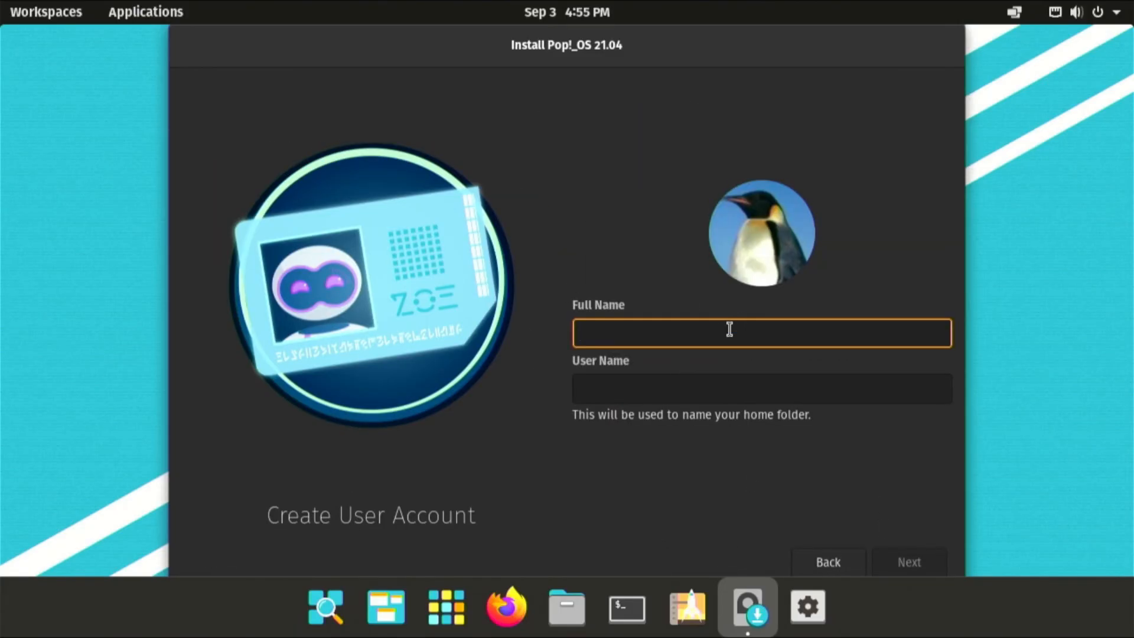
left_click(908, 563)
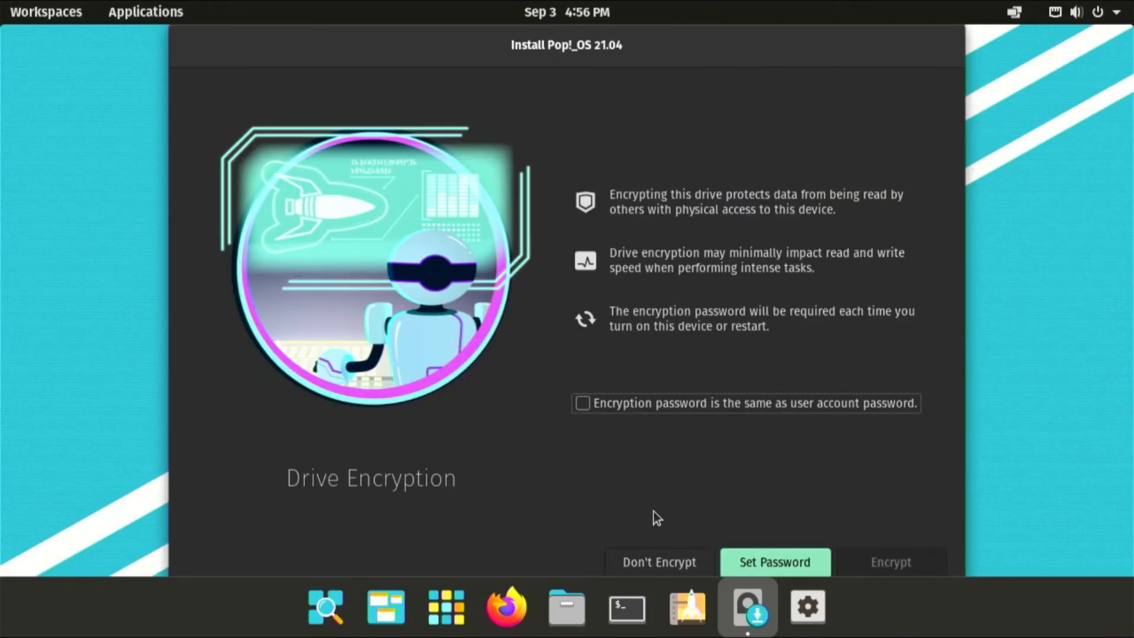
mouse_move(539, 262)
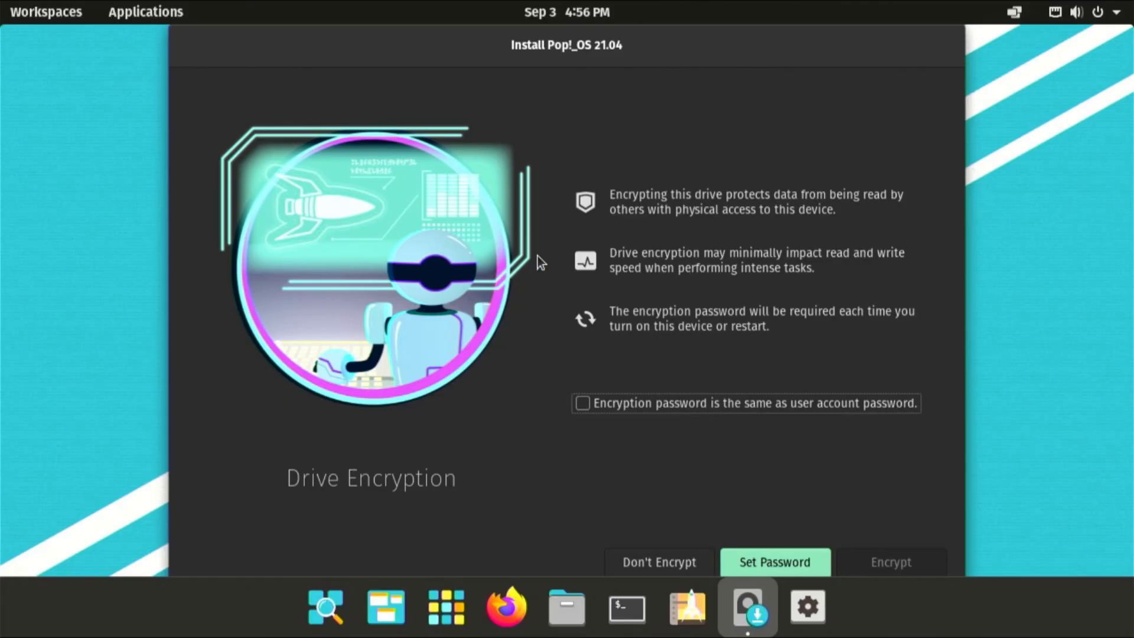
mouse_move(532, 369)
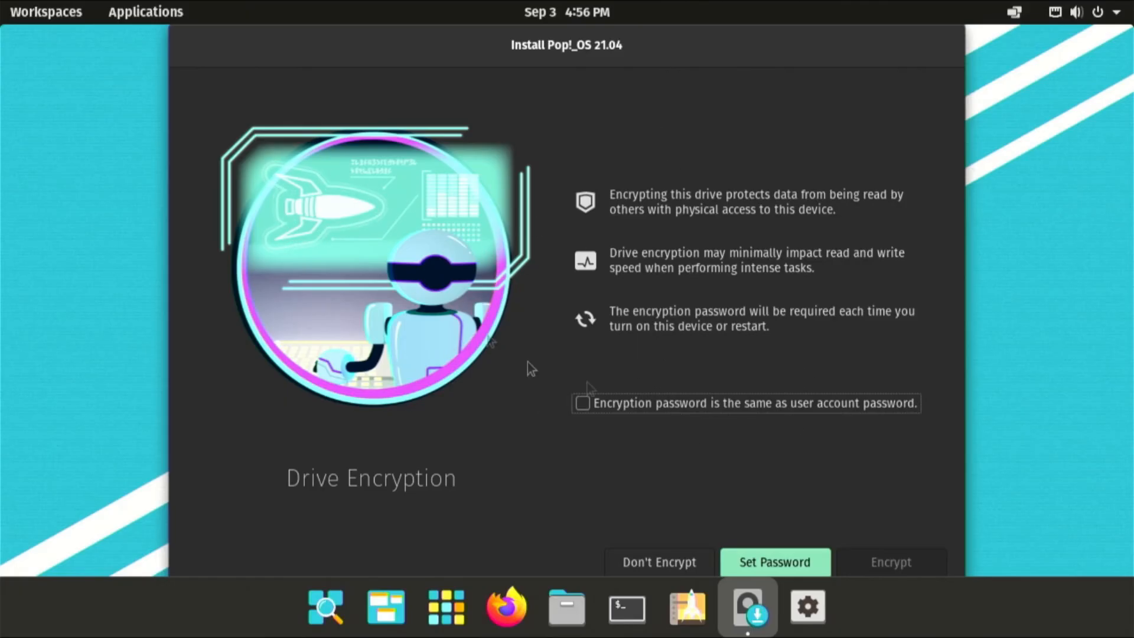
mouse_move(689, 304)
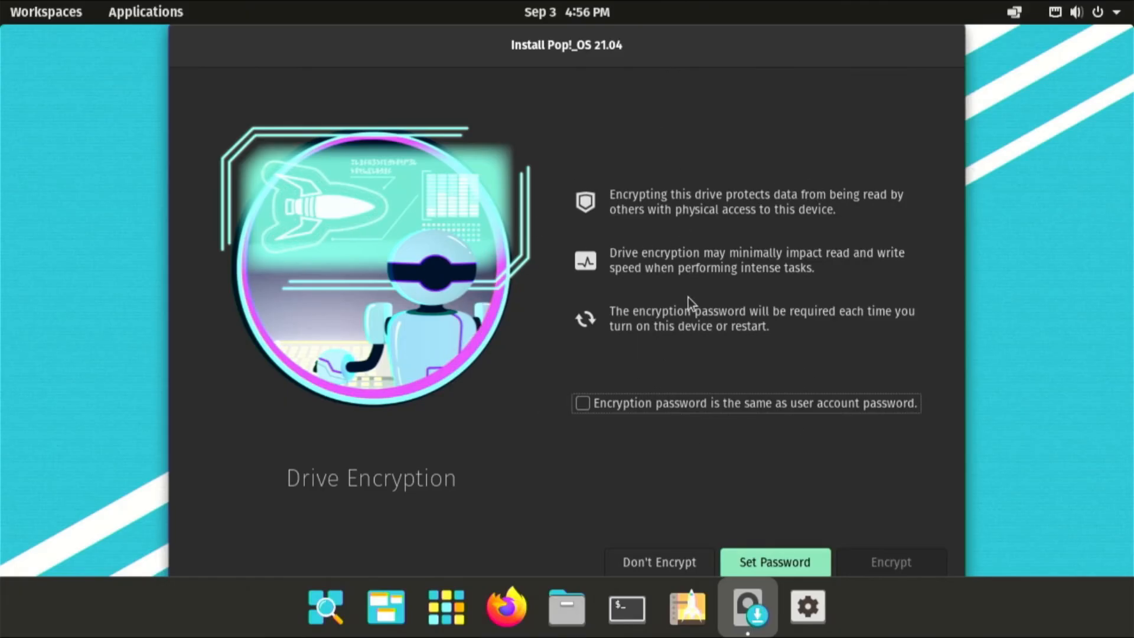
mouse_move(678, 474)
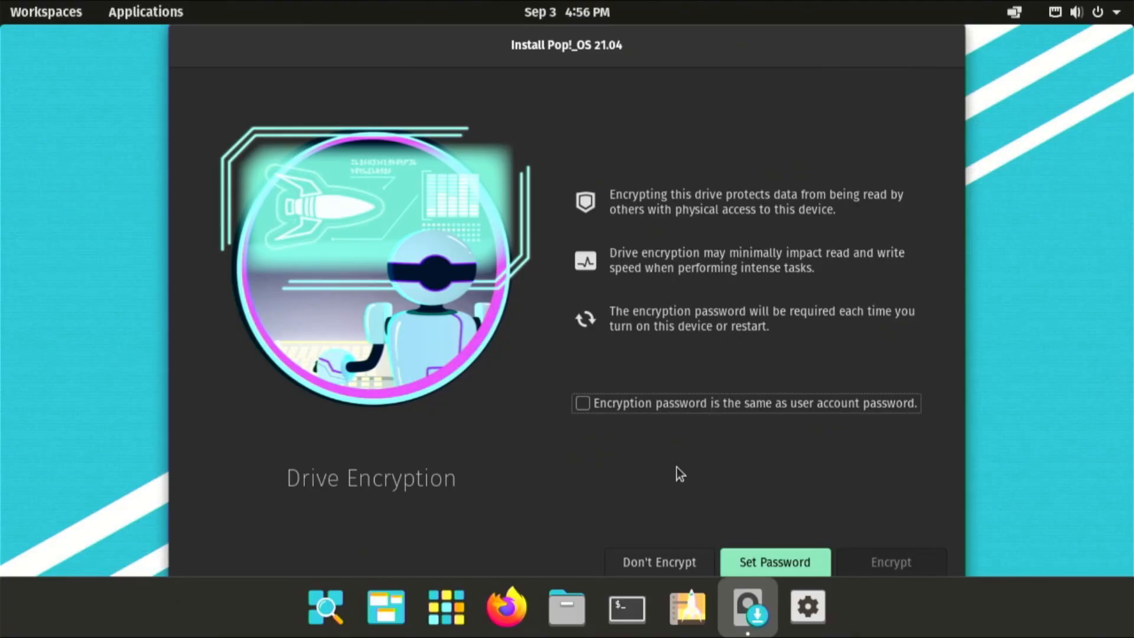
Step: Install without drive encryption, close network settings, and show the Applications overview
left_click(658, 562)
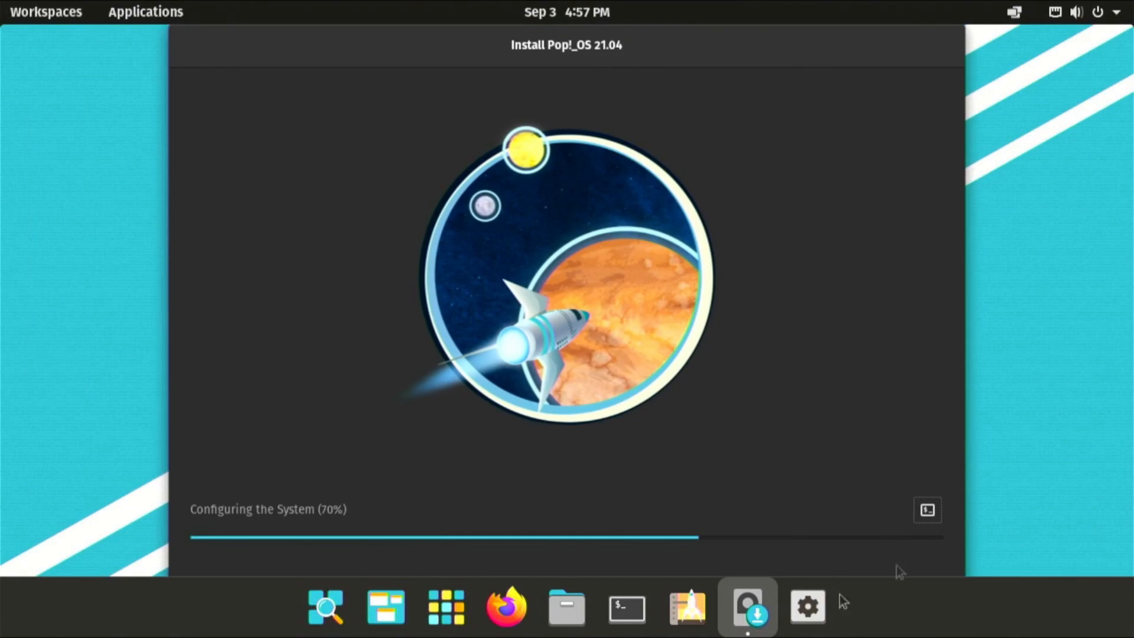
mouse_move(808, 606)
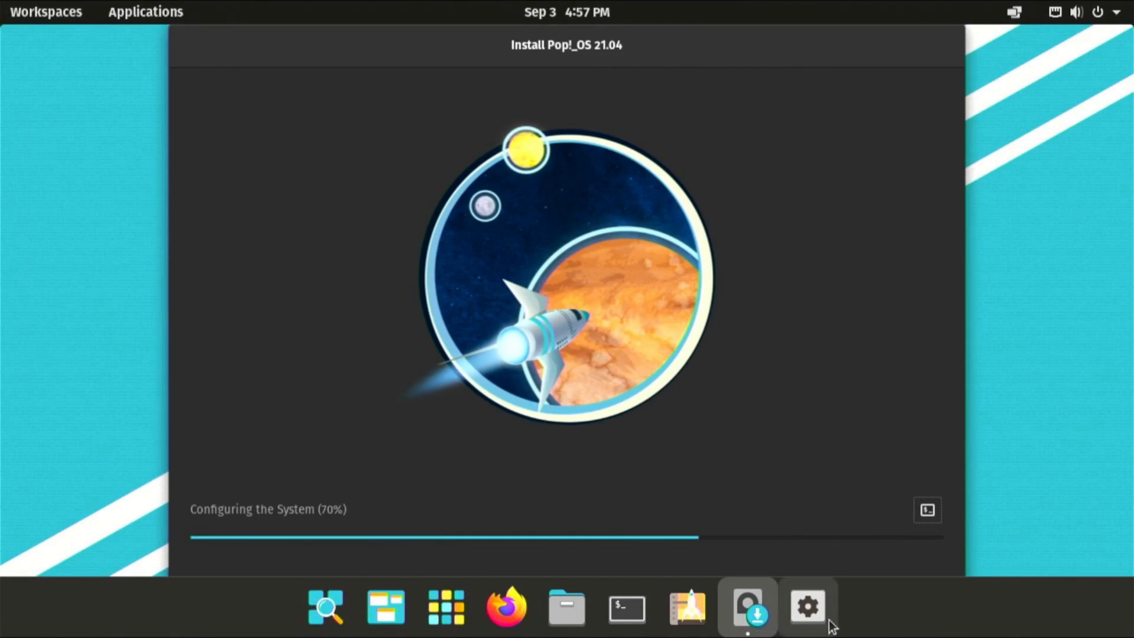
left_click(807, 606)
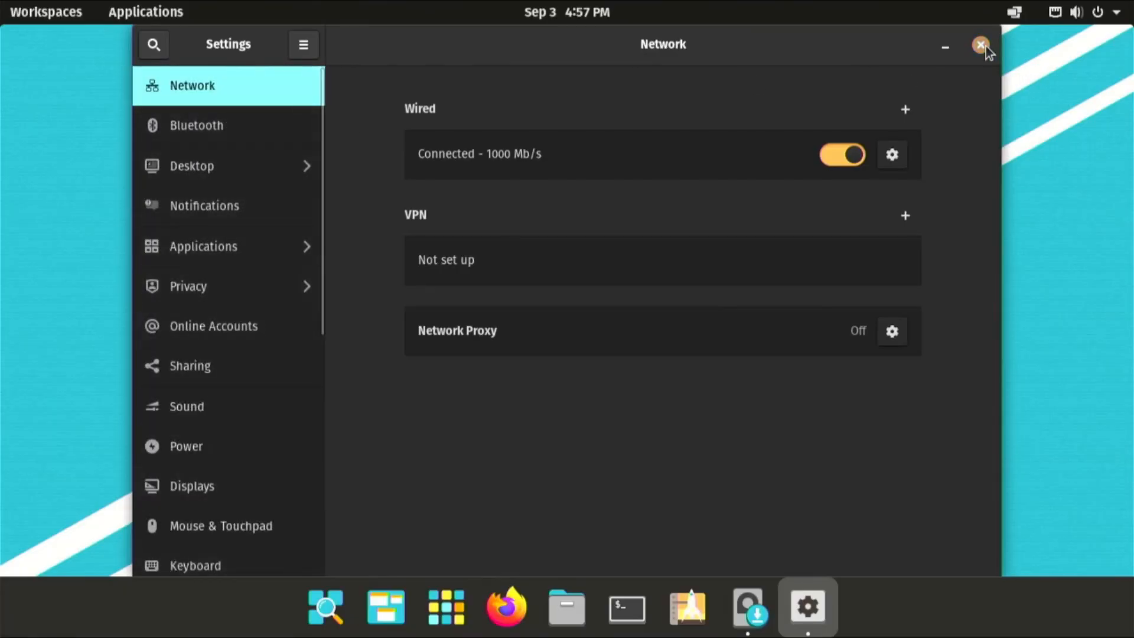
left_click(980, 44)
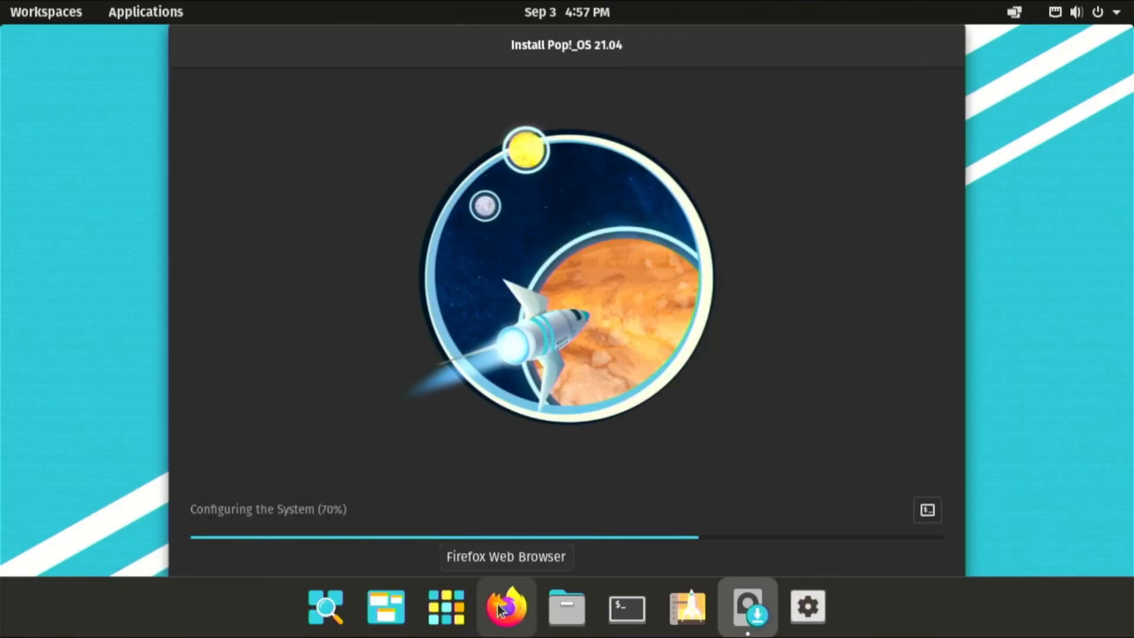
left_click(145, 11)
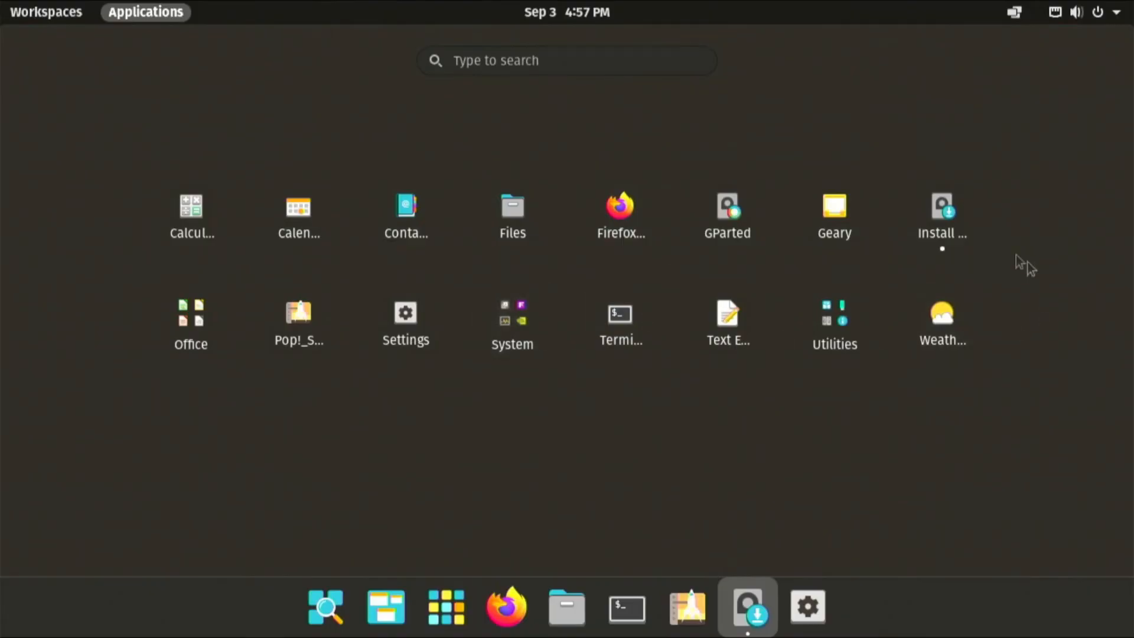
mouse_move(559, 483)
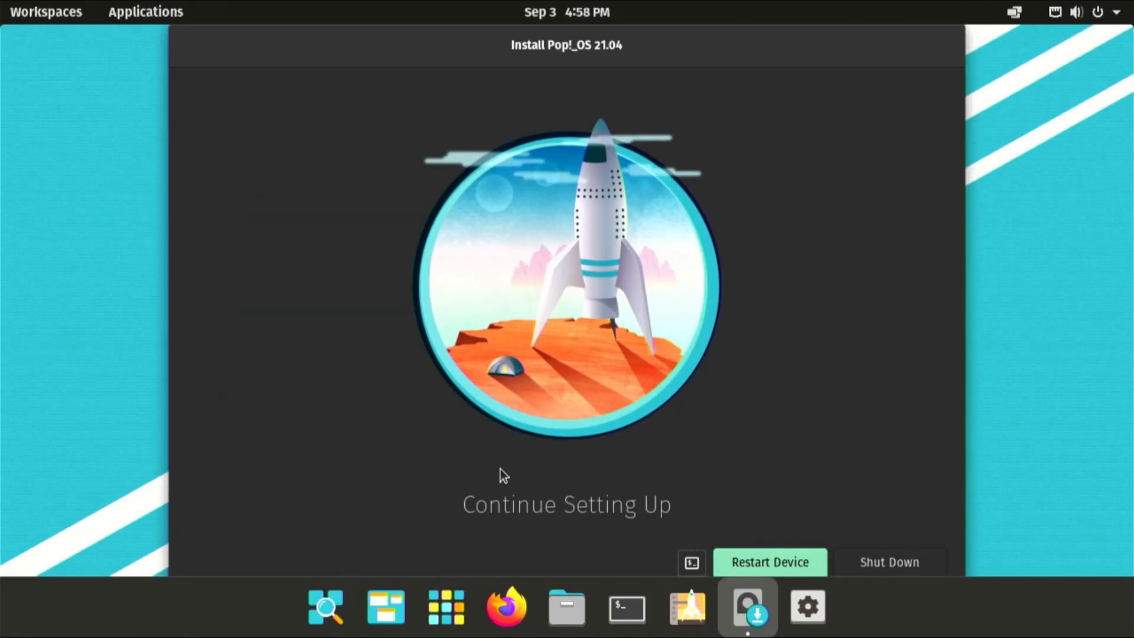
mouse_move(485, 452)
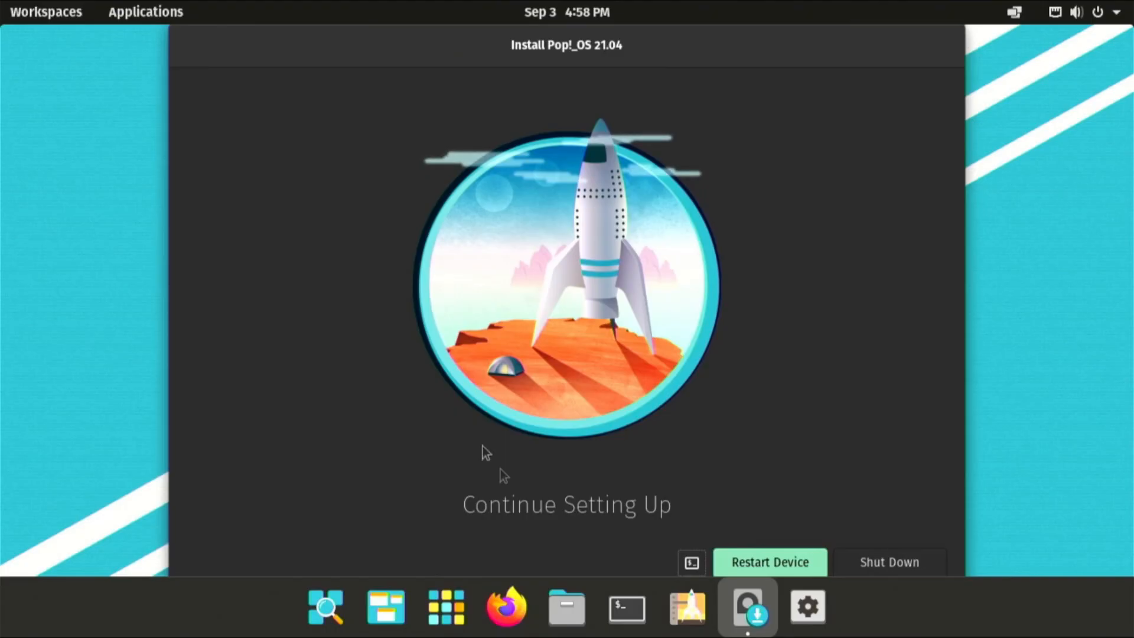
mouse_move(609, 214)
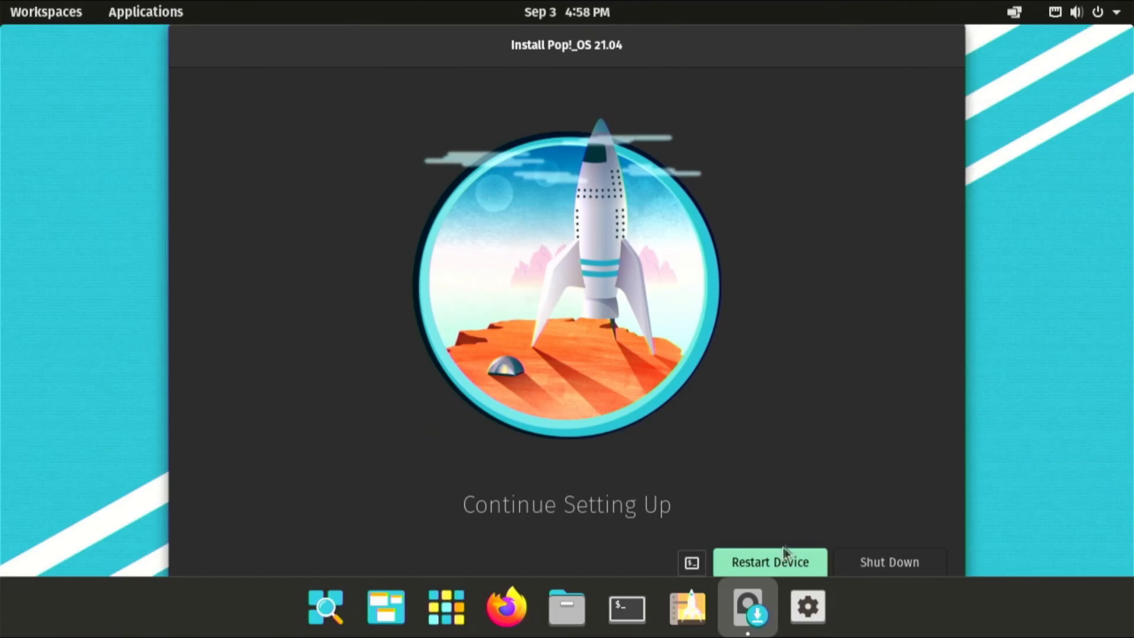
Step: Restart the device to boot into the freshly installed Pop!_OS
left_click(769, 562)
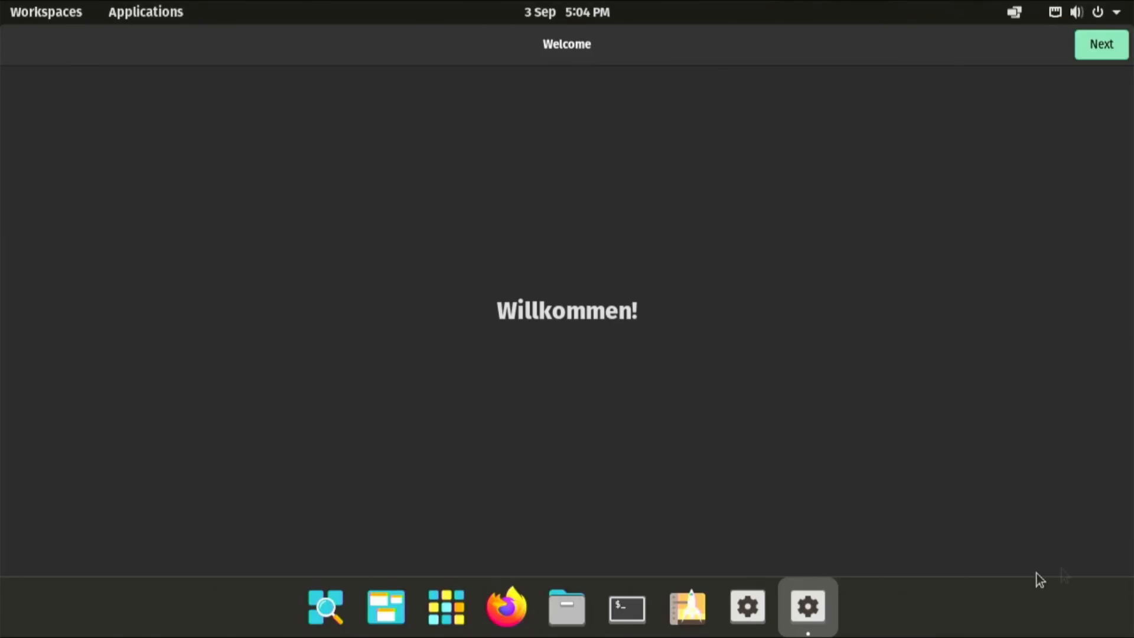
mouse_move(605, 550)
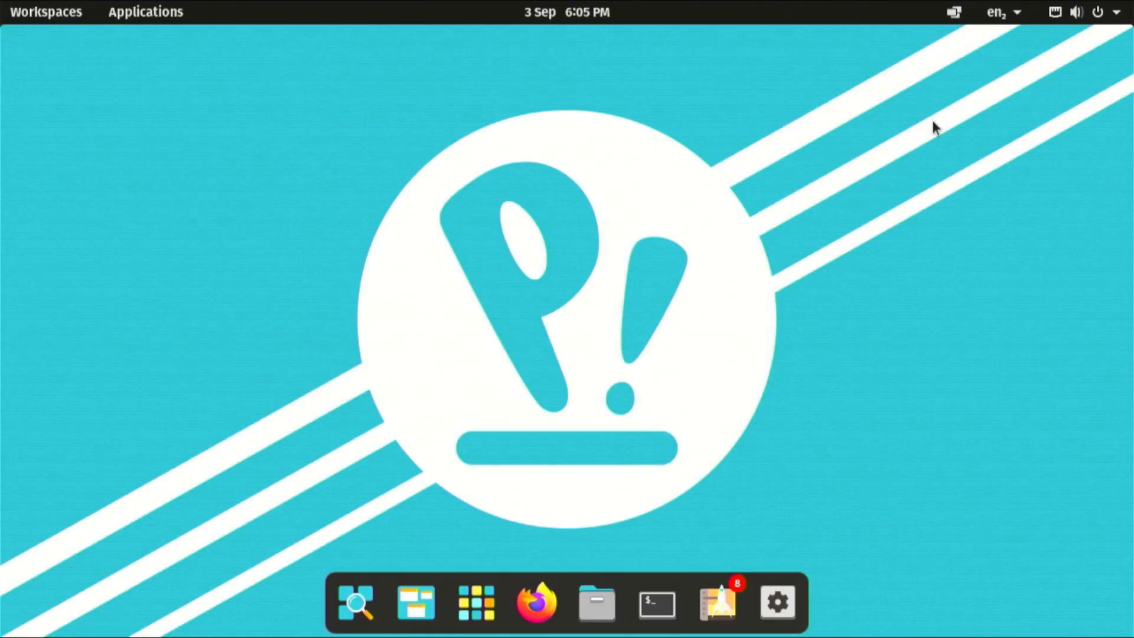
mouse_move(717, 603)
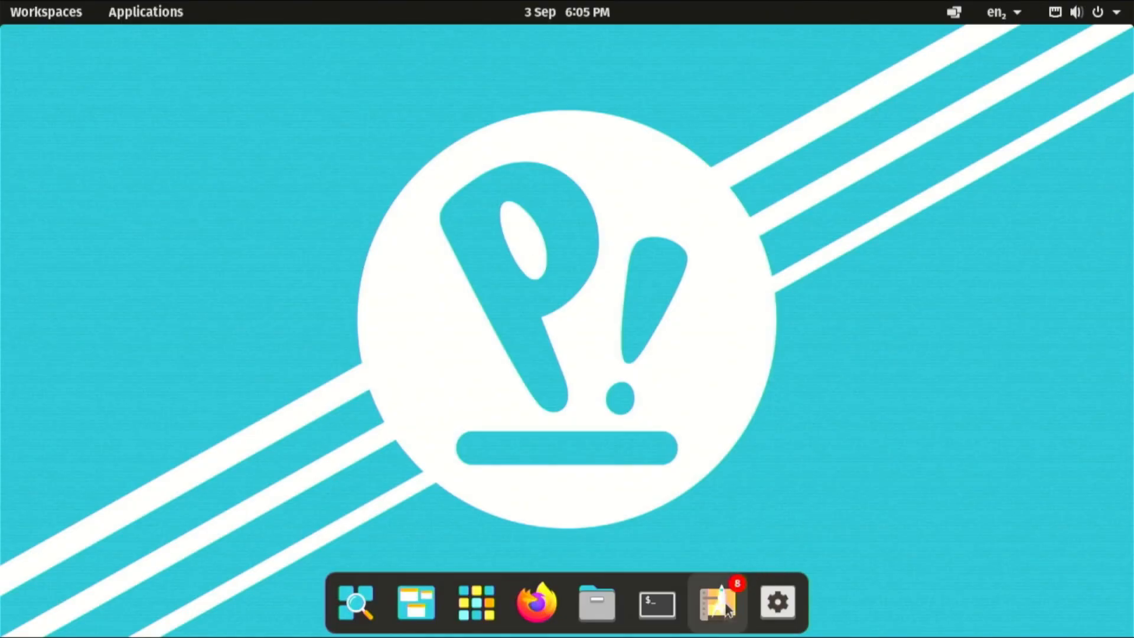
Step: Launch Pop!_Shop from the dock and browse its home page
left_click(716, 602)
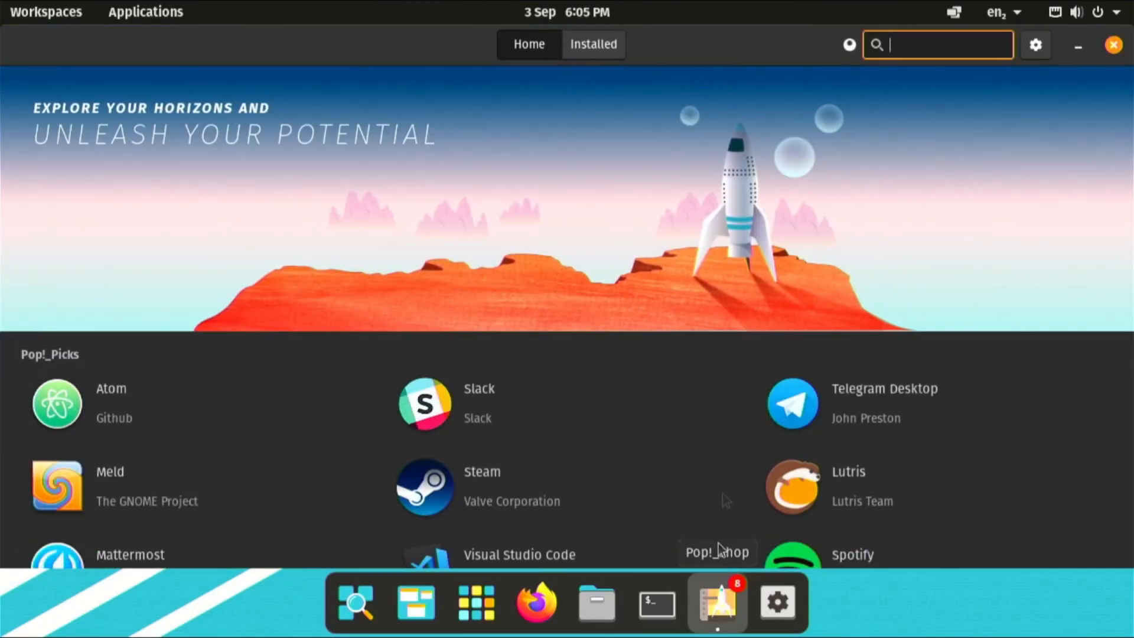
mouse_move(708, 464)
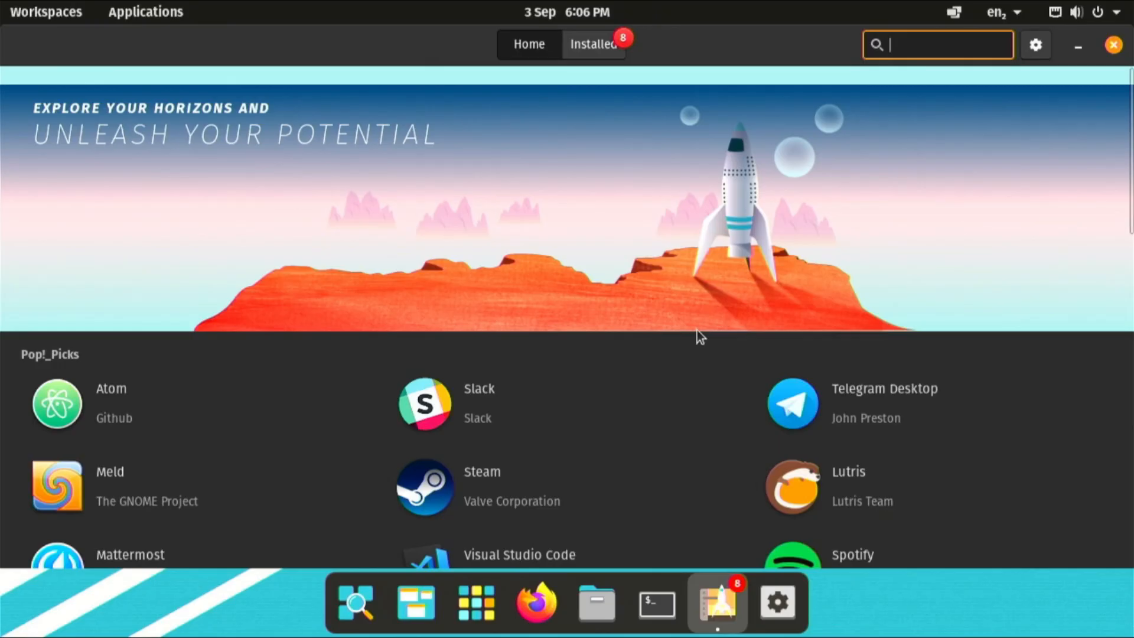
mouse_move(574, 339)
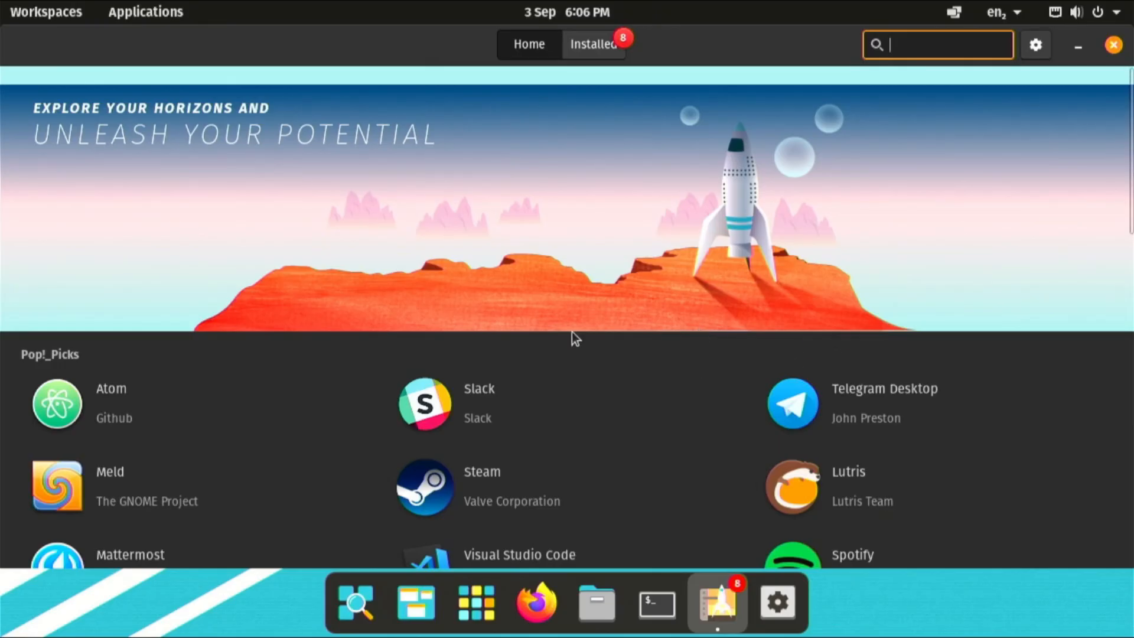
scroll("down", 3)
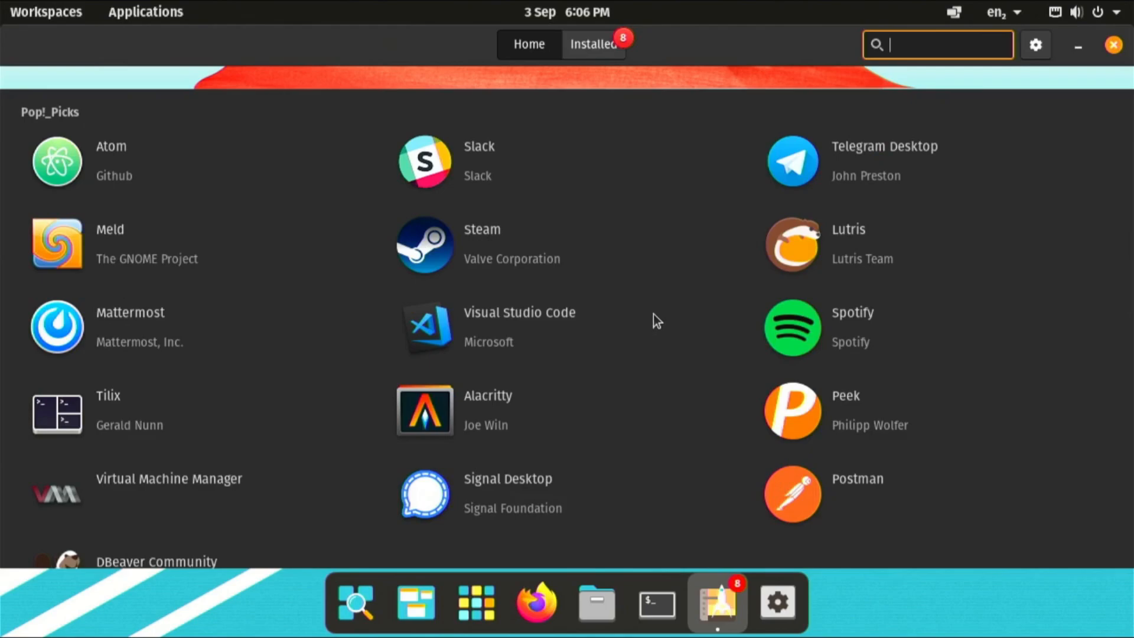
scroll("down", 3)
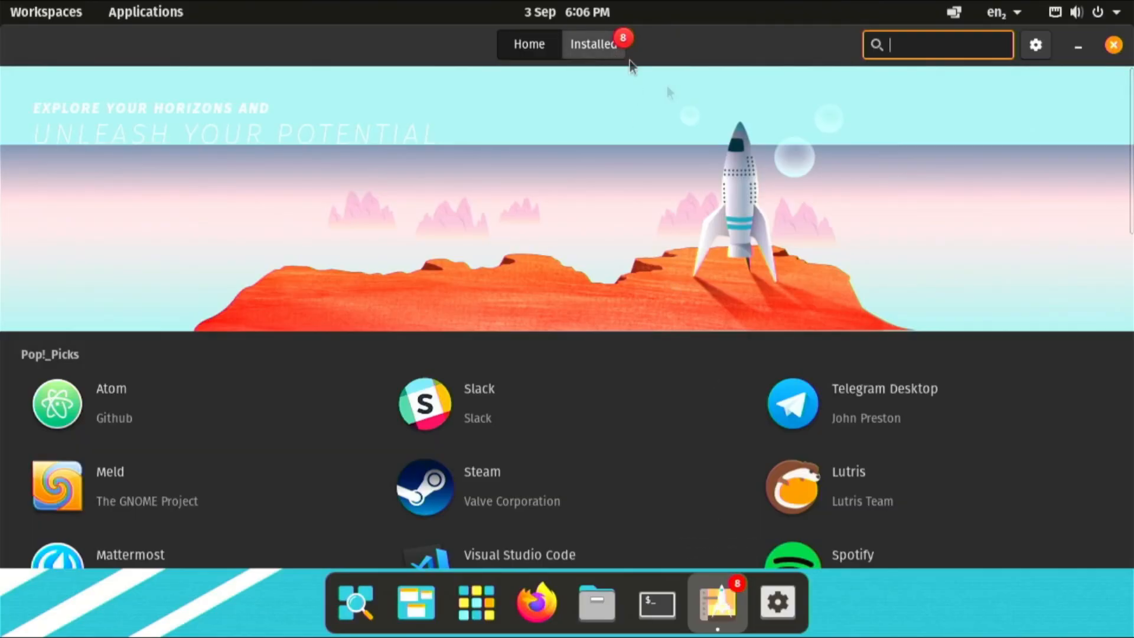
mouse_move(857, 235)
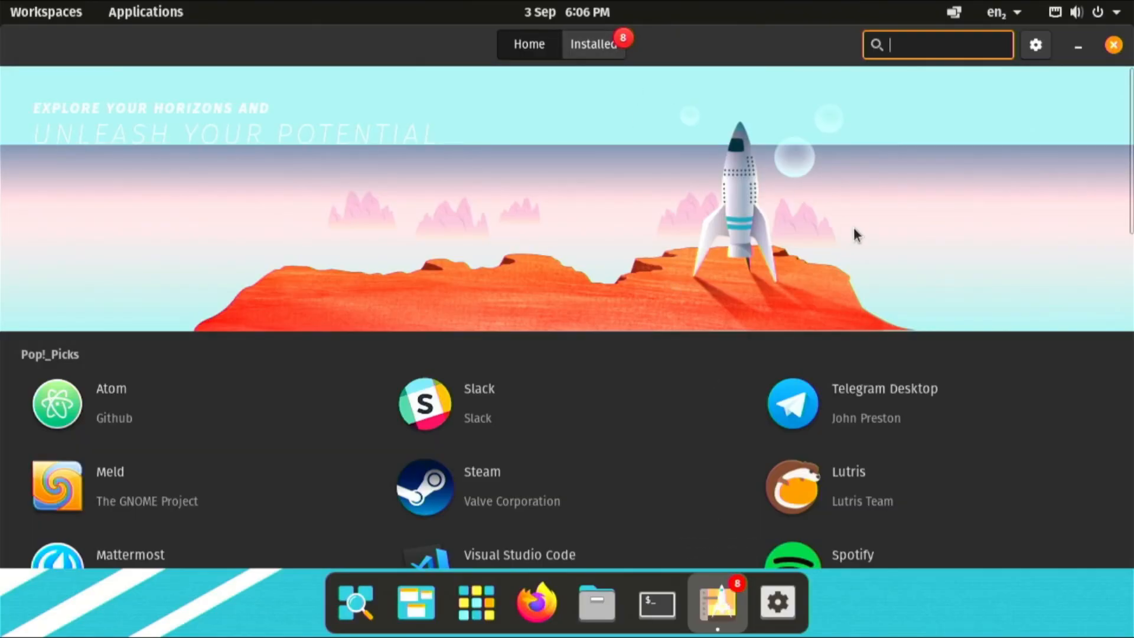
mouse_move(643, 116)
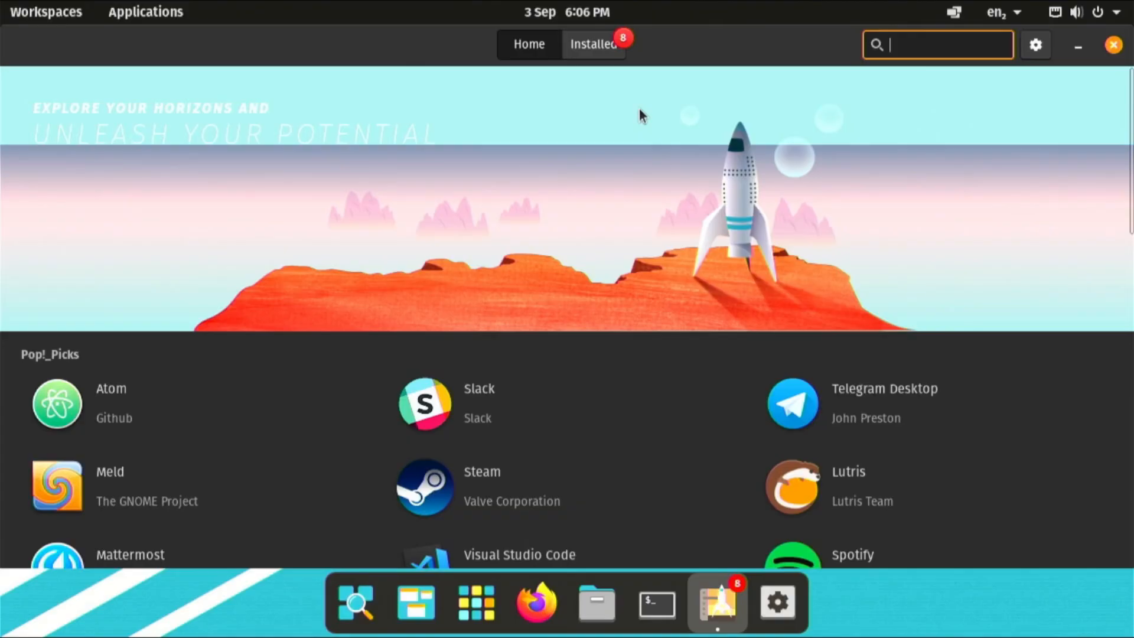
mouse_move(681, 371)
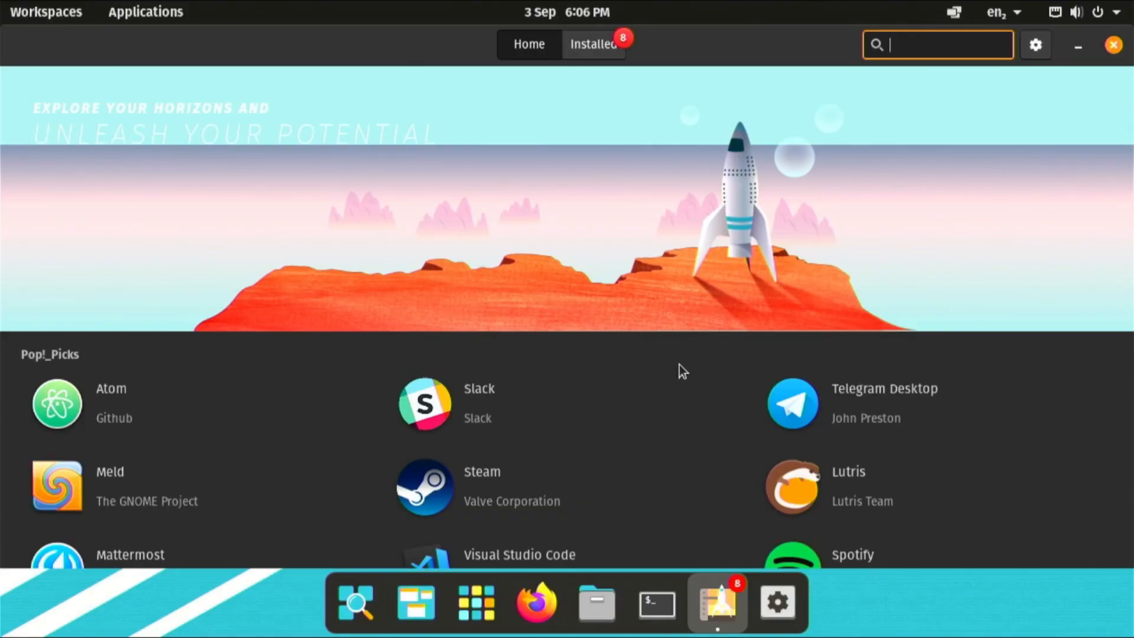
mouse_move(849, 245)
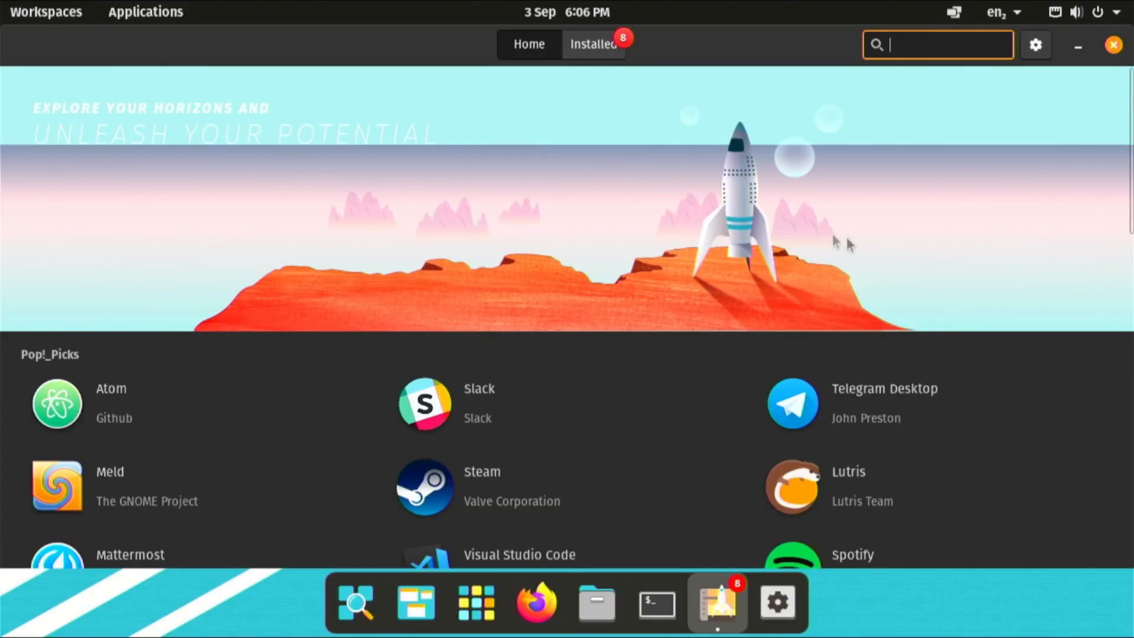
Step: Start the Operating System Updates for all 123 components from the Installed list
left_click(593, 44)
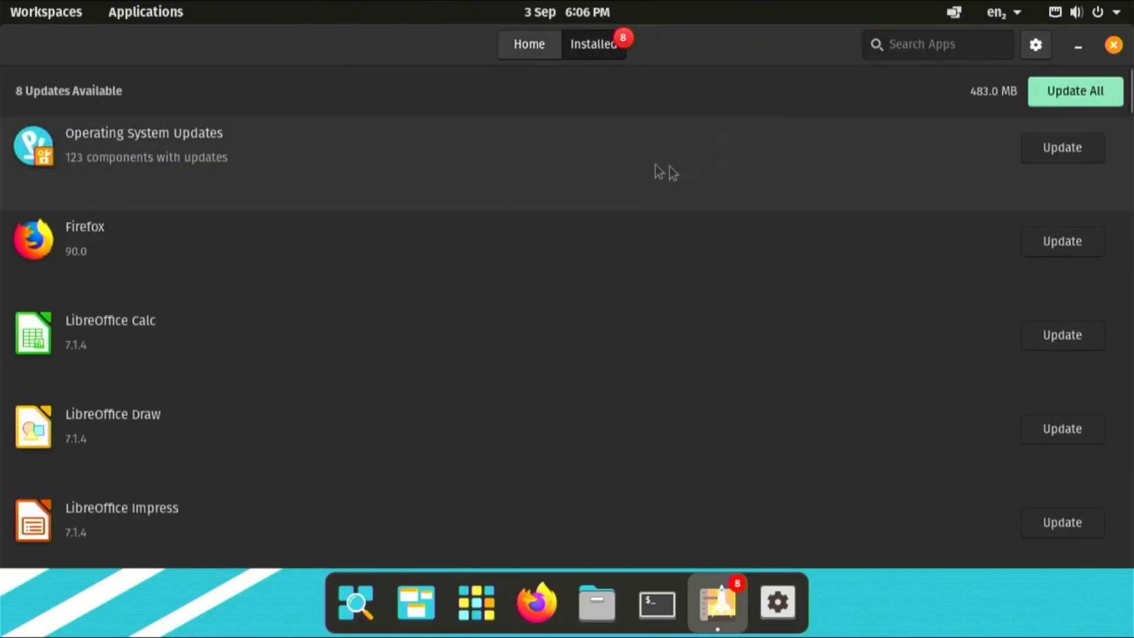
left_click(144, 144)
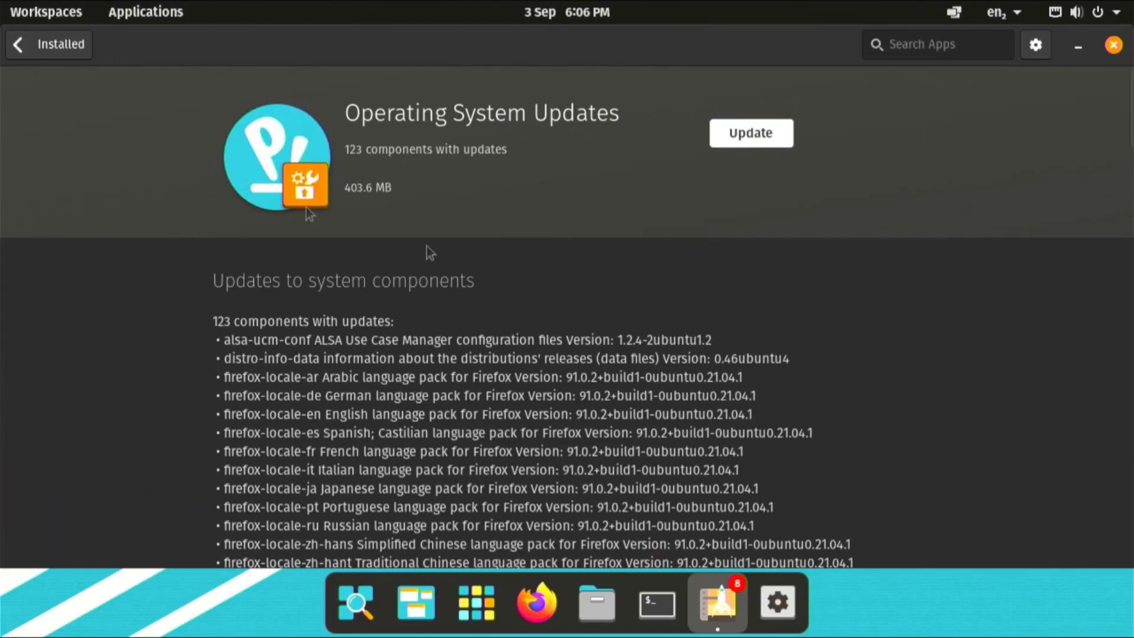
left_click(750, 134)
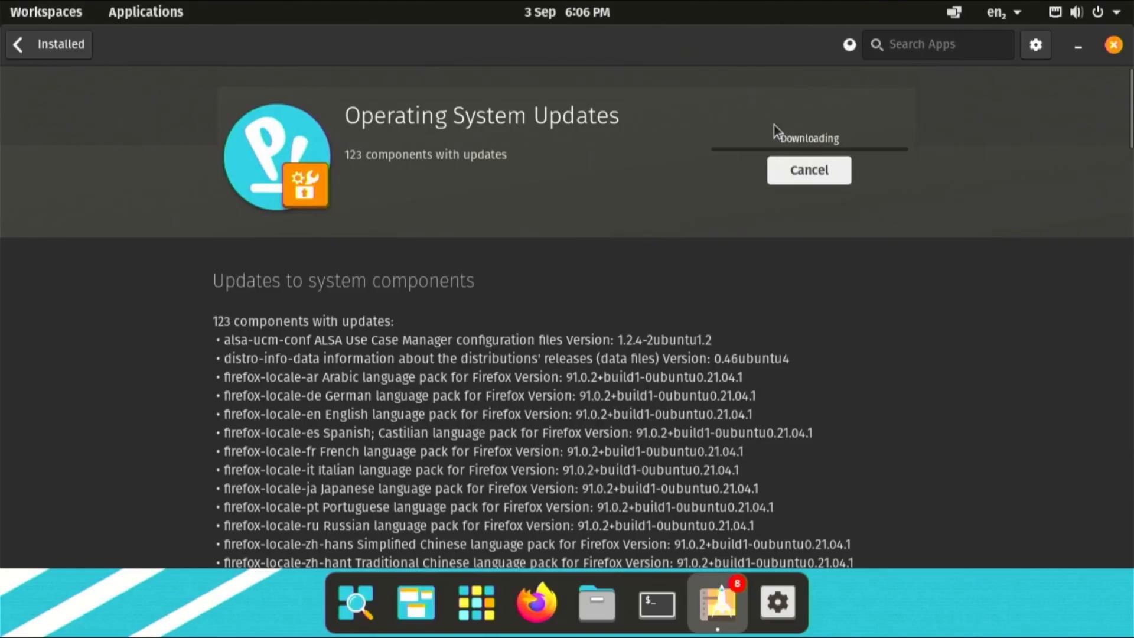
left_click(541, 29)
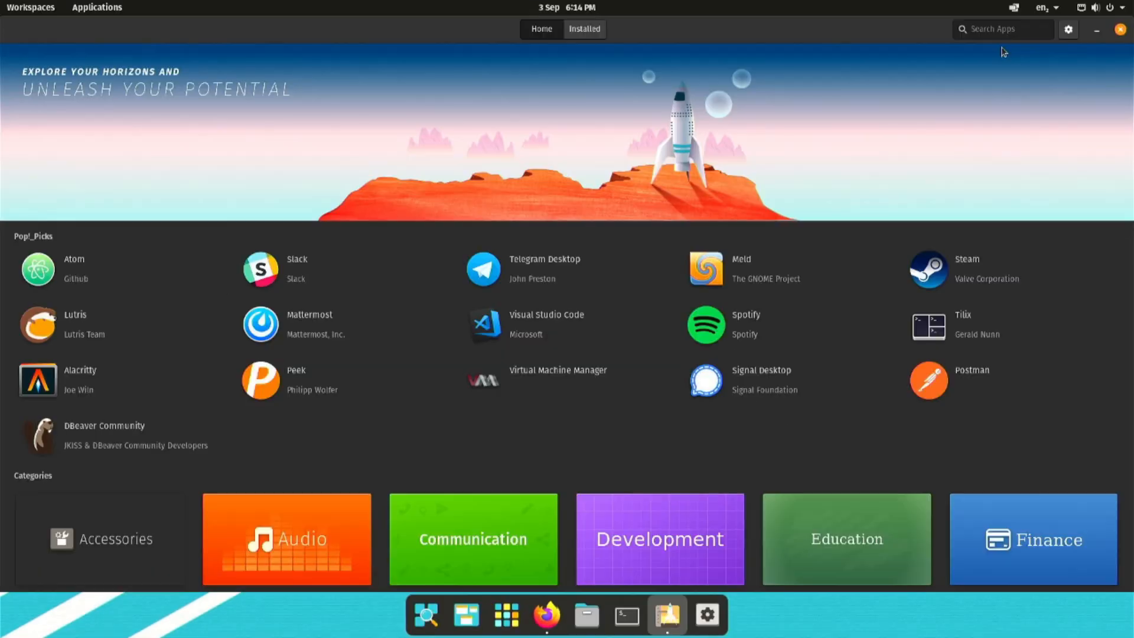
mouse_move(359, 274)
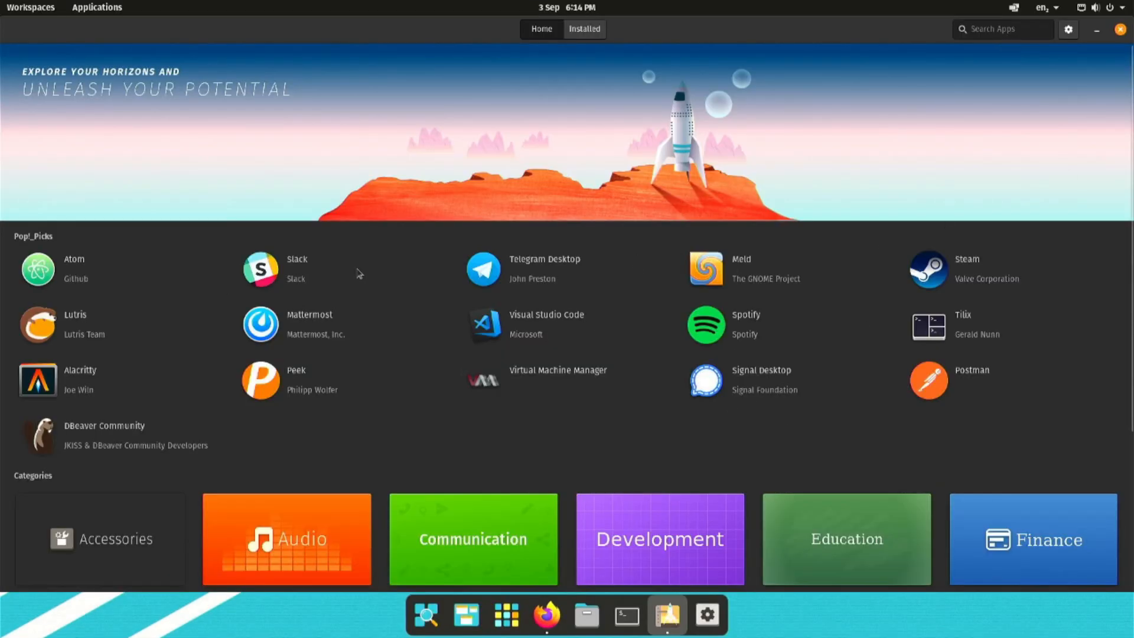
mouse_move(994, 30)
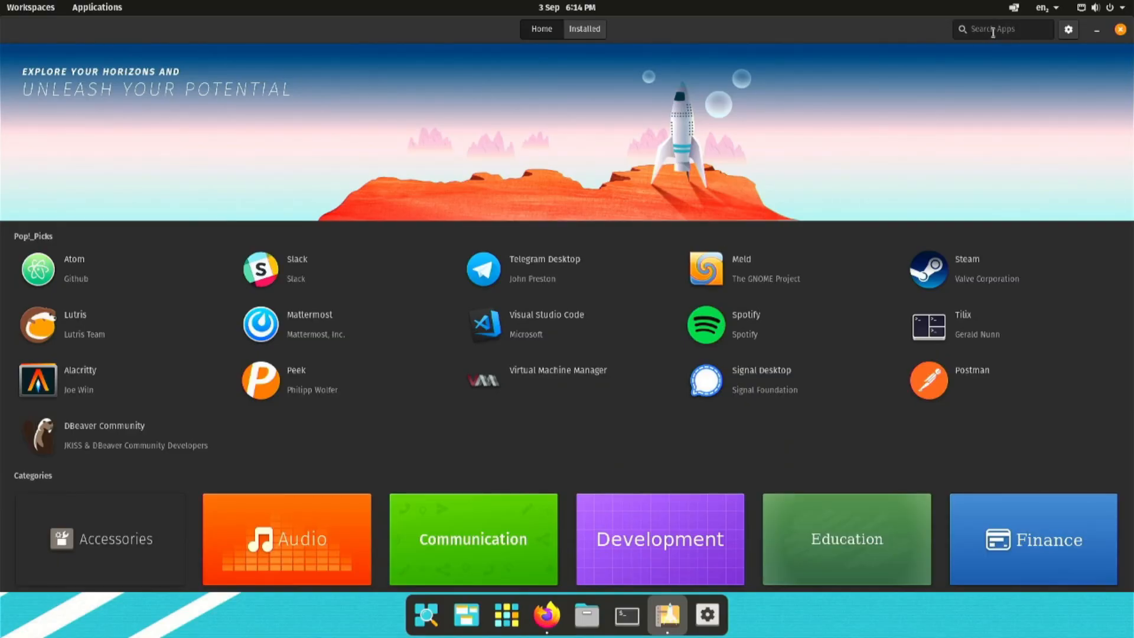
Step: Search the store for 'obs' and install OBS Studio
type("obs")
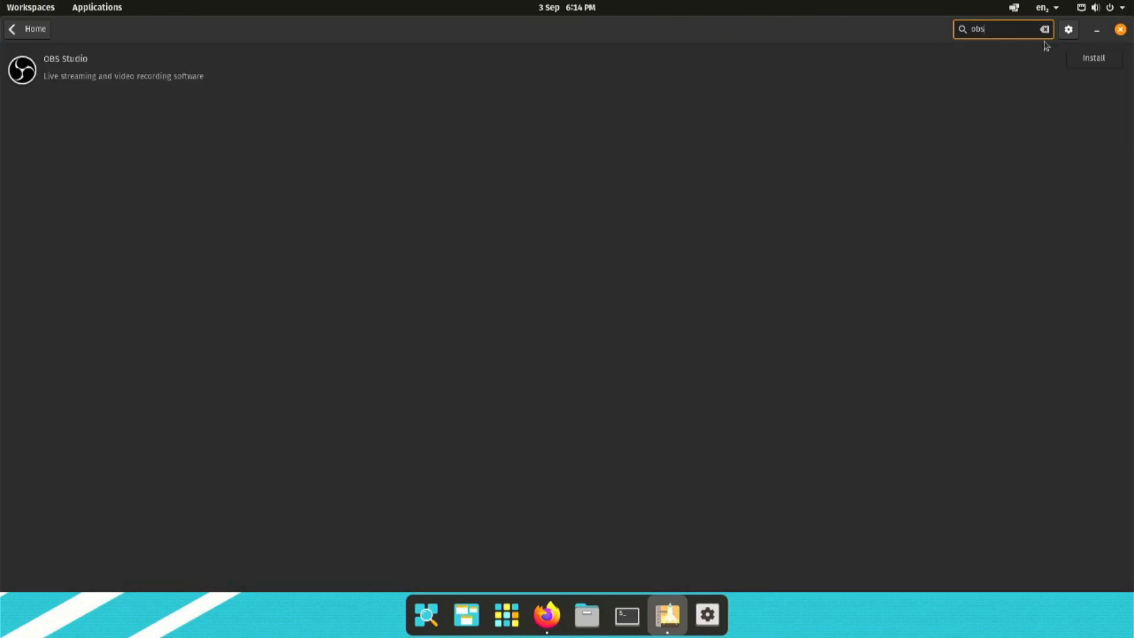
mouse_move(389, 5)
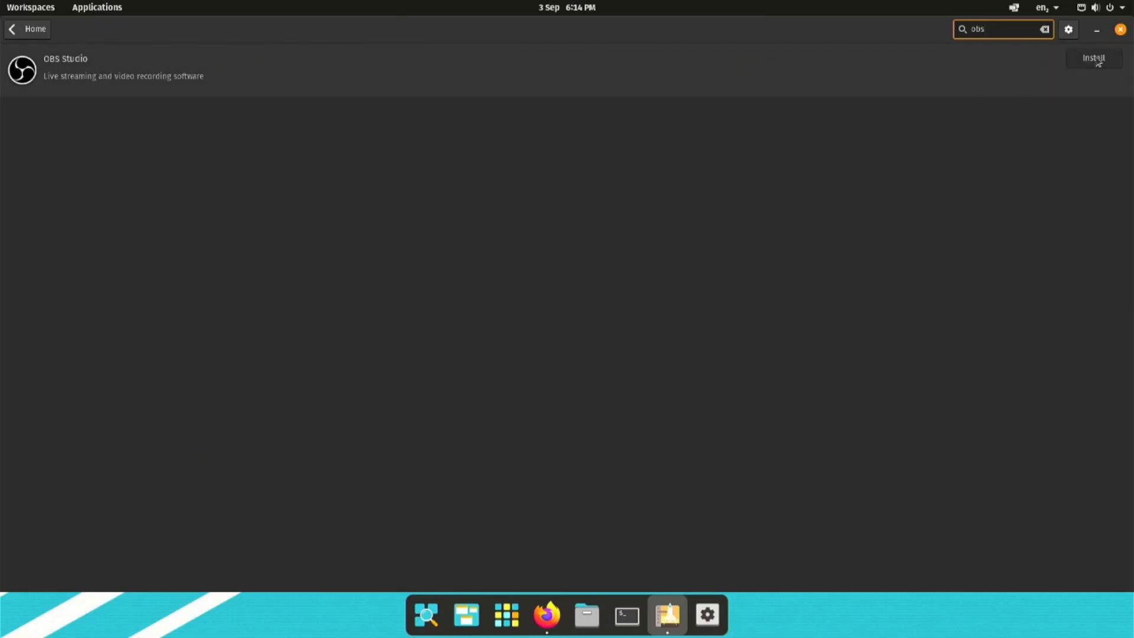
left_click(1094, 58)
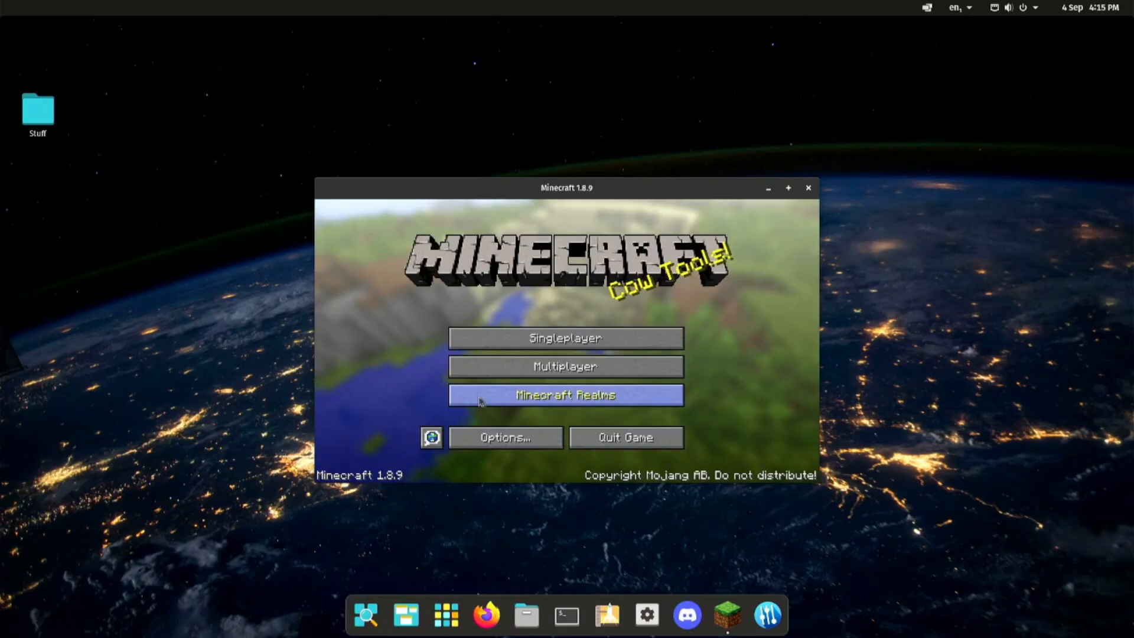
mouse_move(944, 225)
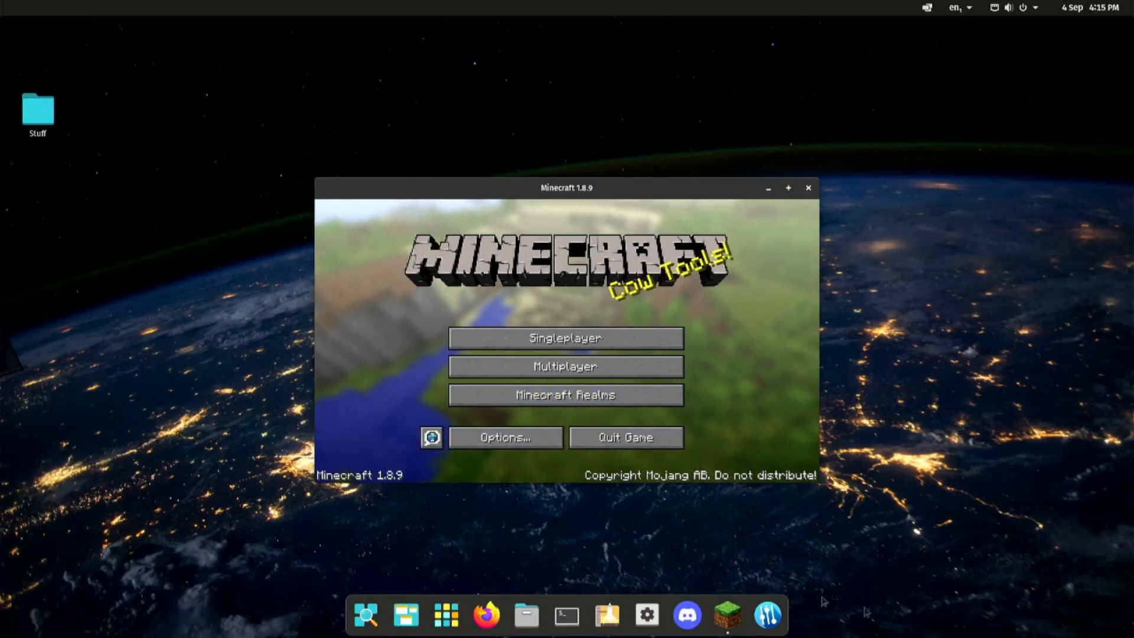
mouse_move(607, 614)
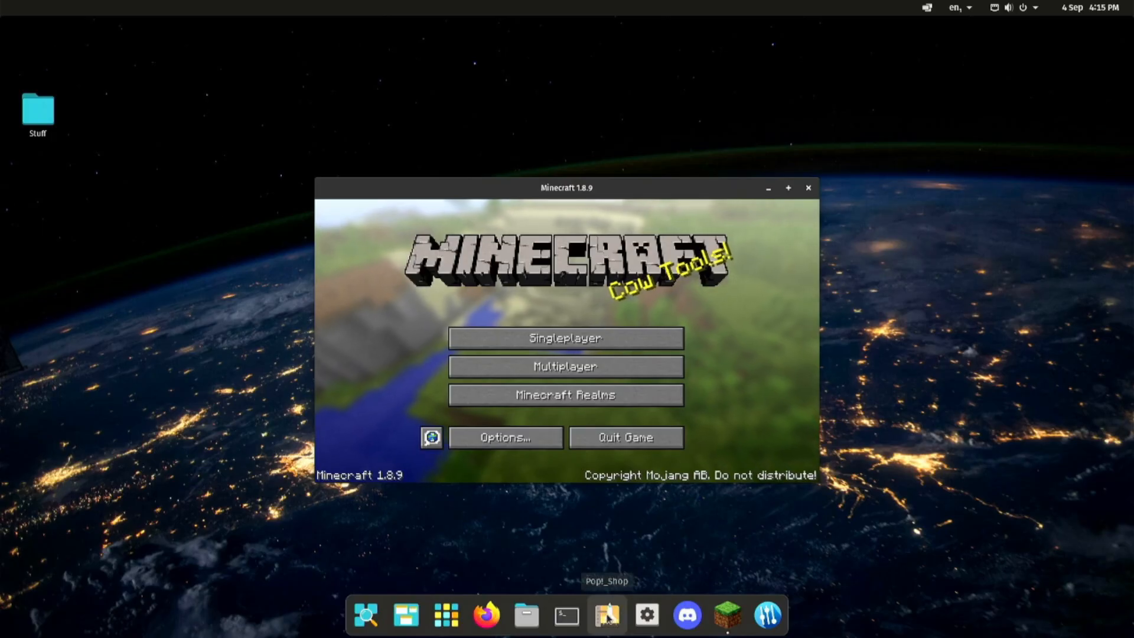
mouse_move(1004, 460)
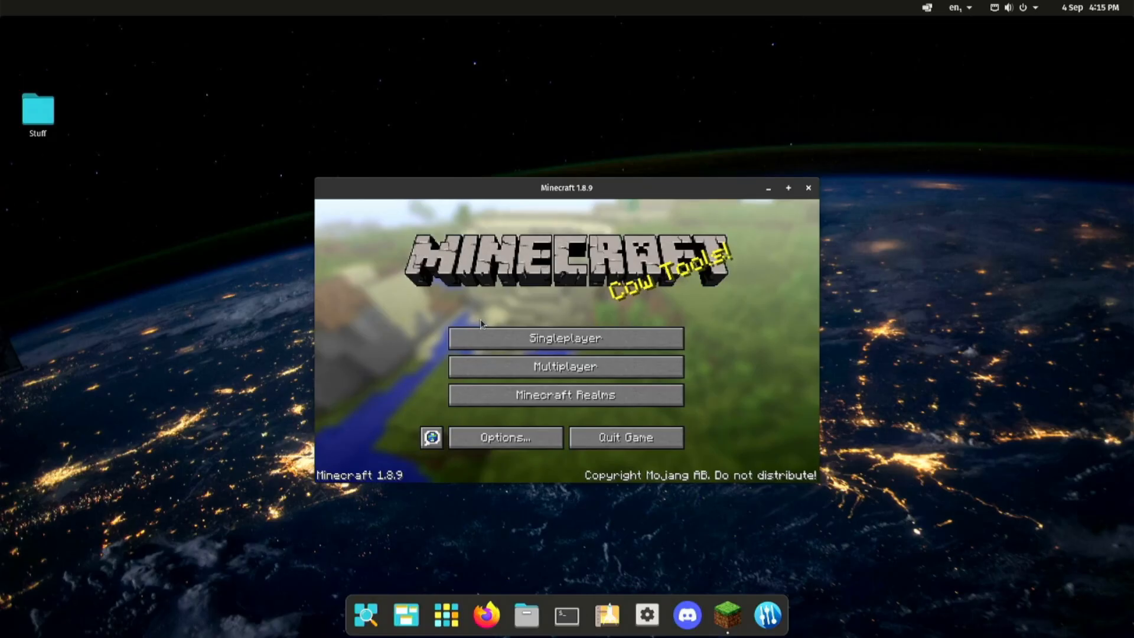
Step: Search the store for 'minecraft' and launch the installed Minecraft app
left_click(607, 615)
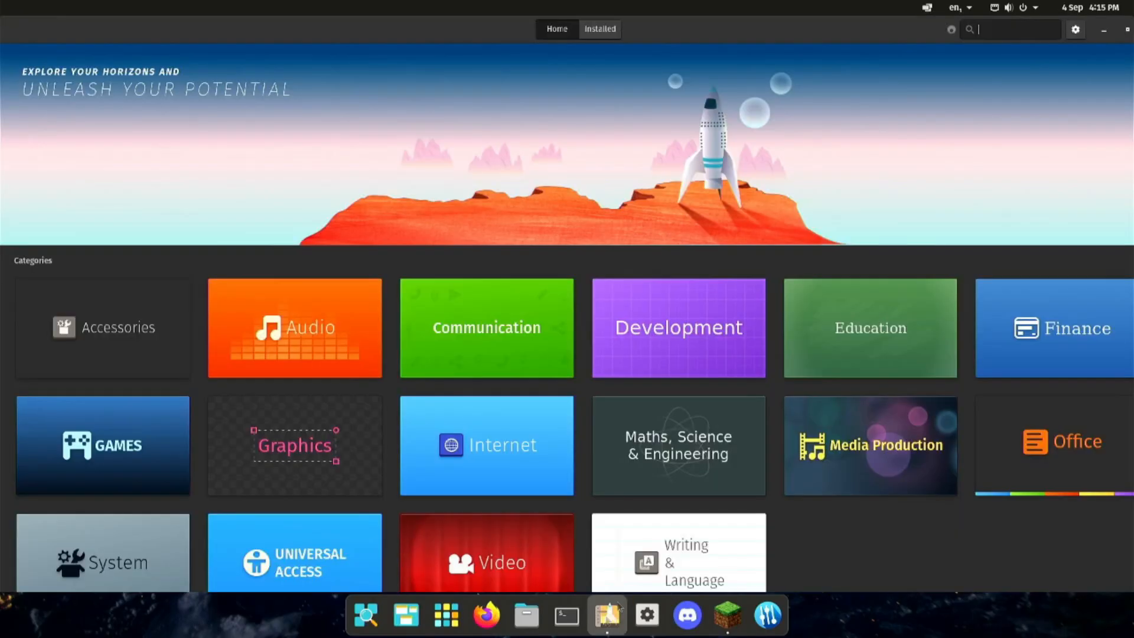
type("mine")
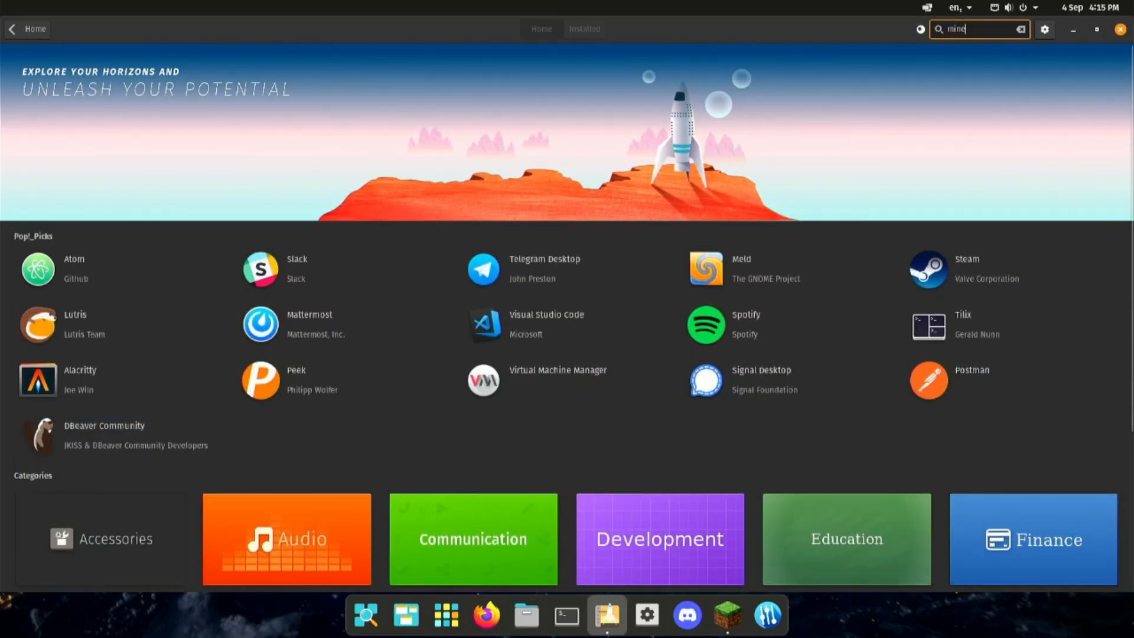
type("craft")
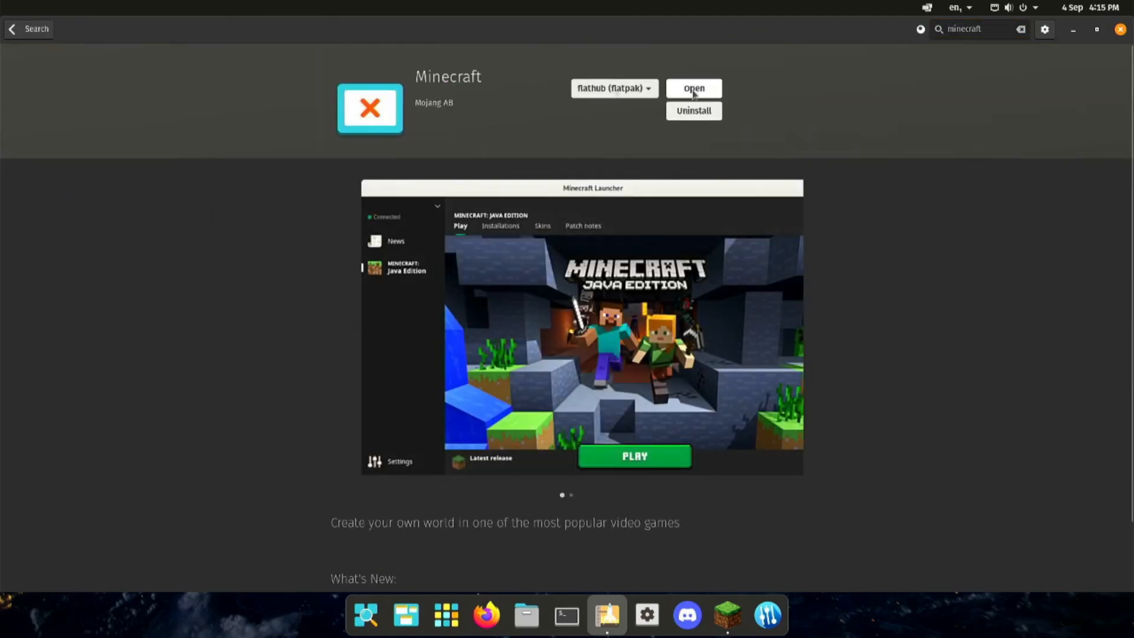
mouse_move(709, 196)
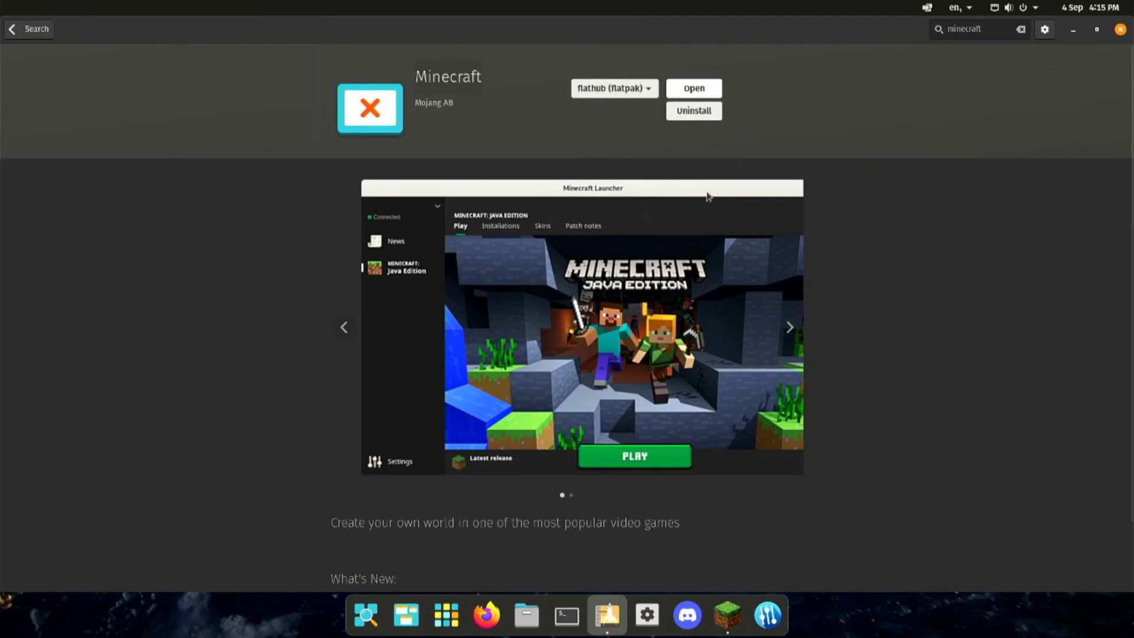
left_click(692, 88)
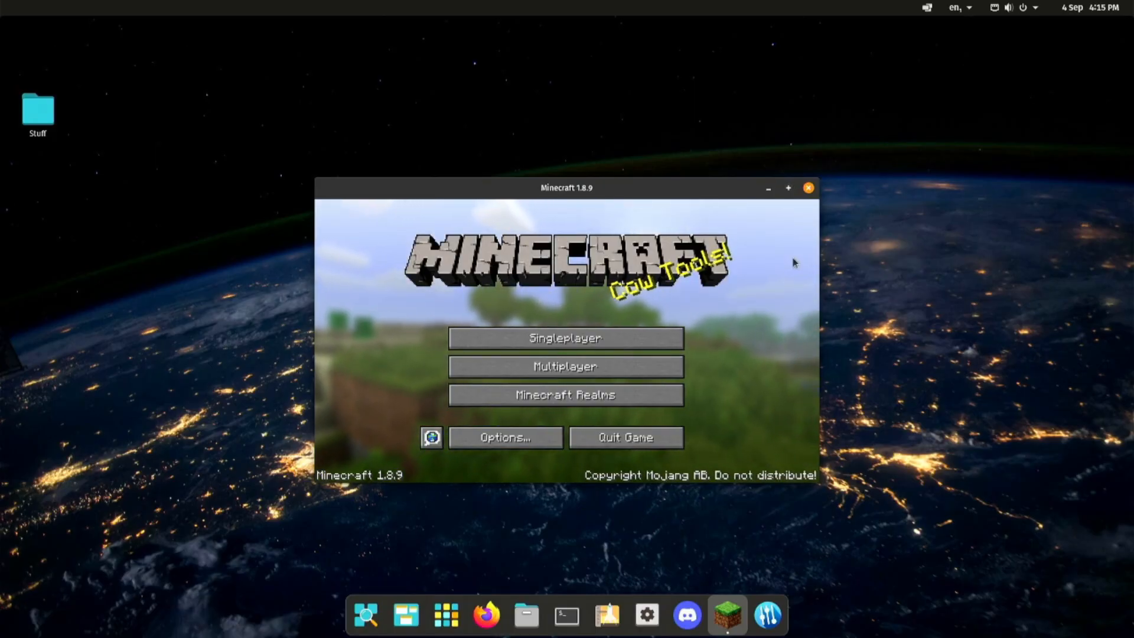
mouse_move(788, 205)
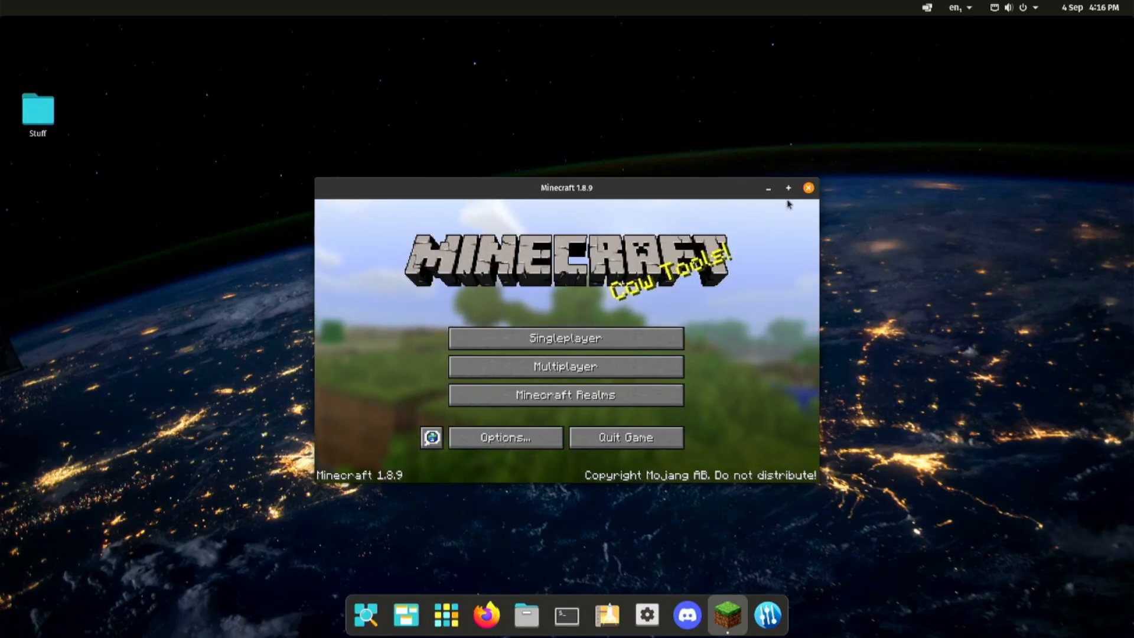
Step: Maximize the game and confirm Max Framerate: Unlimited in Video Settings
left_click(564, 337)
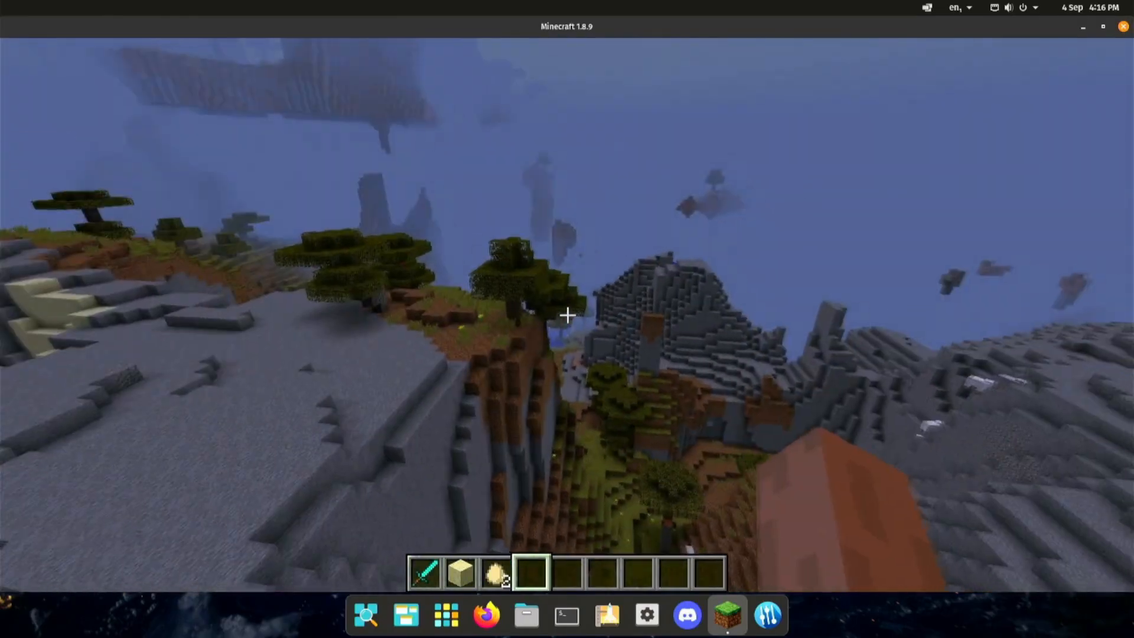
key("Escape")
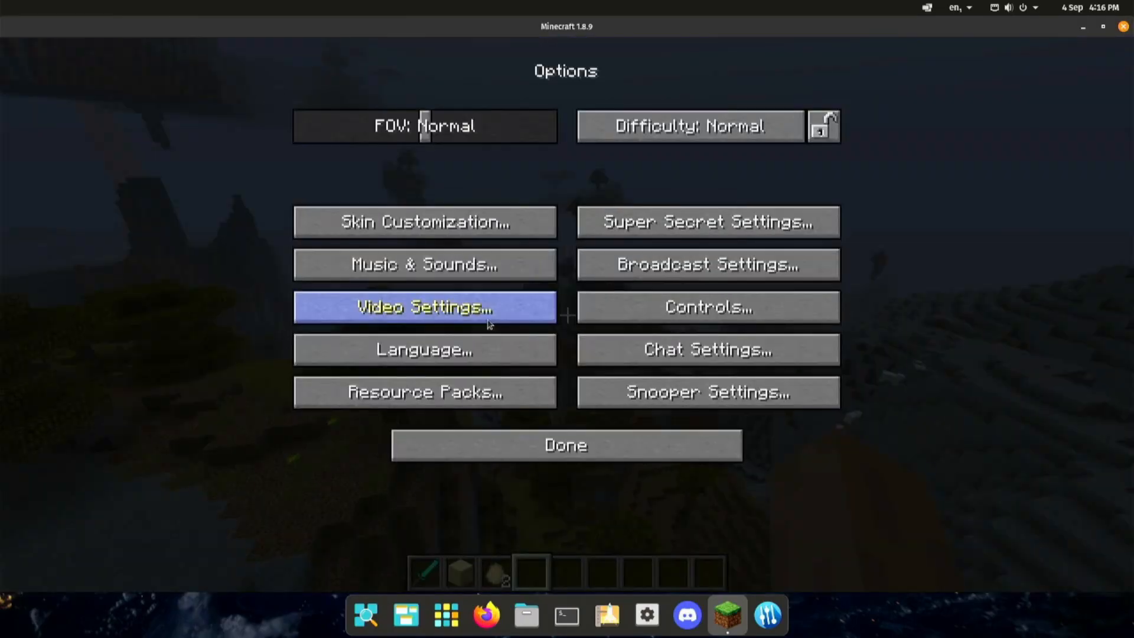
left_click(424, 307)
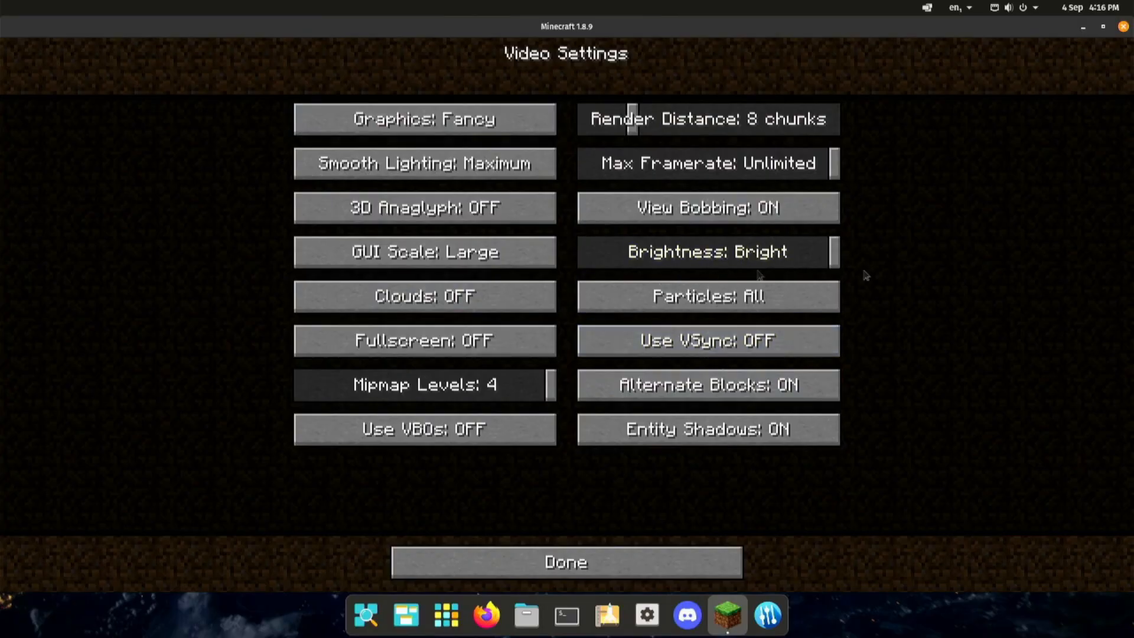
mouse_move(708, 163)
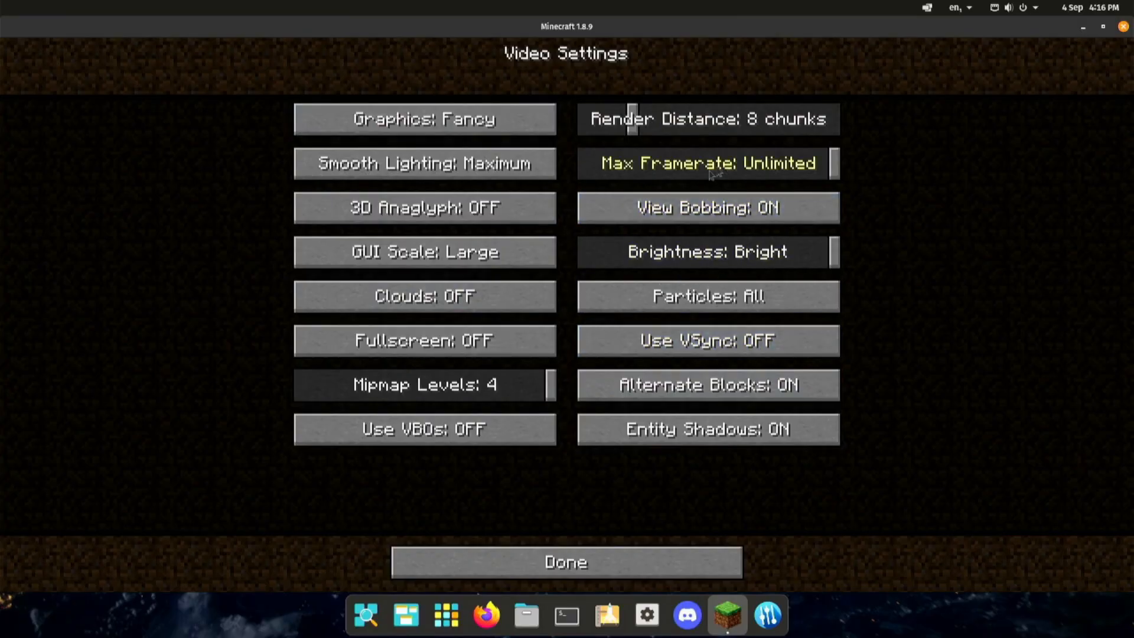
left_click(566, 563)
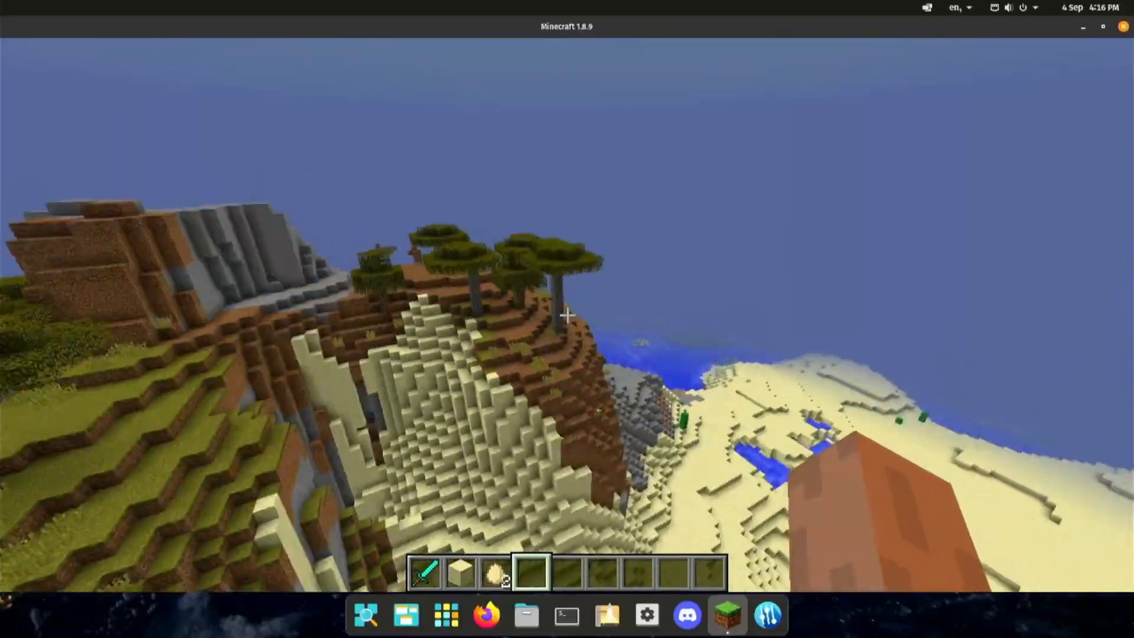
mouse_move(567, 314)
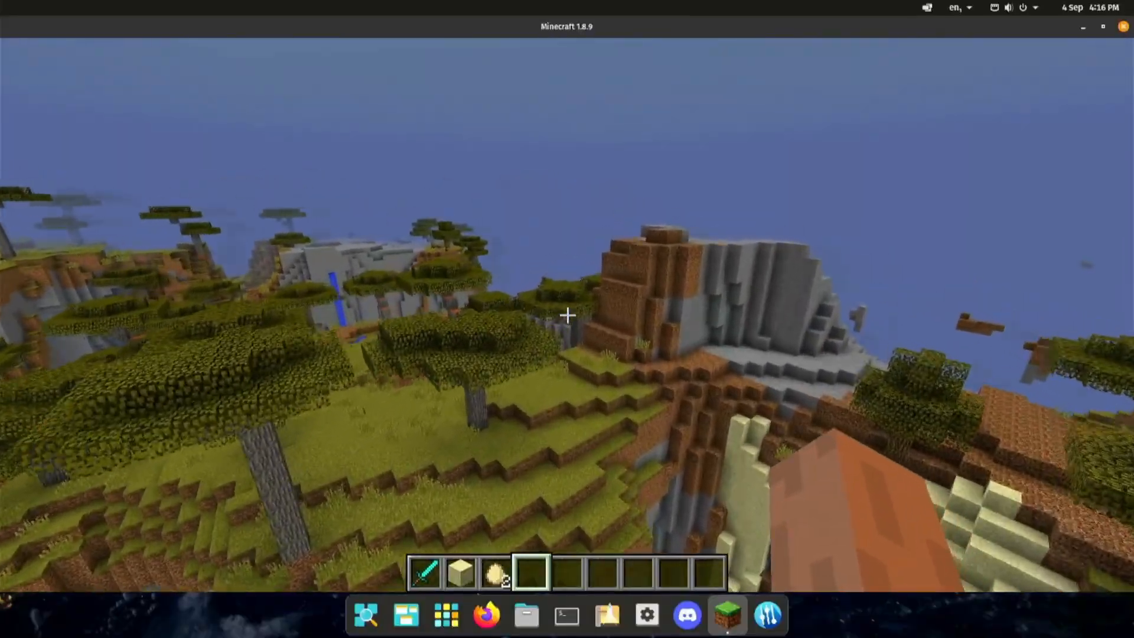
Step: Toggle the F3 debug overlay to watch the fps counter while flying, then hide it
key("F3")
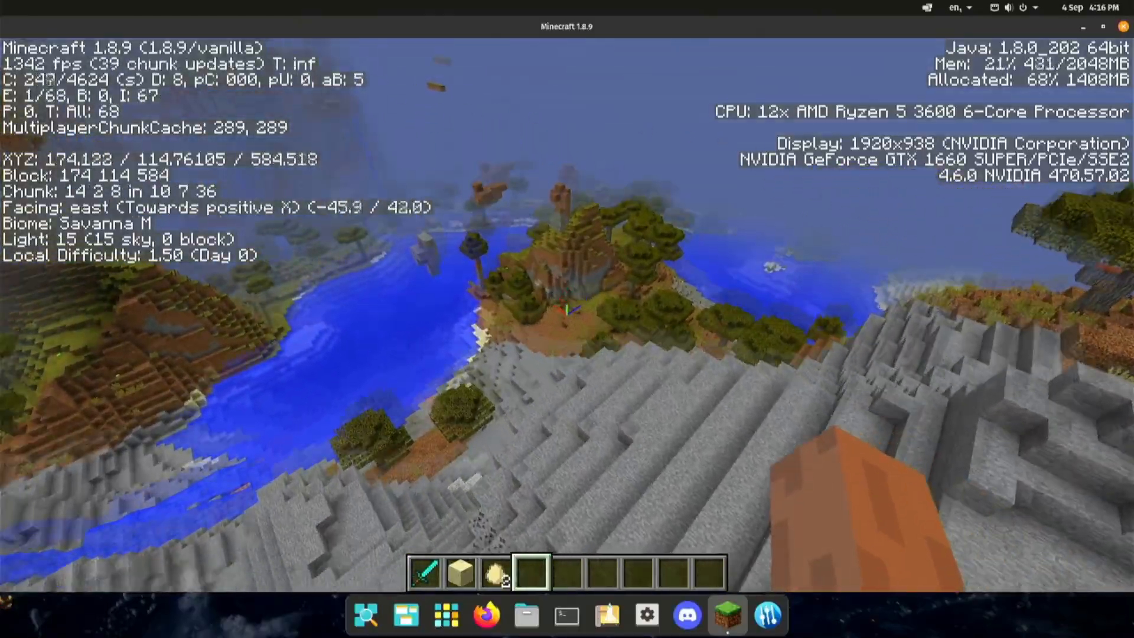
mouse_move(567, 319)
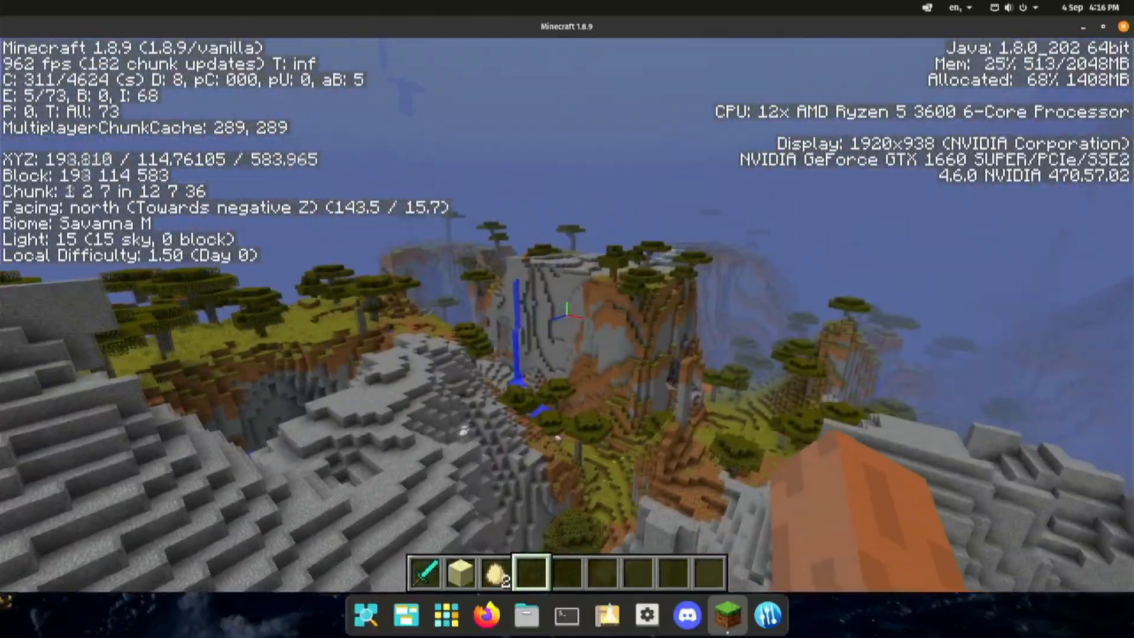
mouse_move(567, 319)
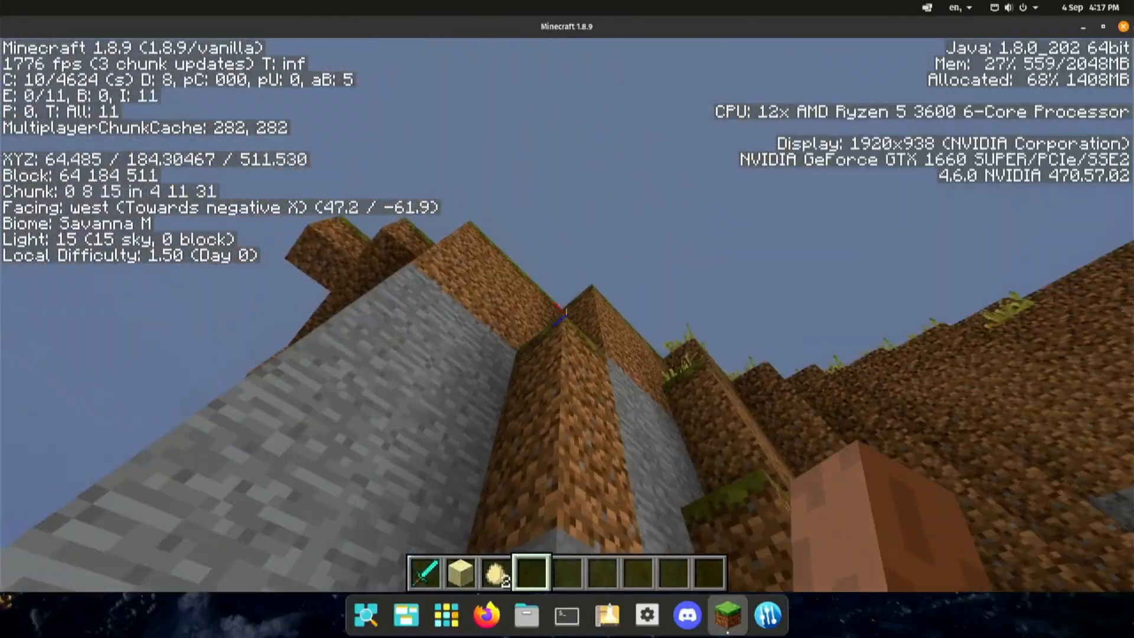
mouse_move(567, 326)
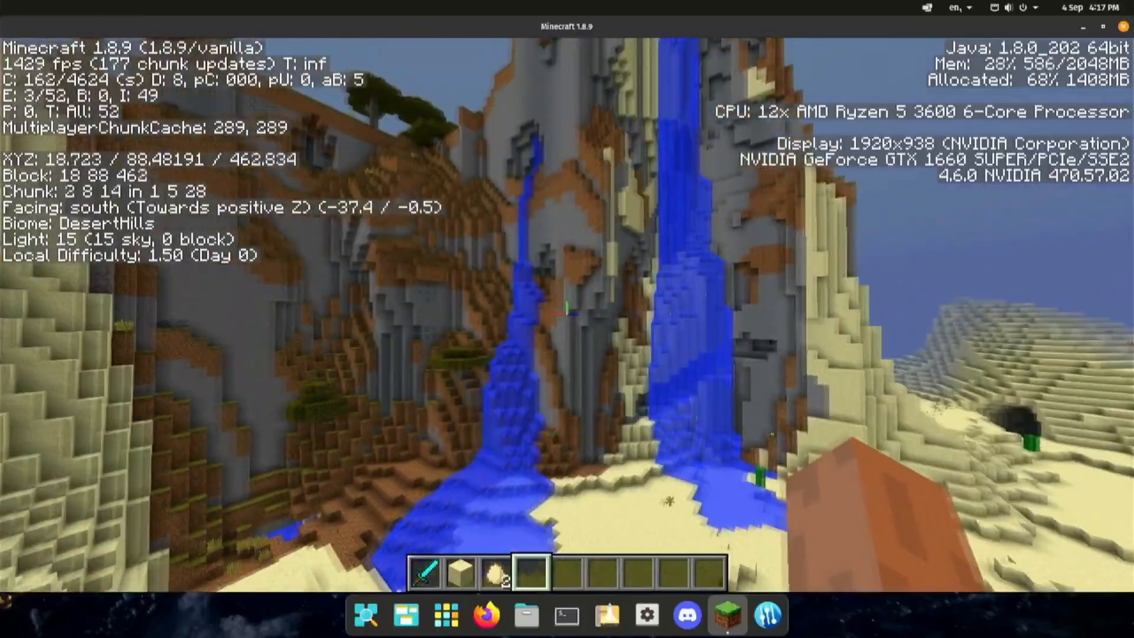
mouse_move(567, 311)
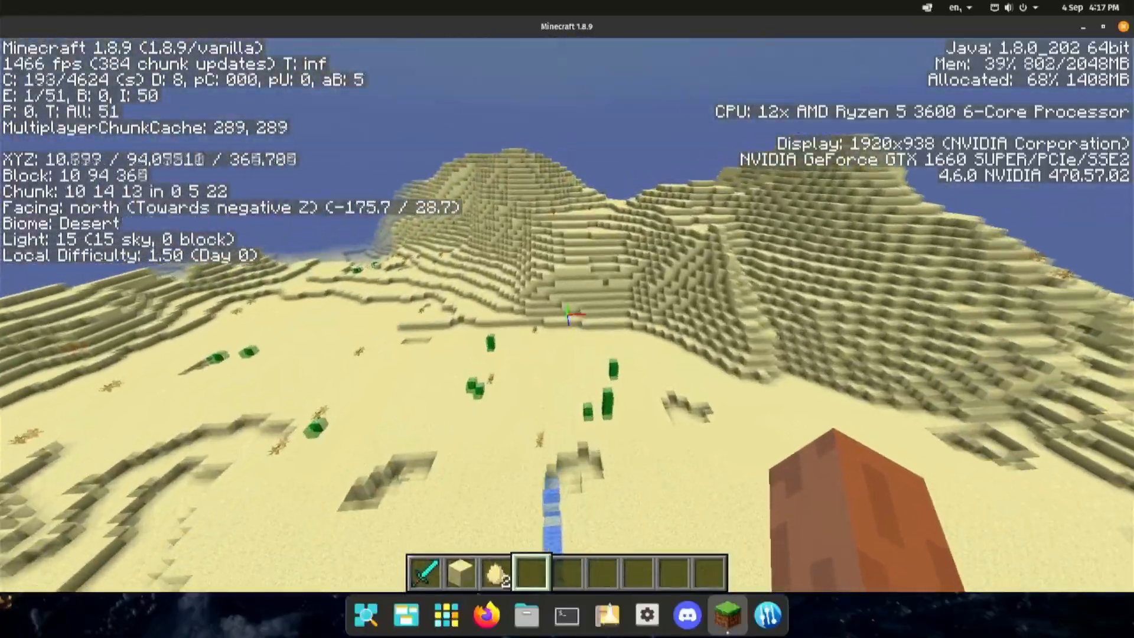
mouse_move(567, 319)
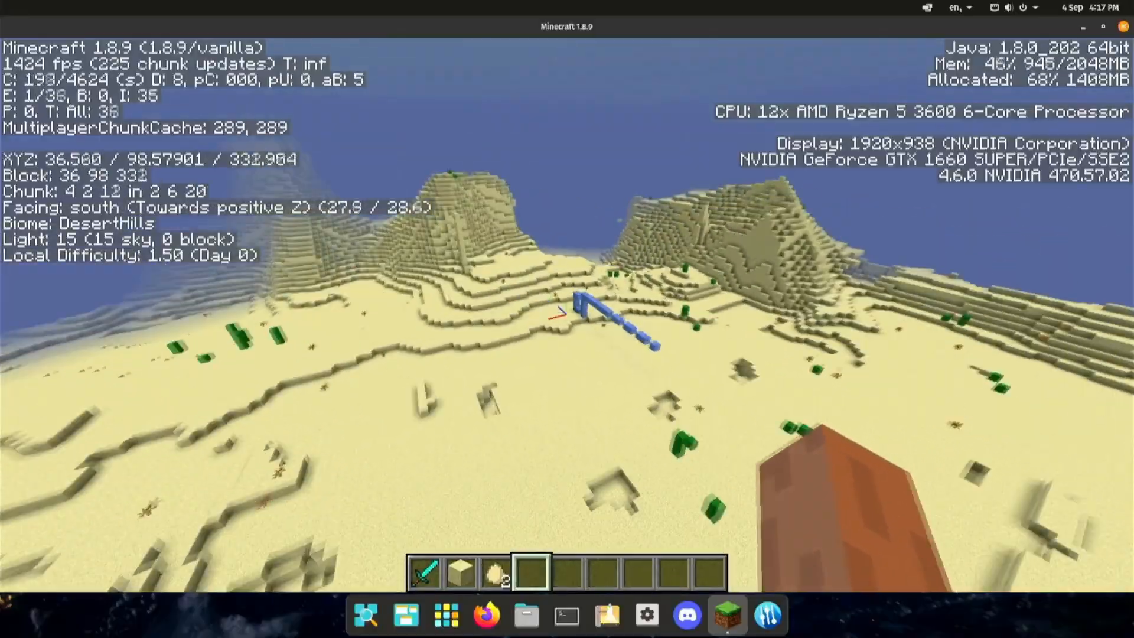
key("F3")
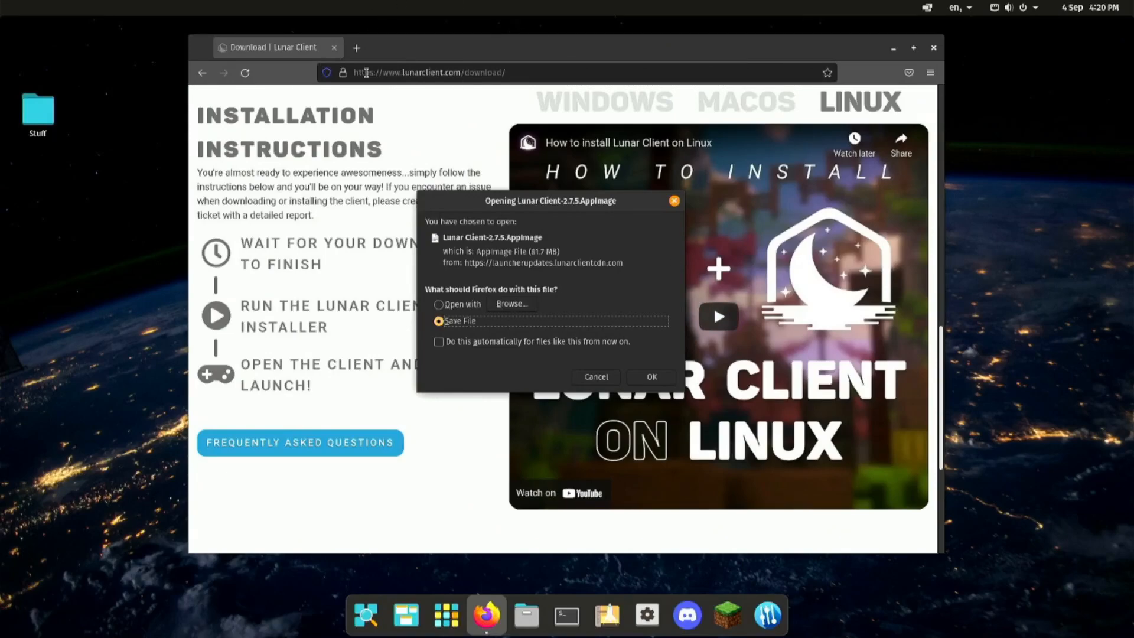
mouse_move(419, 108)
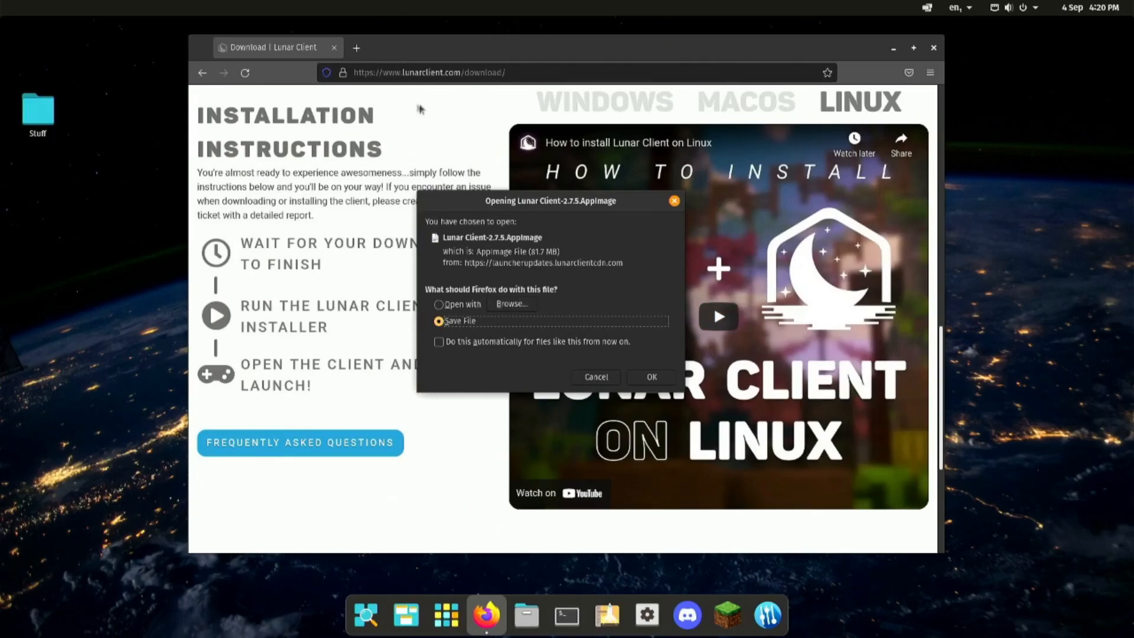
mouse_move(568, 220)
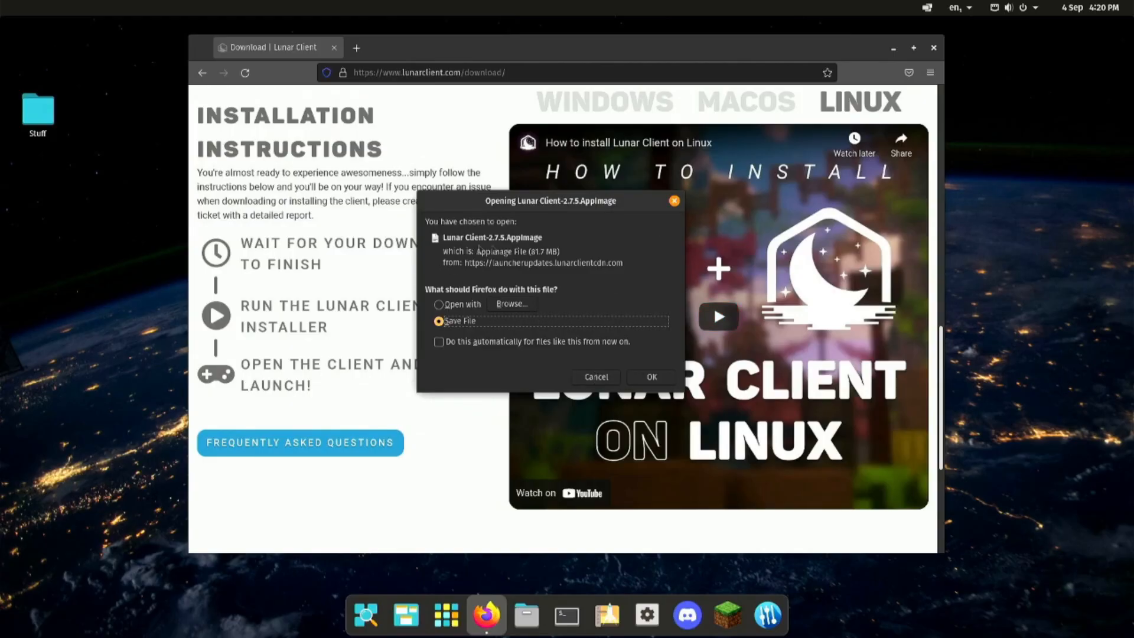
mouse_move(300, 394)
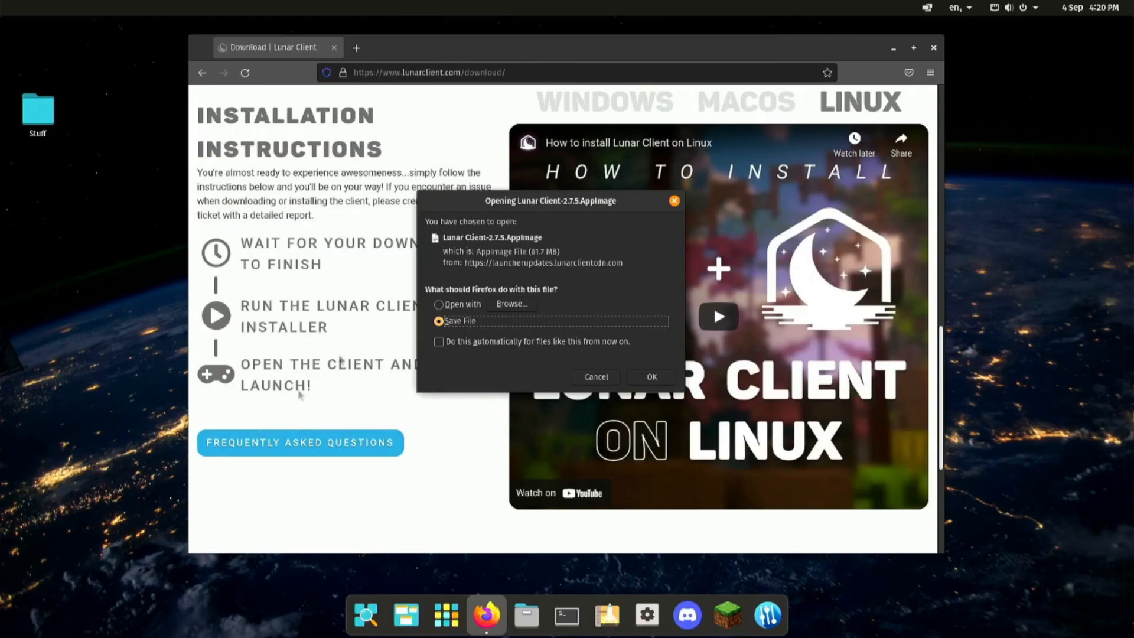
Step: Save the Lunar Client-2.7.5.AppImage download and go to the file manager to find it
left_click(650, 377)
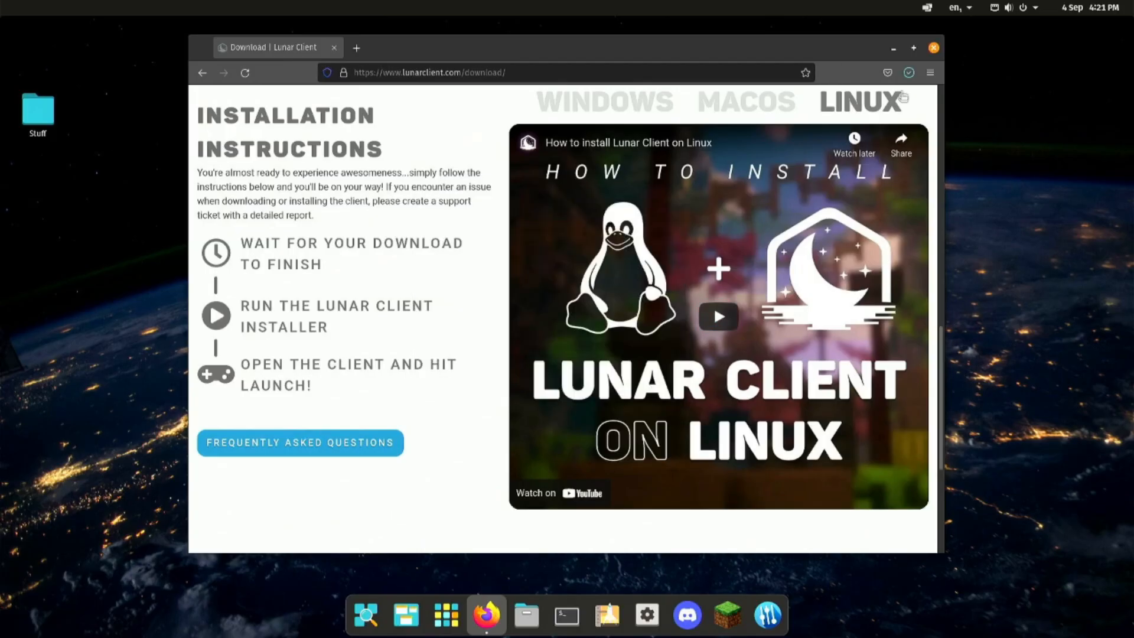
left_click(908, 72)
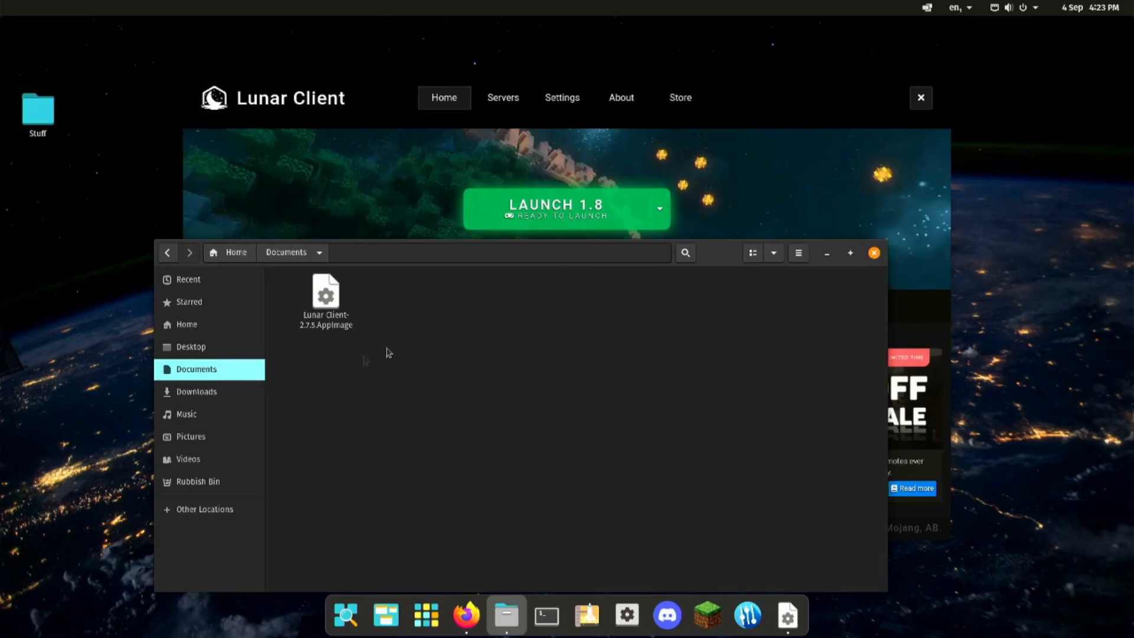
mouse_move(439, 410)
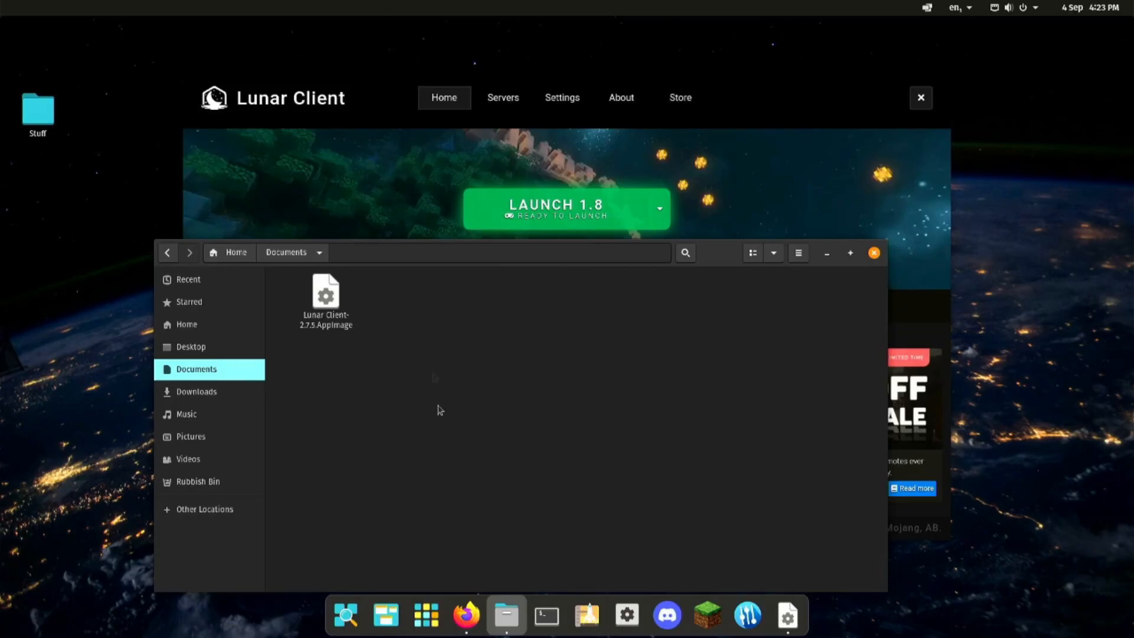
mouse_move(395, 417)
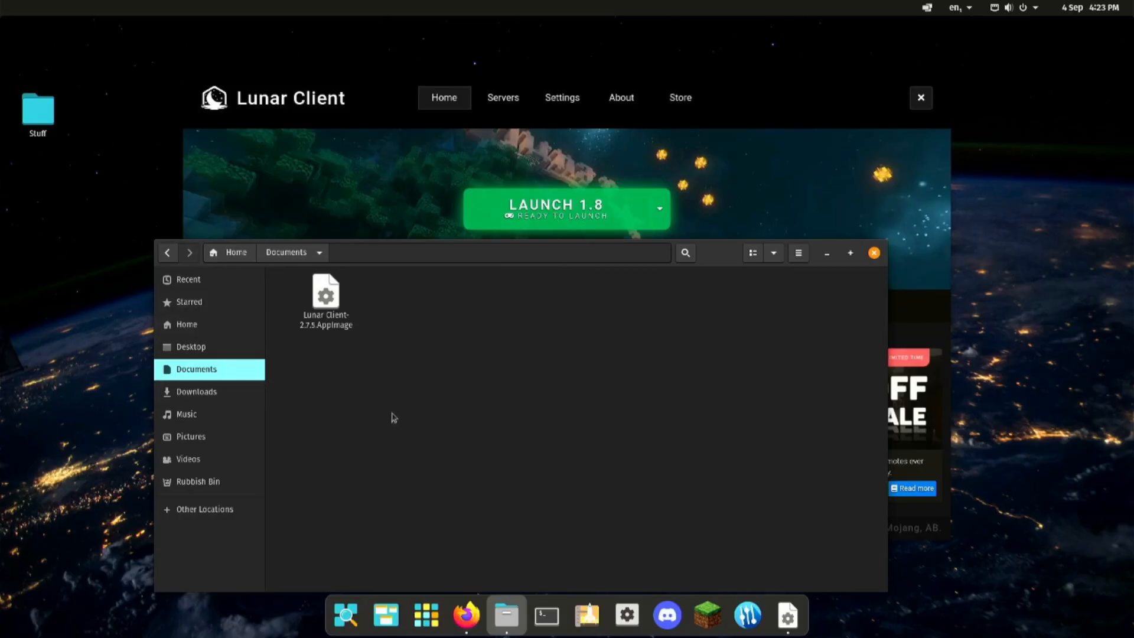
Step: Mark the Lunar Client AppImage as executable in its Properties permissions and run it
right_click(326, 292)
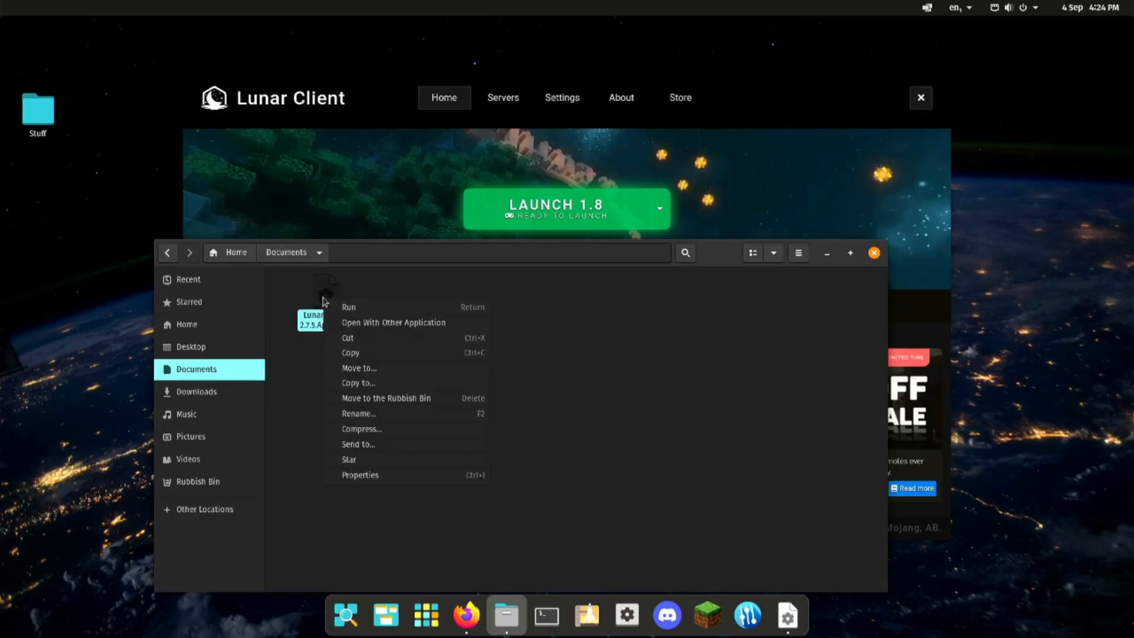
left_click(359, 475)
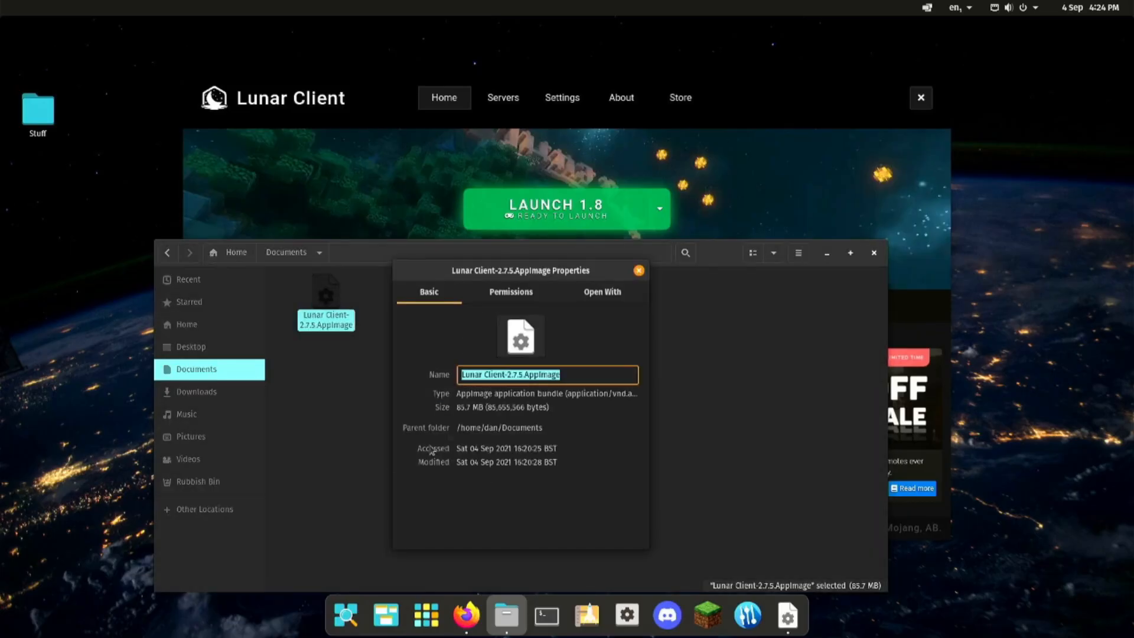
left_click(510, 292)
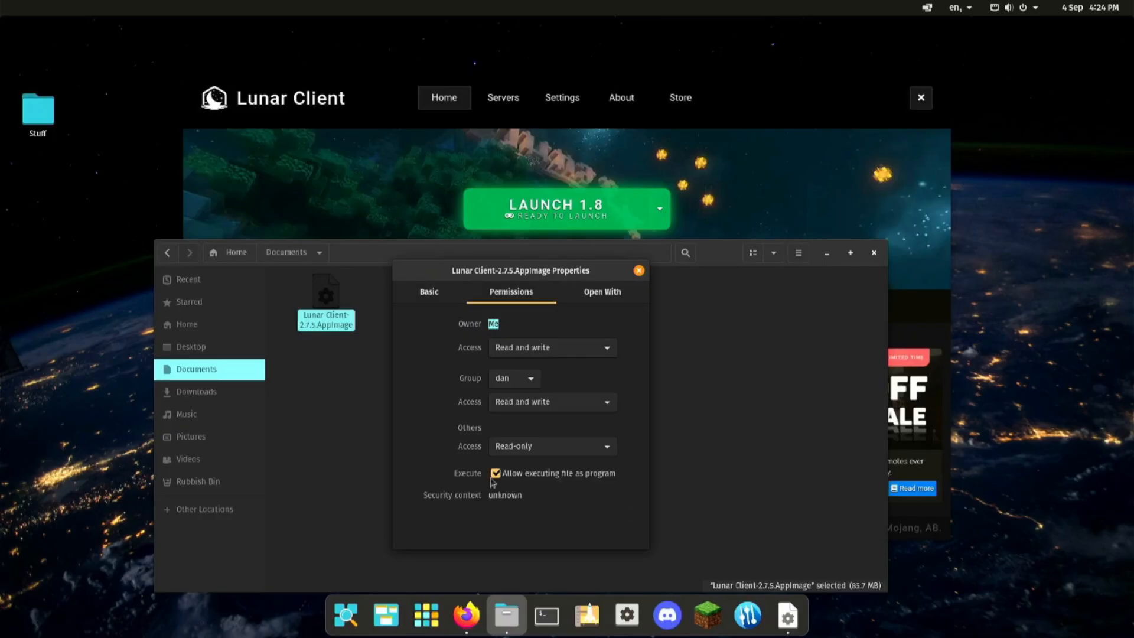
mouse_move(541, 485)
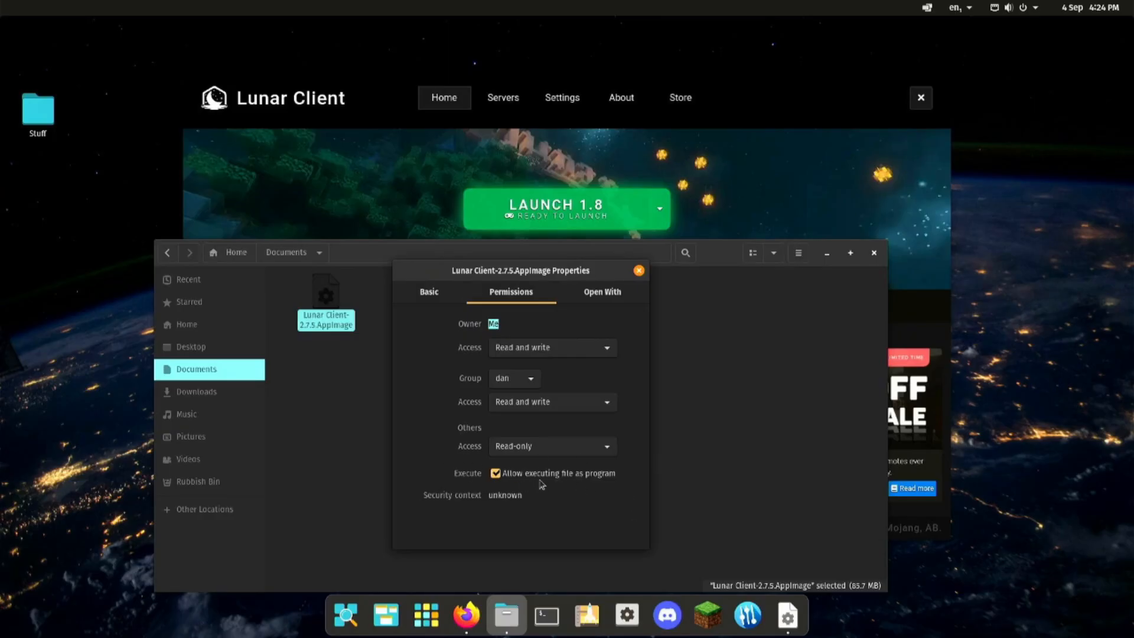
left_click(638, 269)
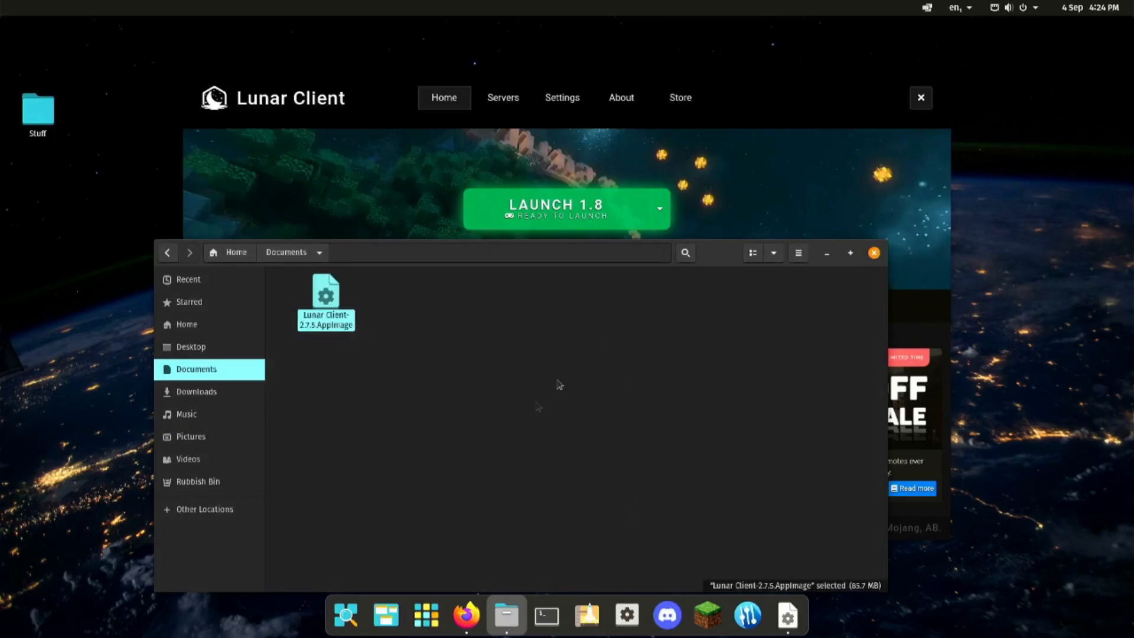
right_click(326, 300)
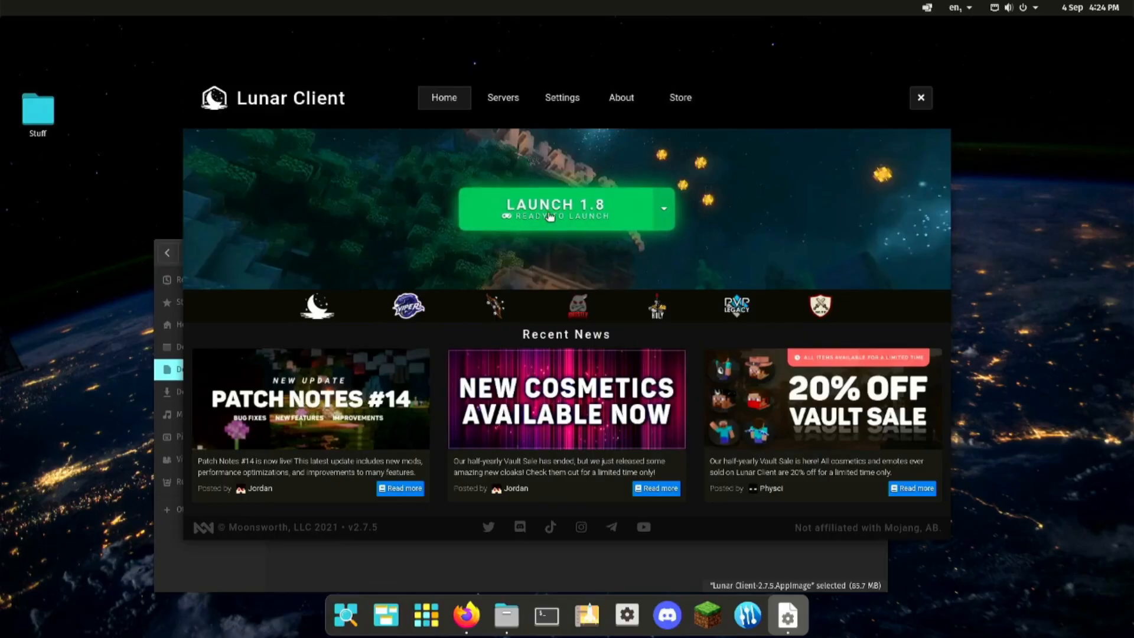
Step: Launch Minecraft 1.8 from the Lunar Client launcher
left_click(566, 209)
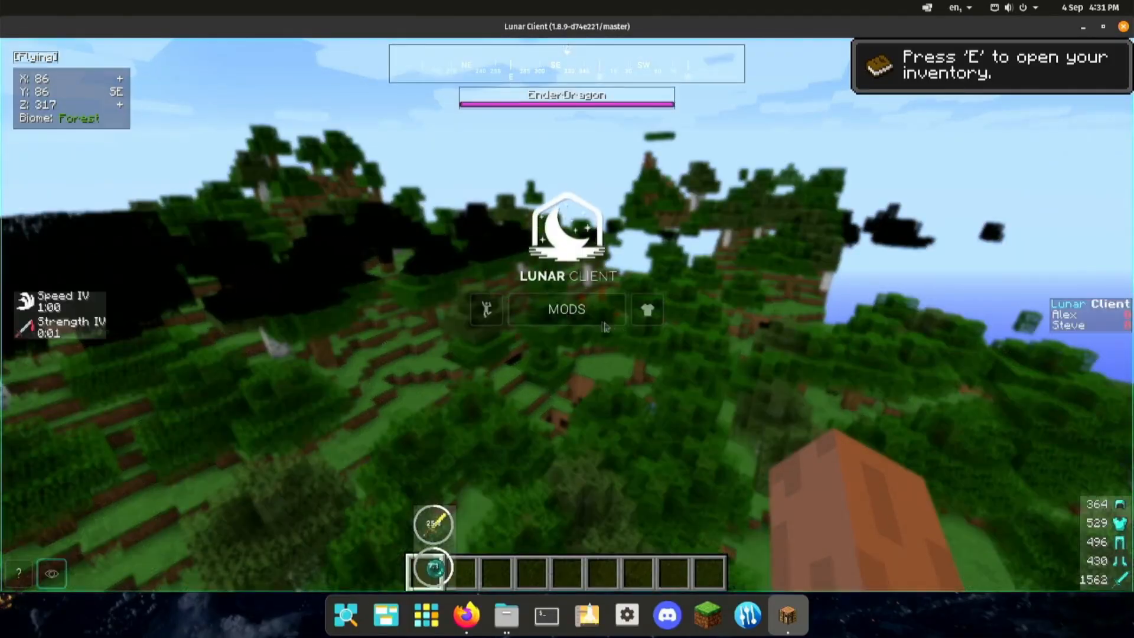
Step: Enable the FPS mod from the Lunar Client mods list, searching 'fps'
left_click(566, 308)
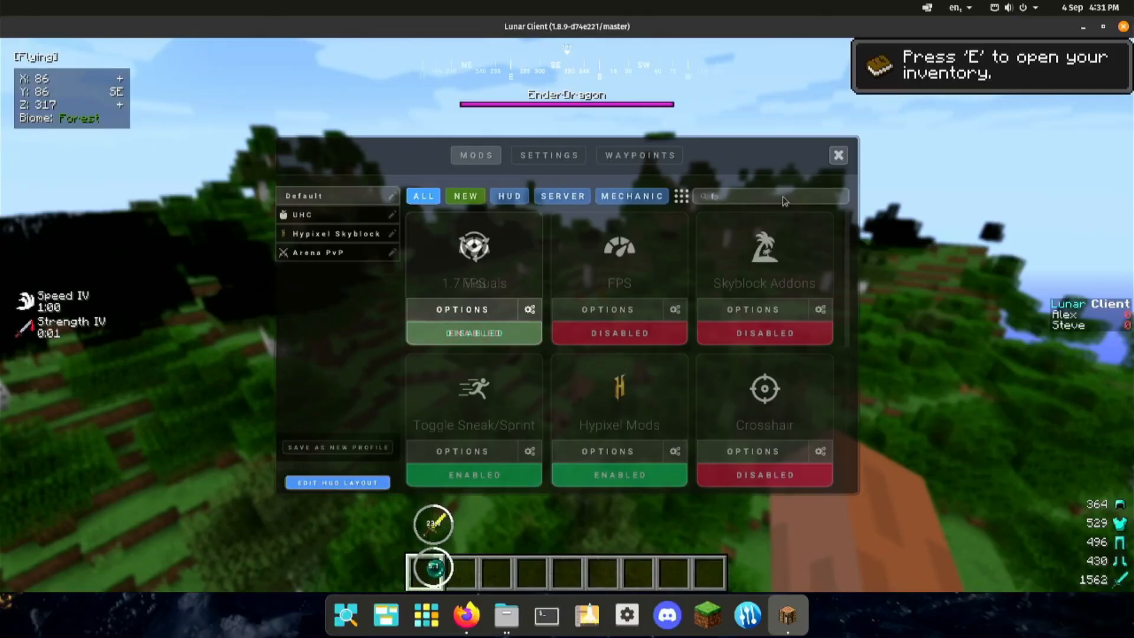
type("fps")
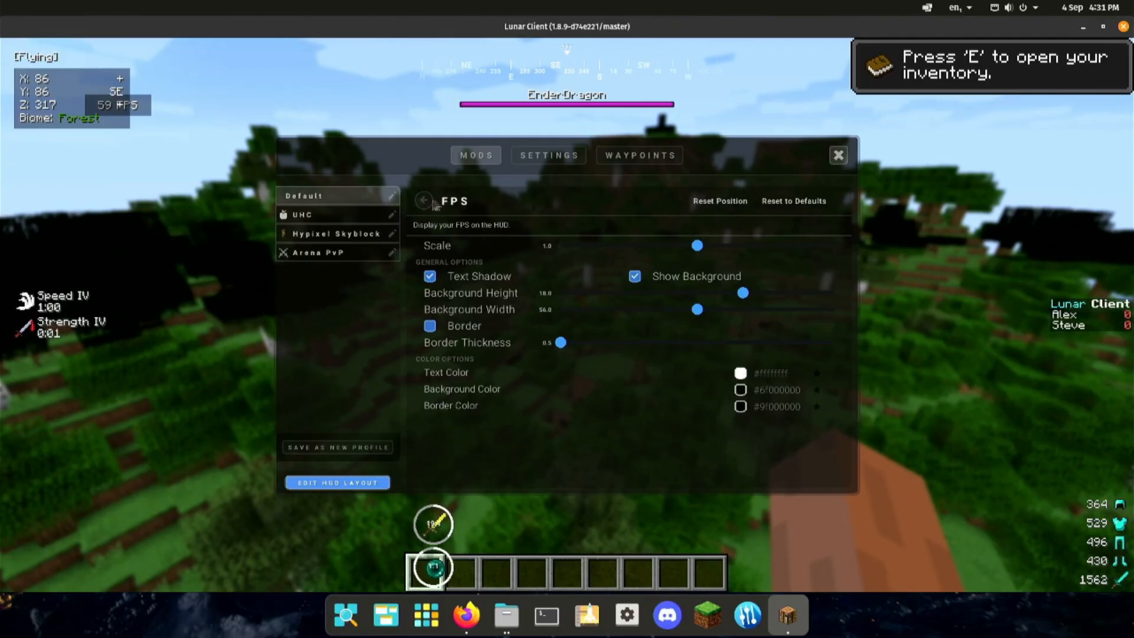
left_click(425, 201)
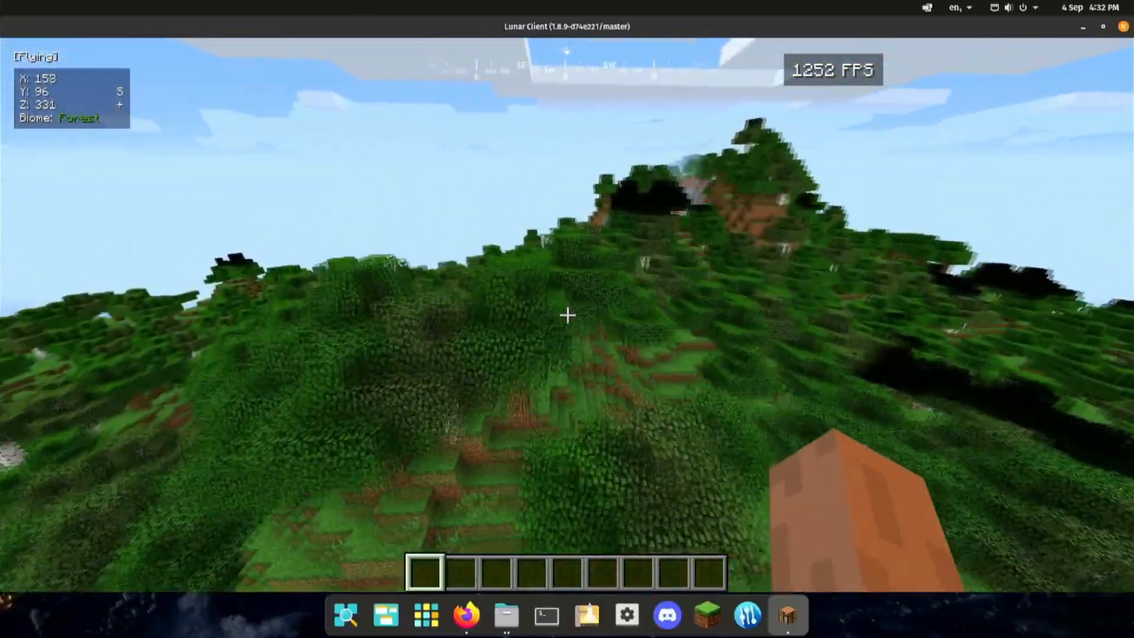
Step: Set Clouds and Fog to Fast in the Details video settings
key("Escape")
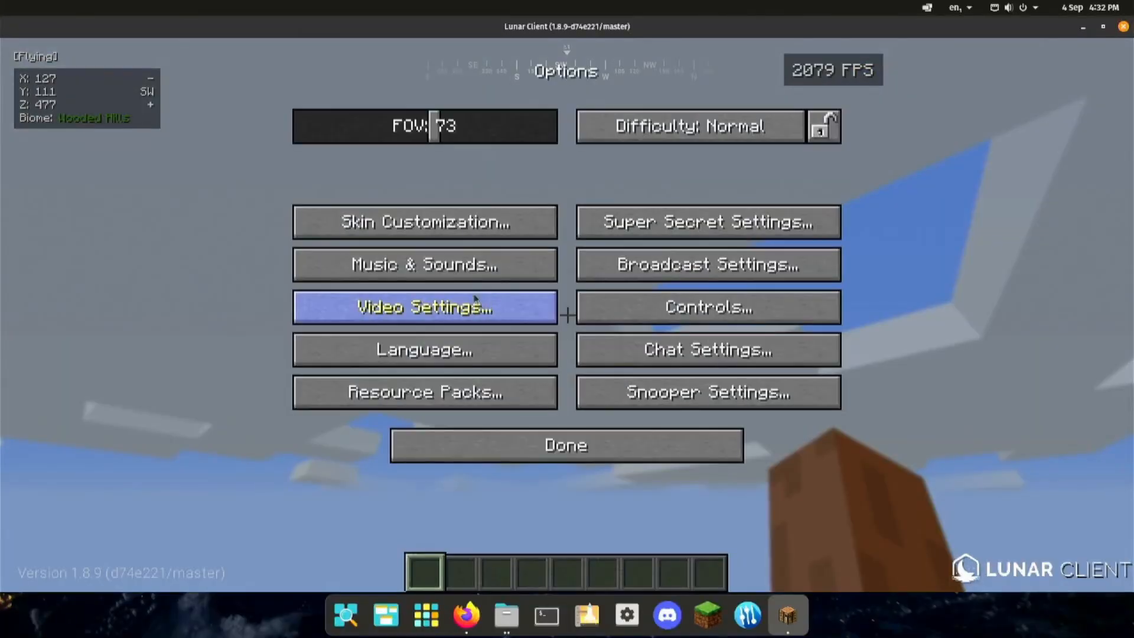
left_click(424, 307)
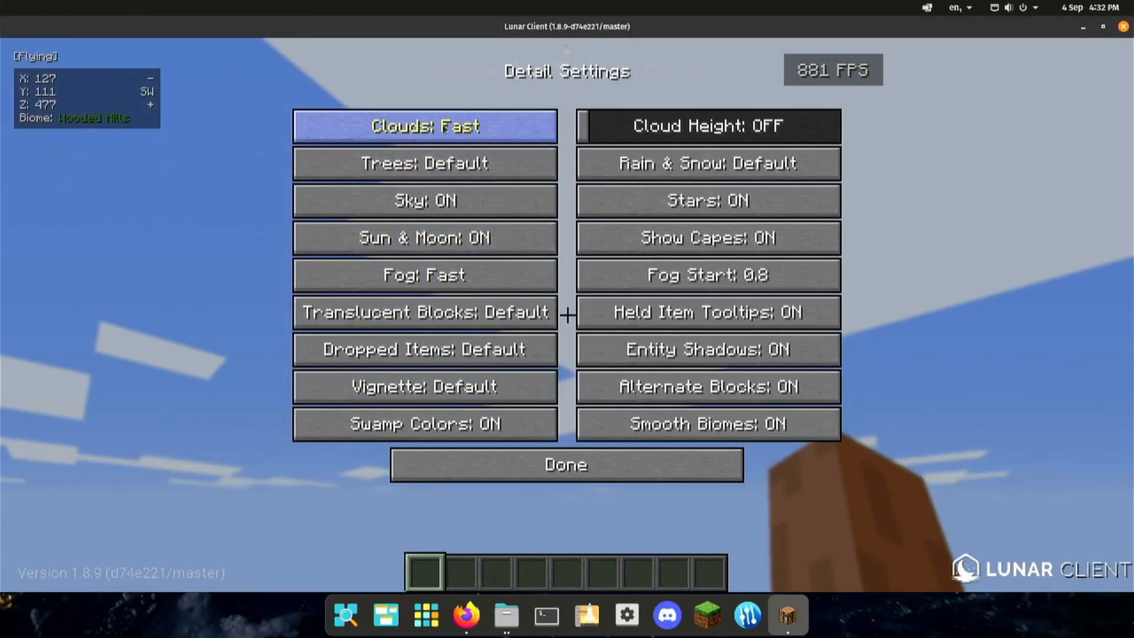
left_click(424, 275)
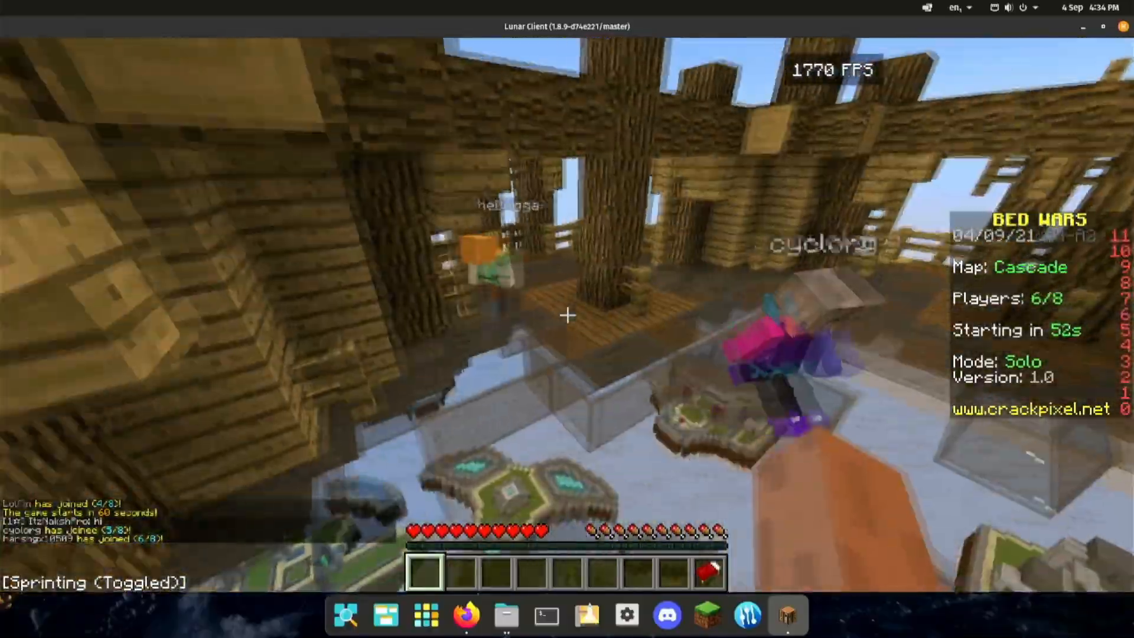
mouse_move(567, 314)
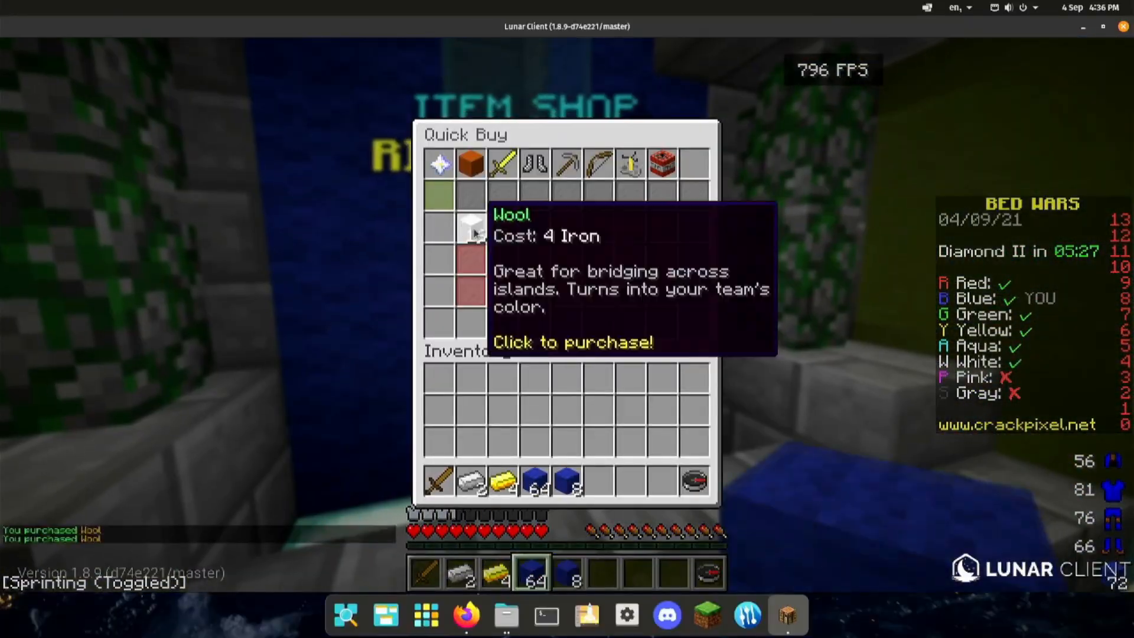
Step: Leave the item shop and bridge with wool toward the neighbouring base
key("Escape")
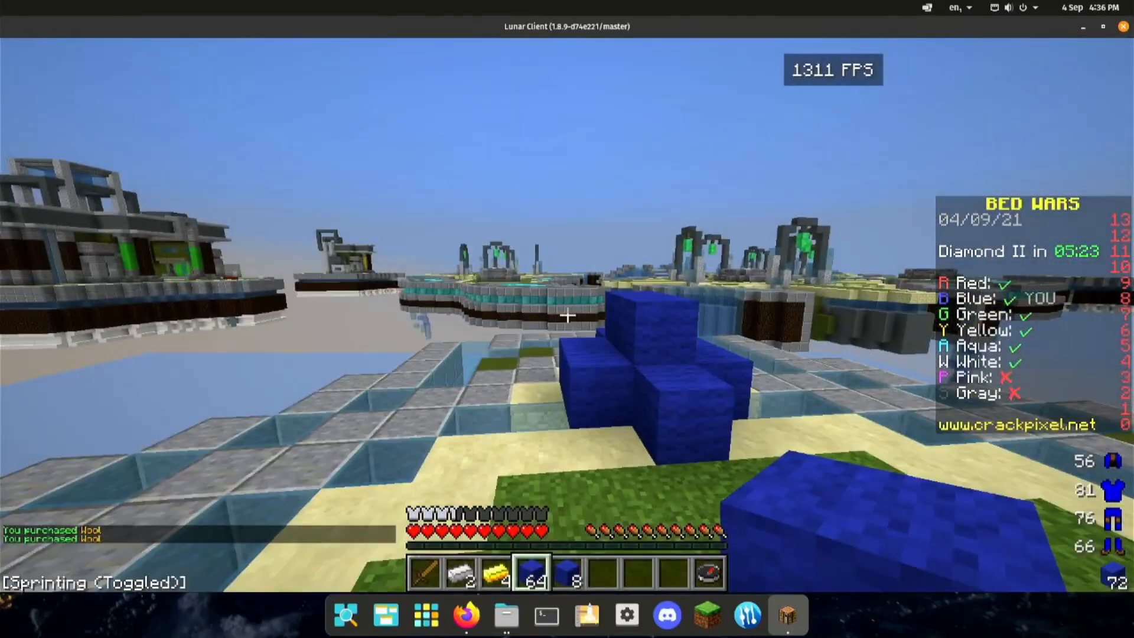
left_click(504, 615)
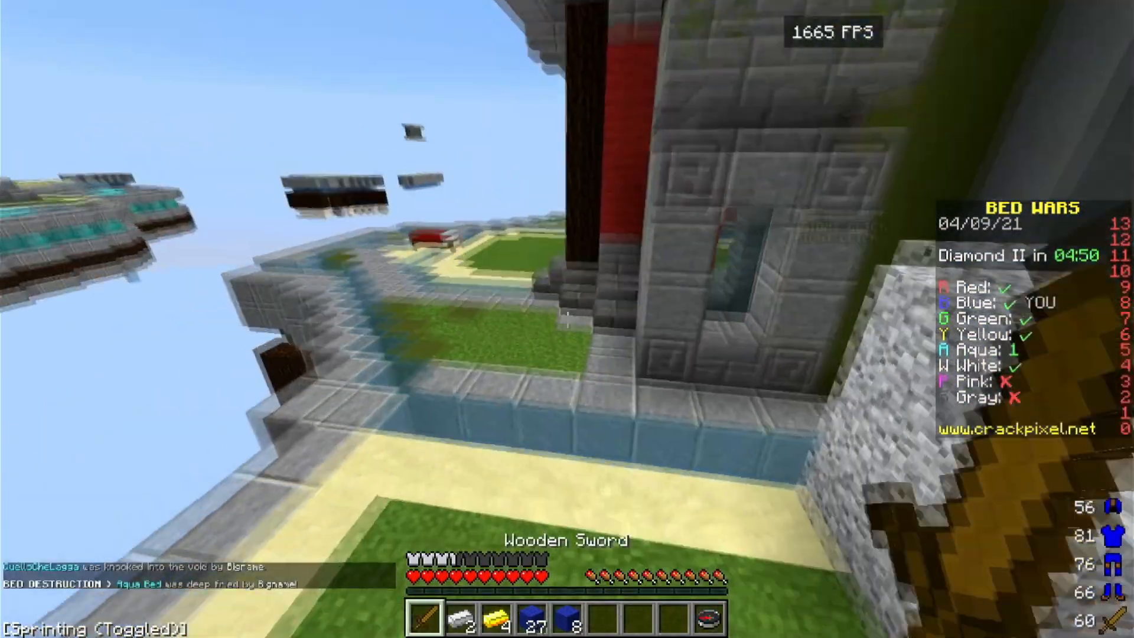
mouse_move(567, 318)
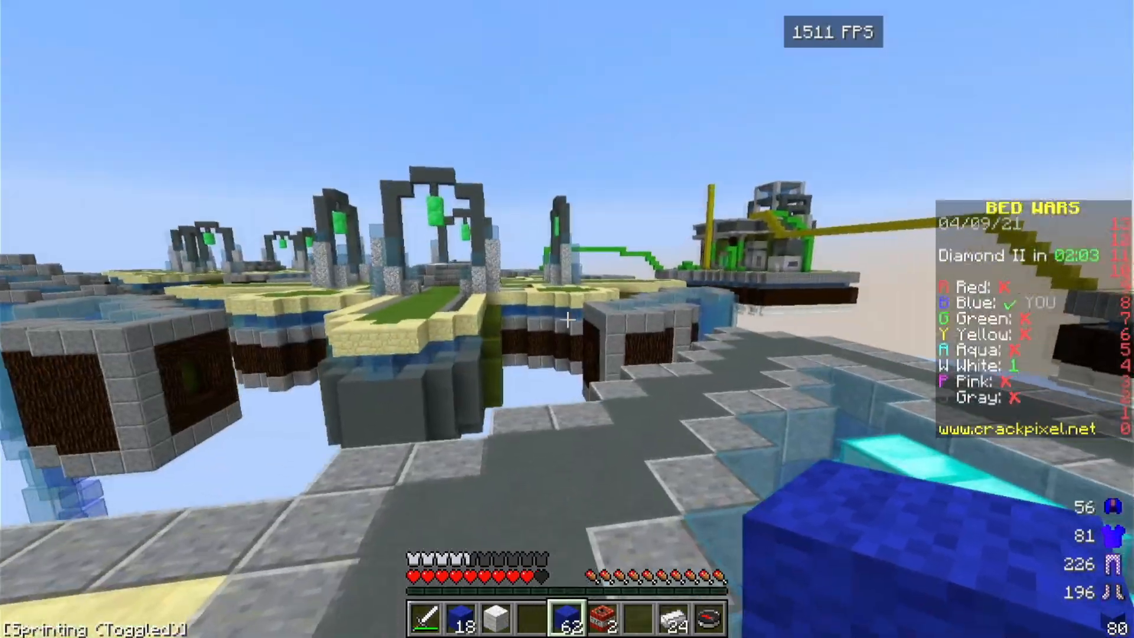
mouse_move(567, 319)
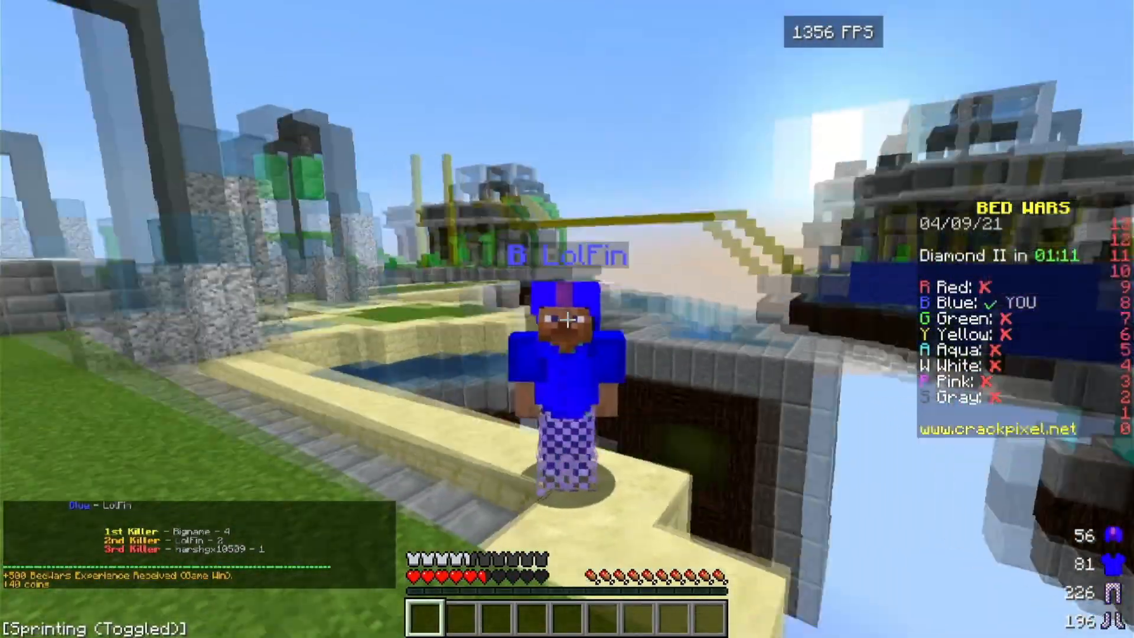
mouse_move(567, 318)
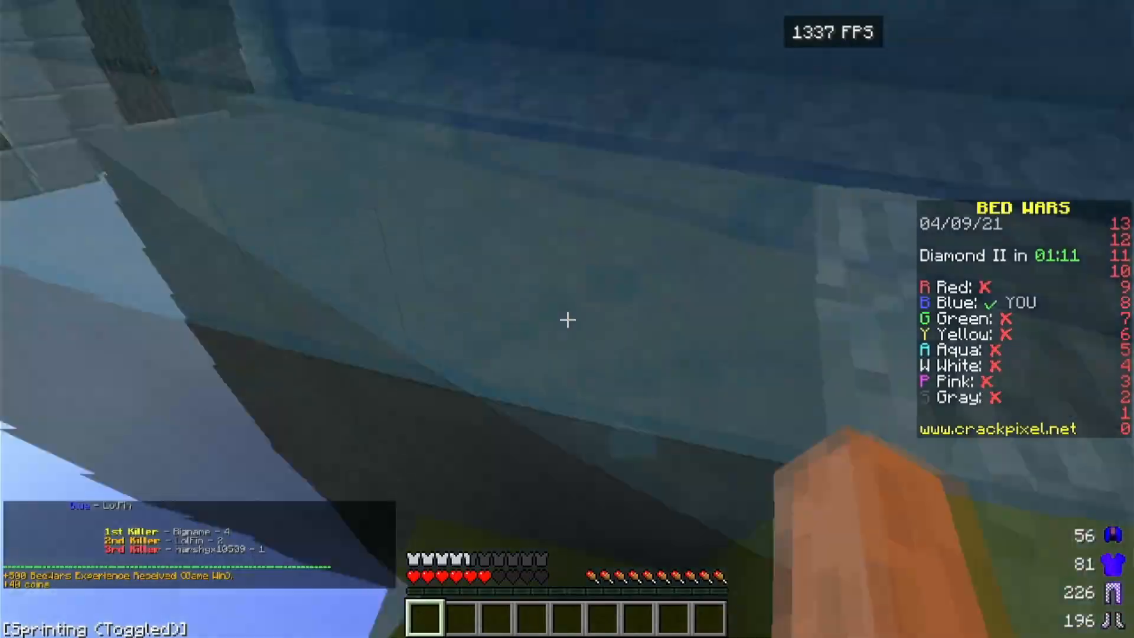
mouse_move(567, 320)
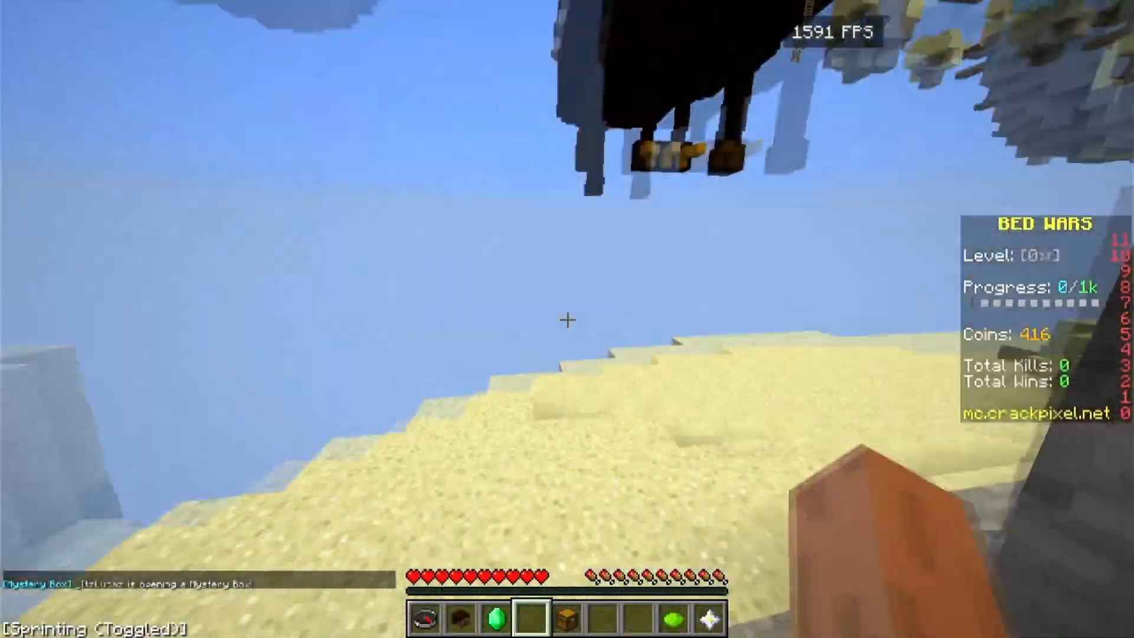
mouse_move(567, 319)
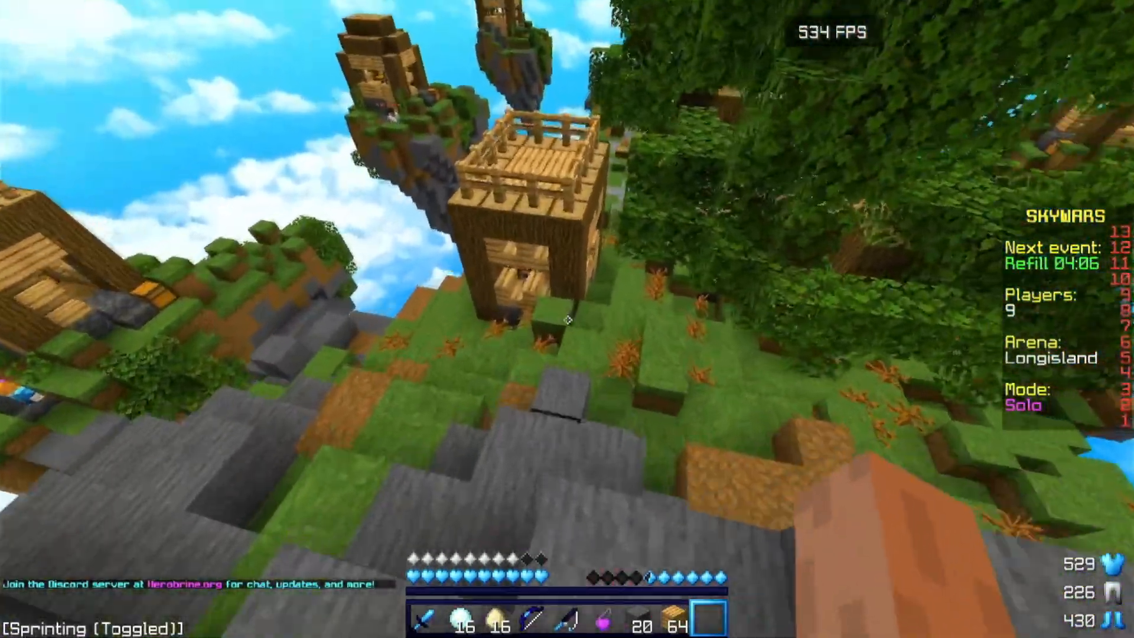
mouse_move(567, 319)
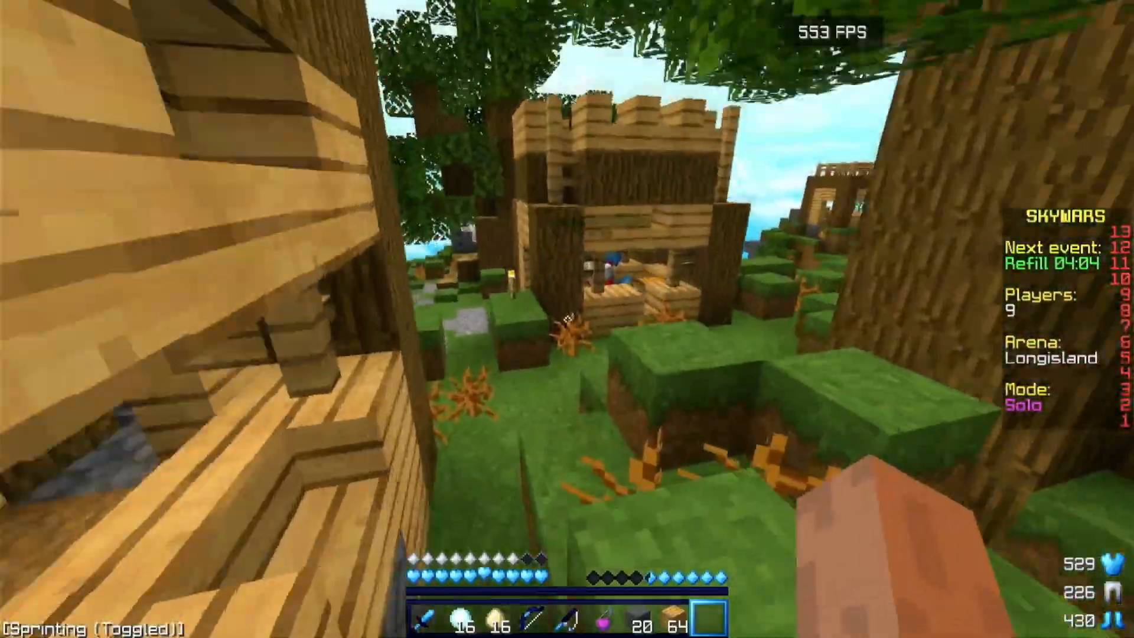
mouse_move(567, 319)
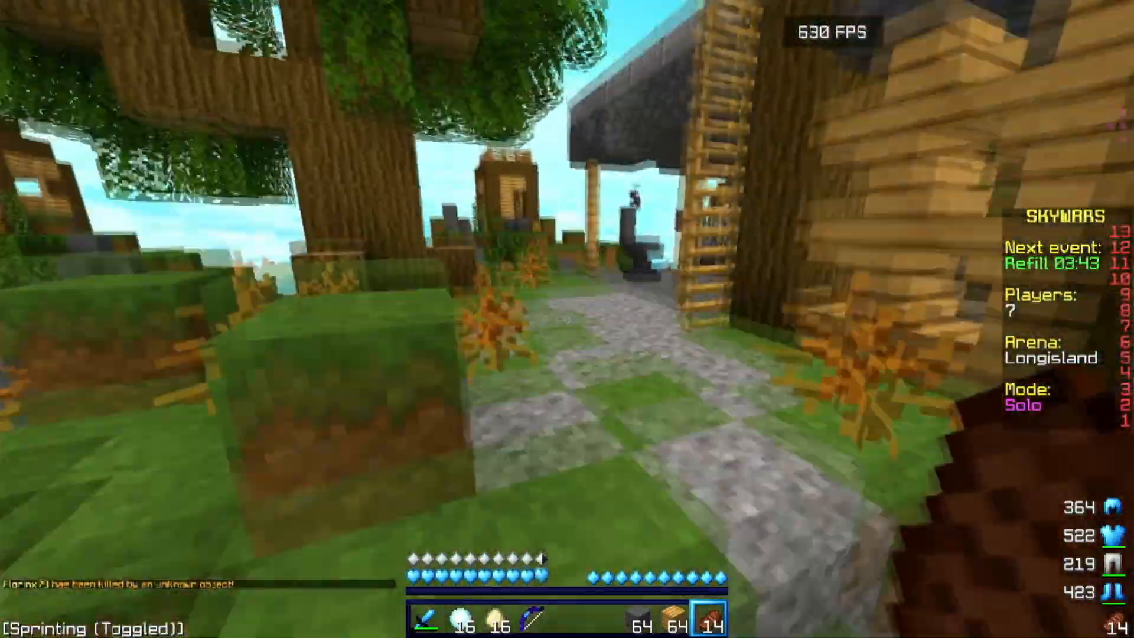
mouse_move(567, 319)
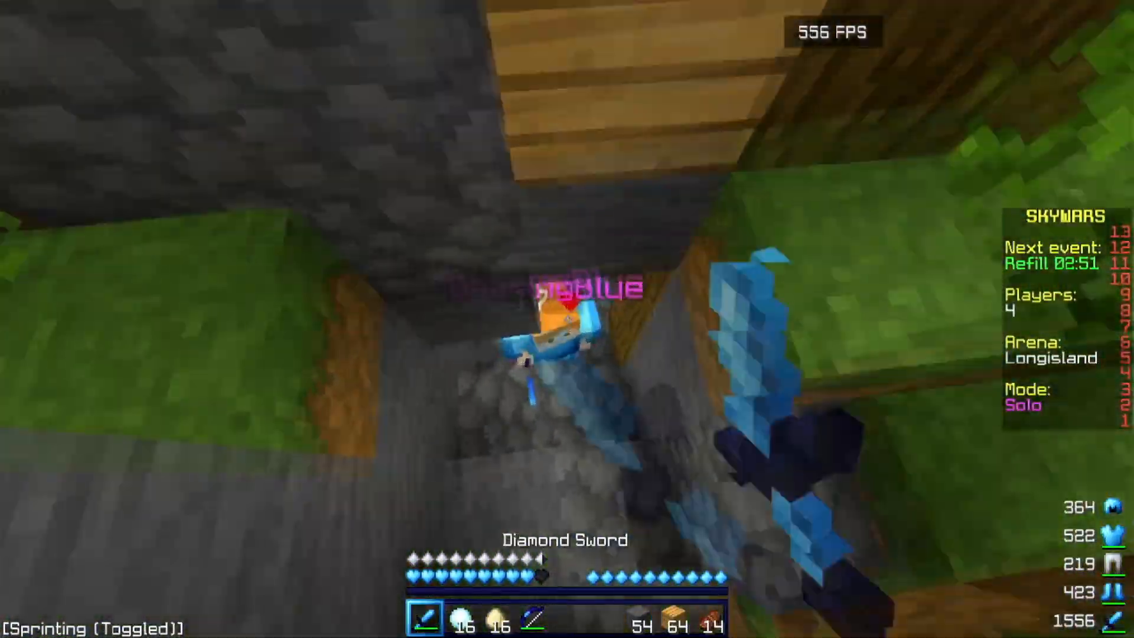
mouse_move(567, 319)
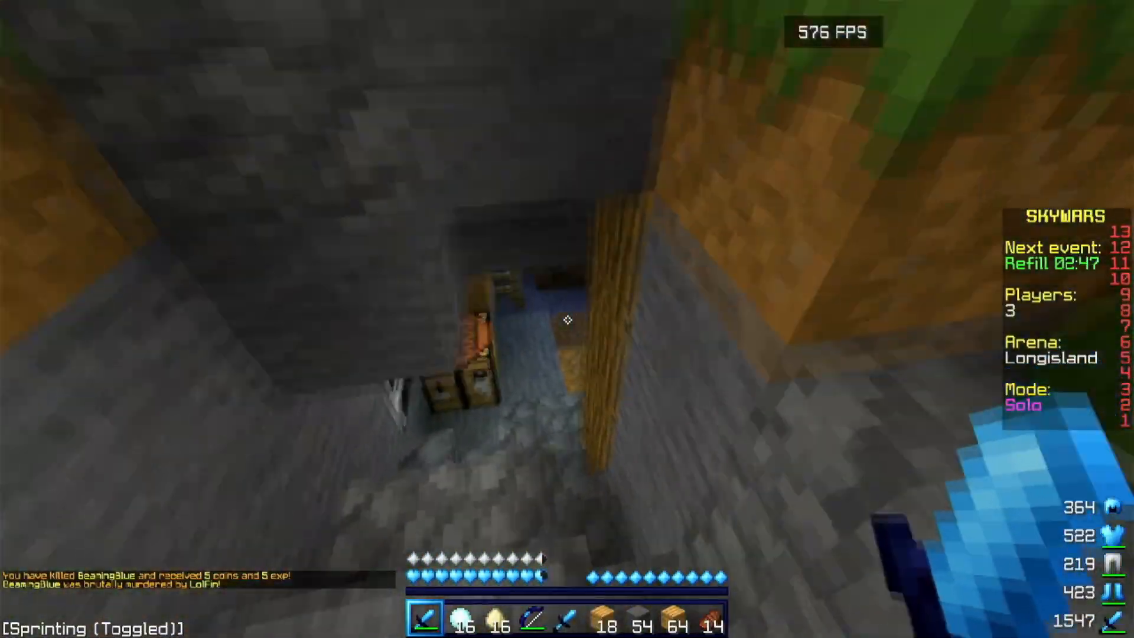
mouse_move(567, 319)
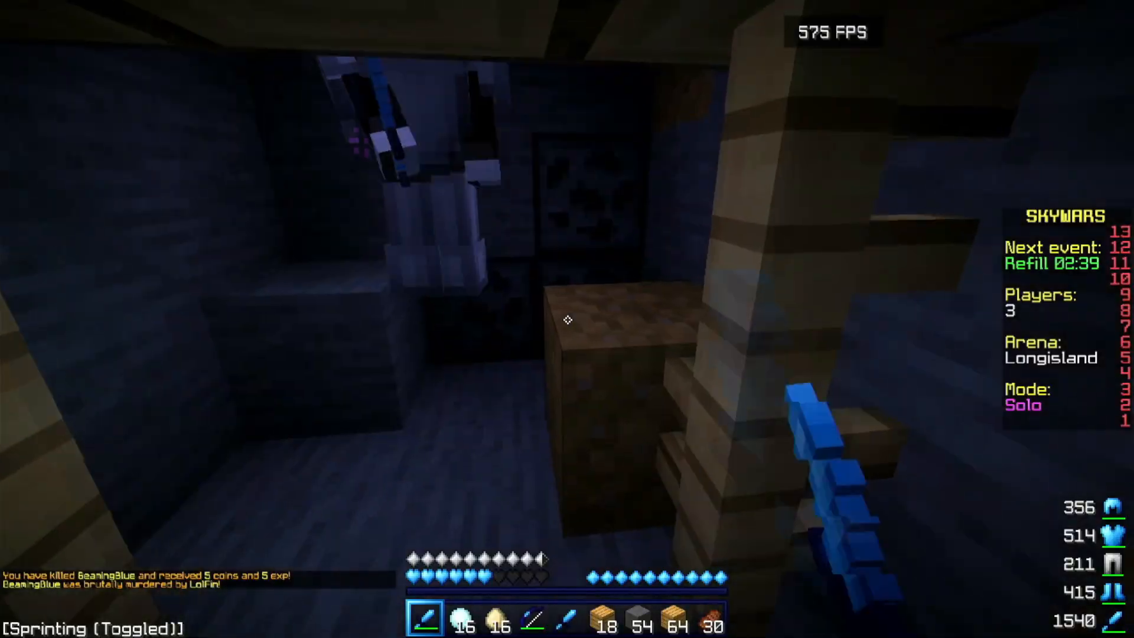
mouse_move(567, 320)
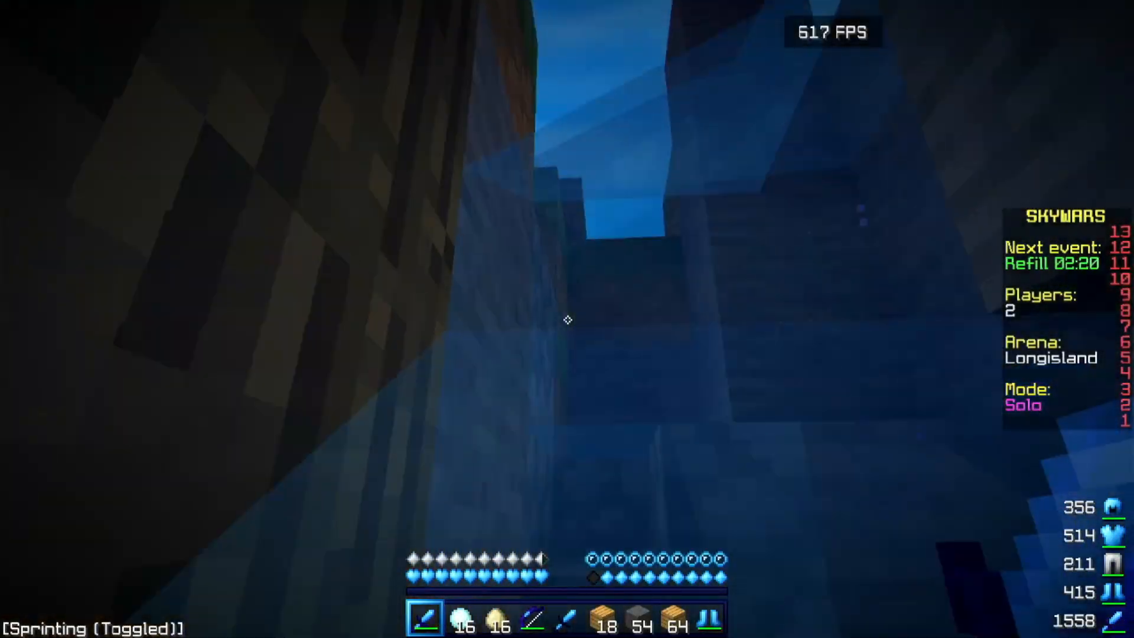
mouse_move(567, 320)
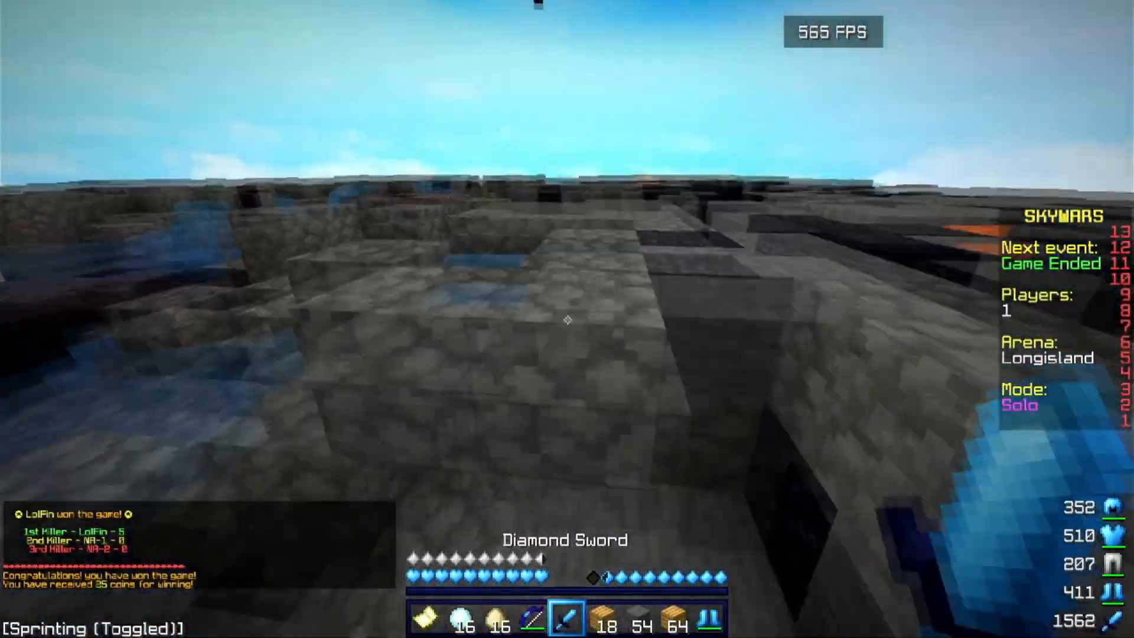
mouse_move(567, 318)
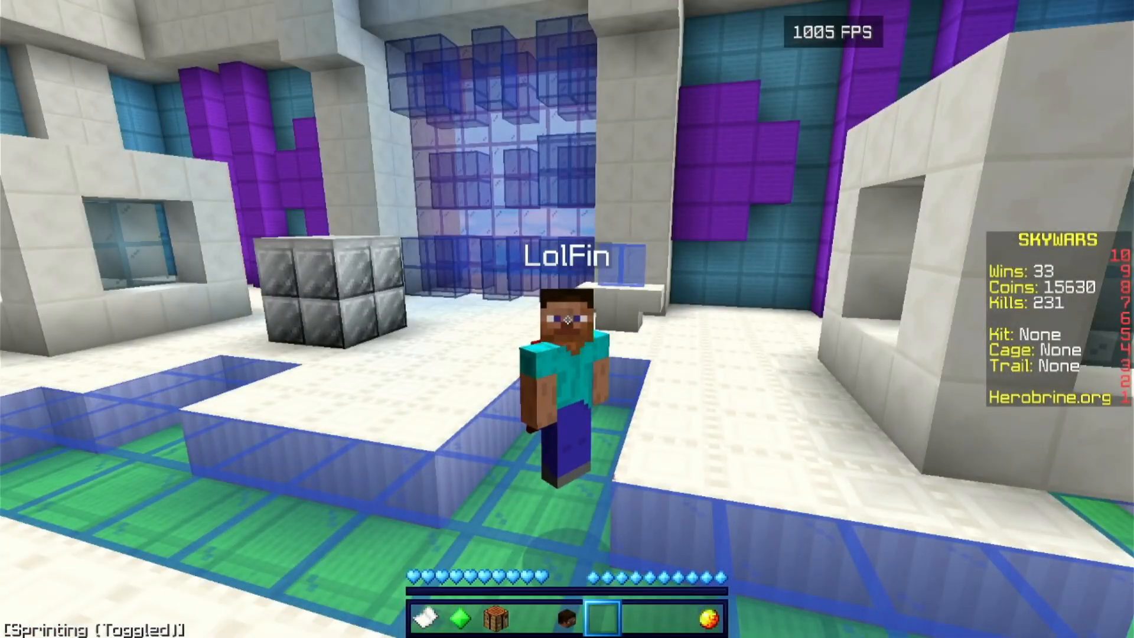
mouse_move(567, 319)
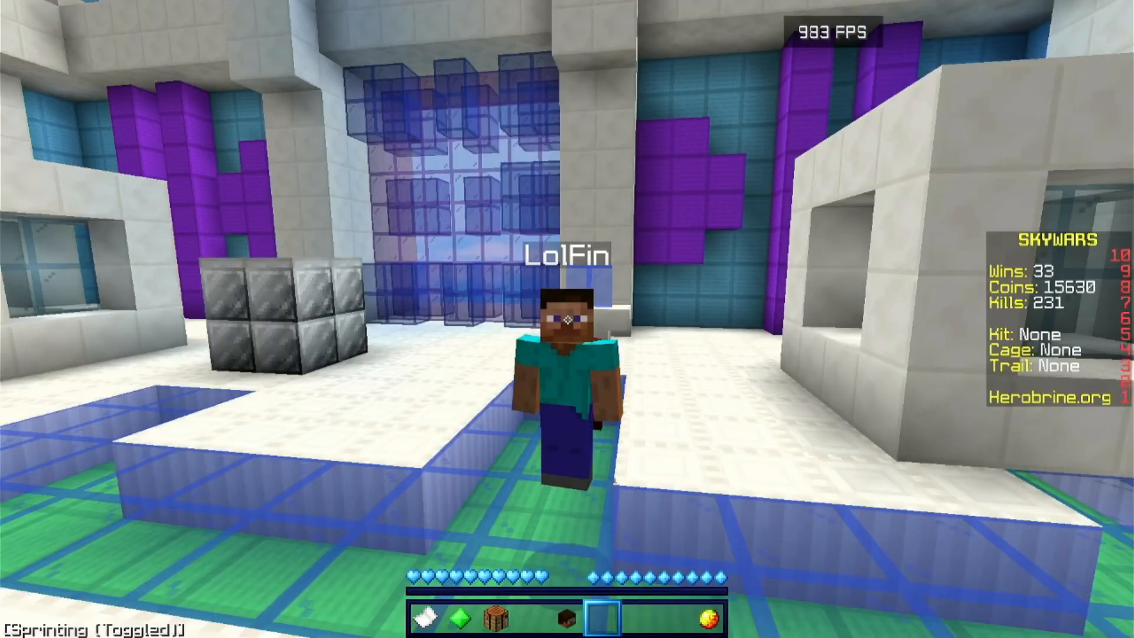